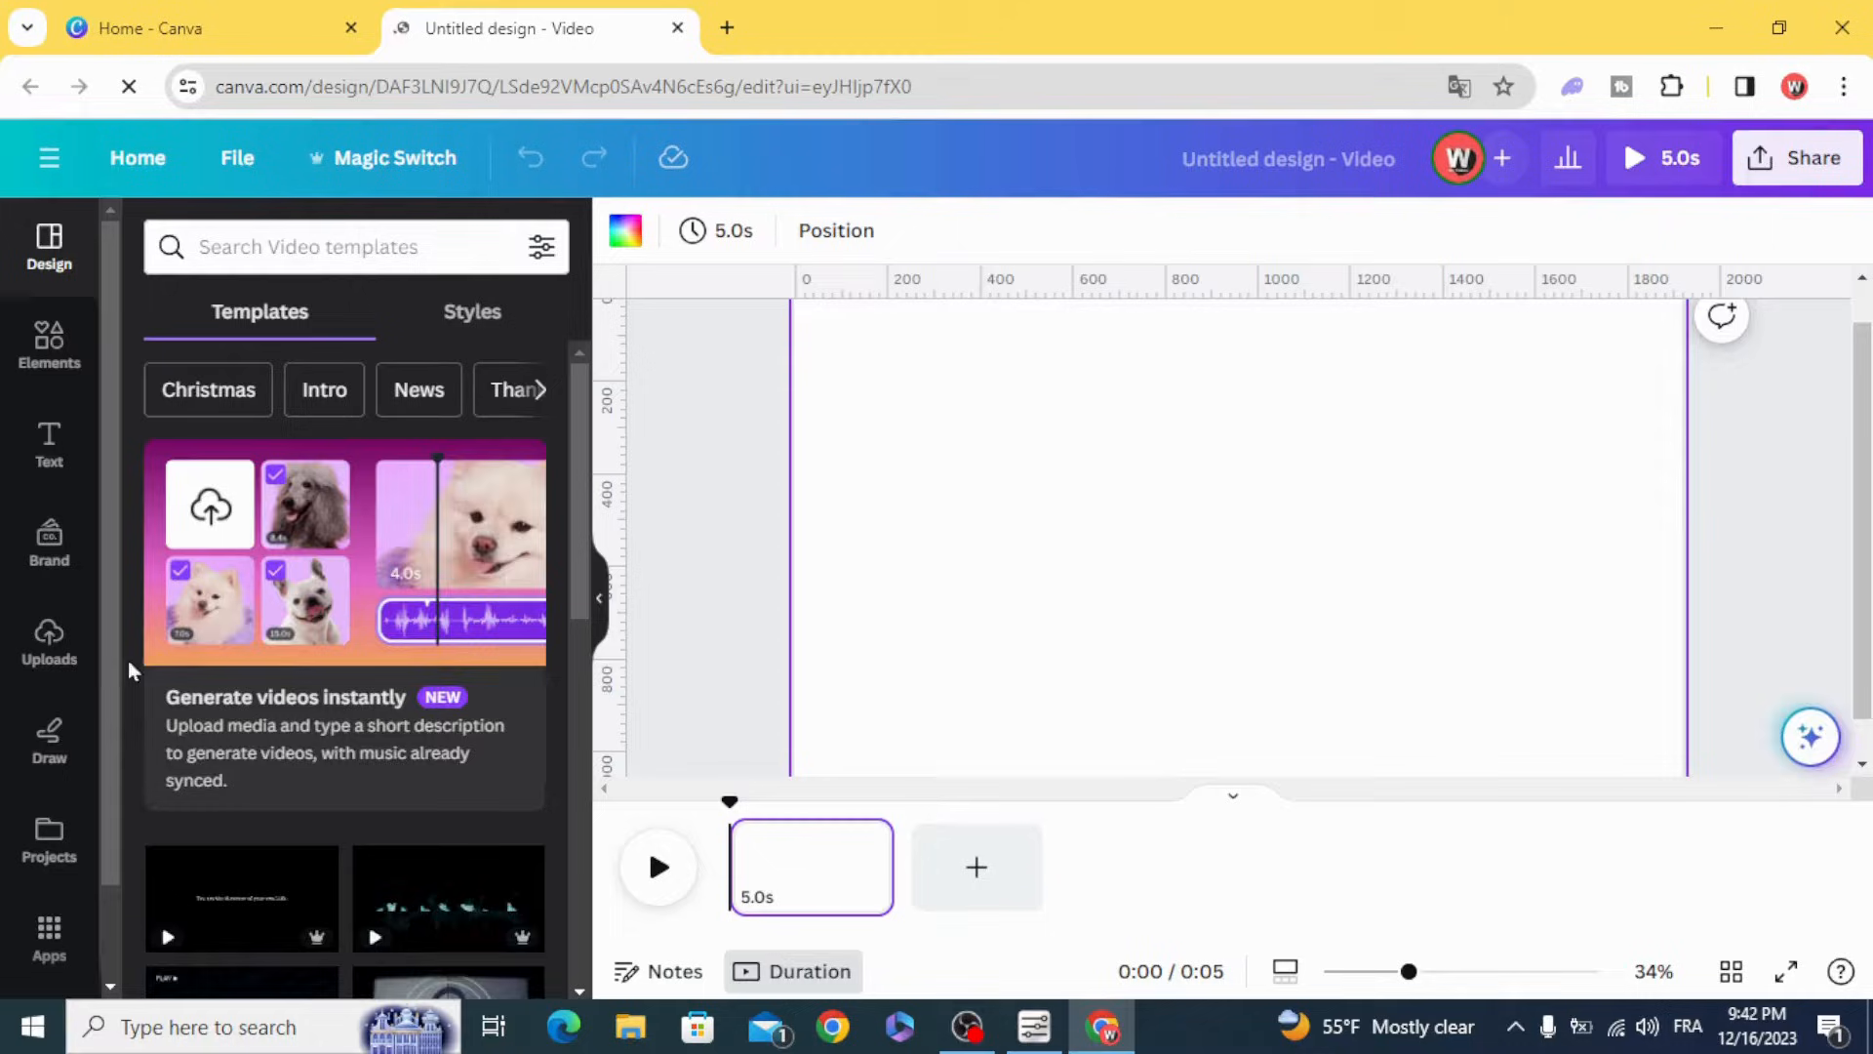
Upload the six numbered hiking and landscape photos from the computer into Uploads
left_click(48, 645)
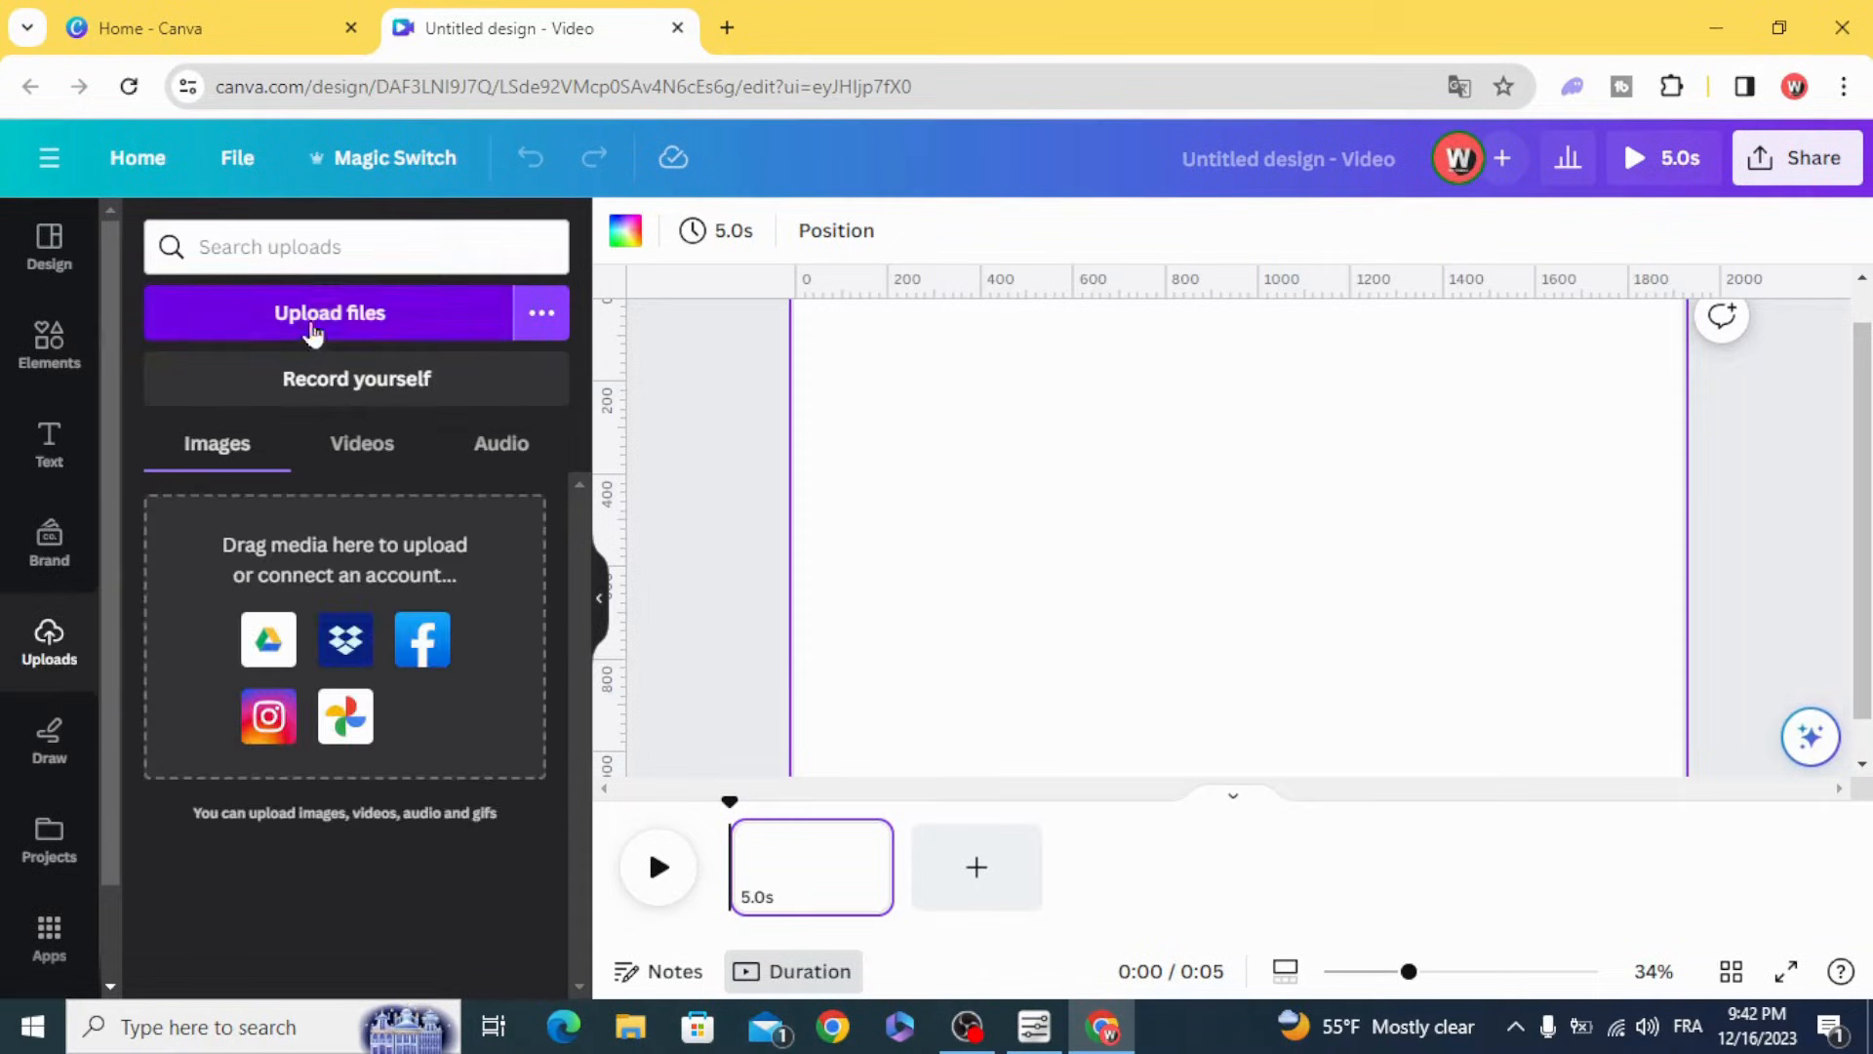
left_click(330, 312)
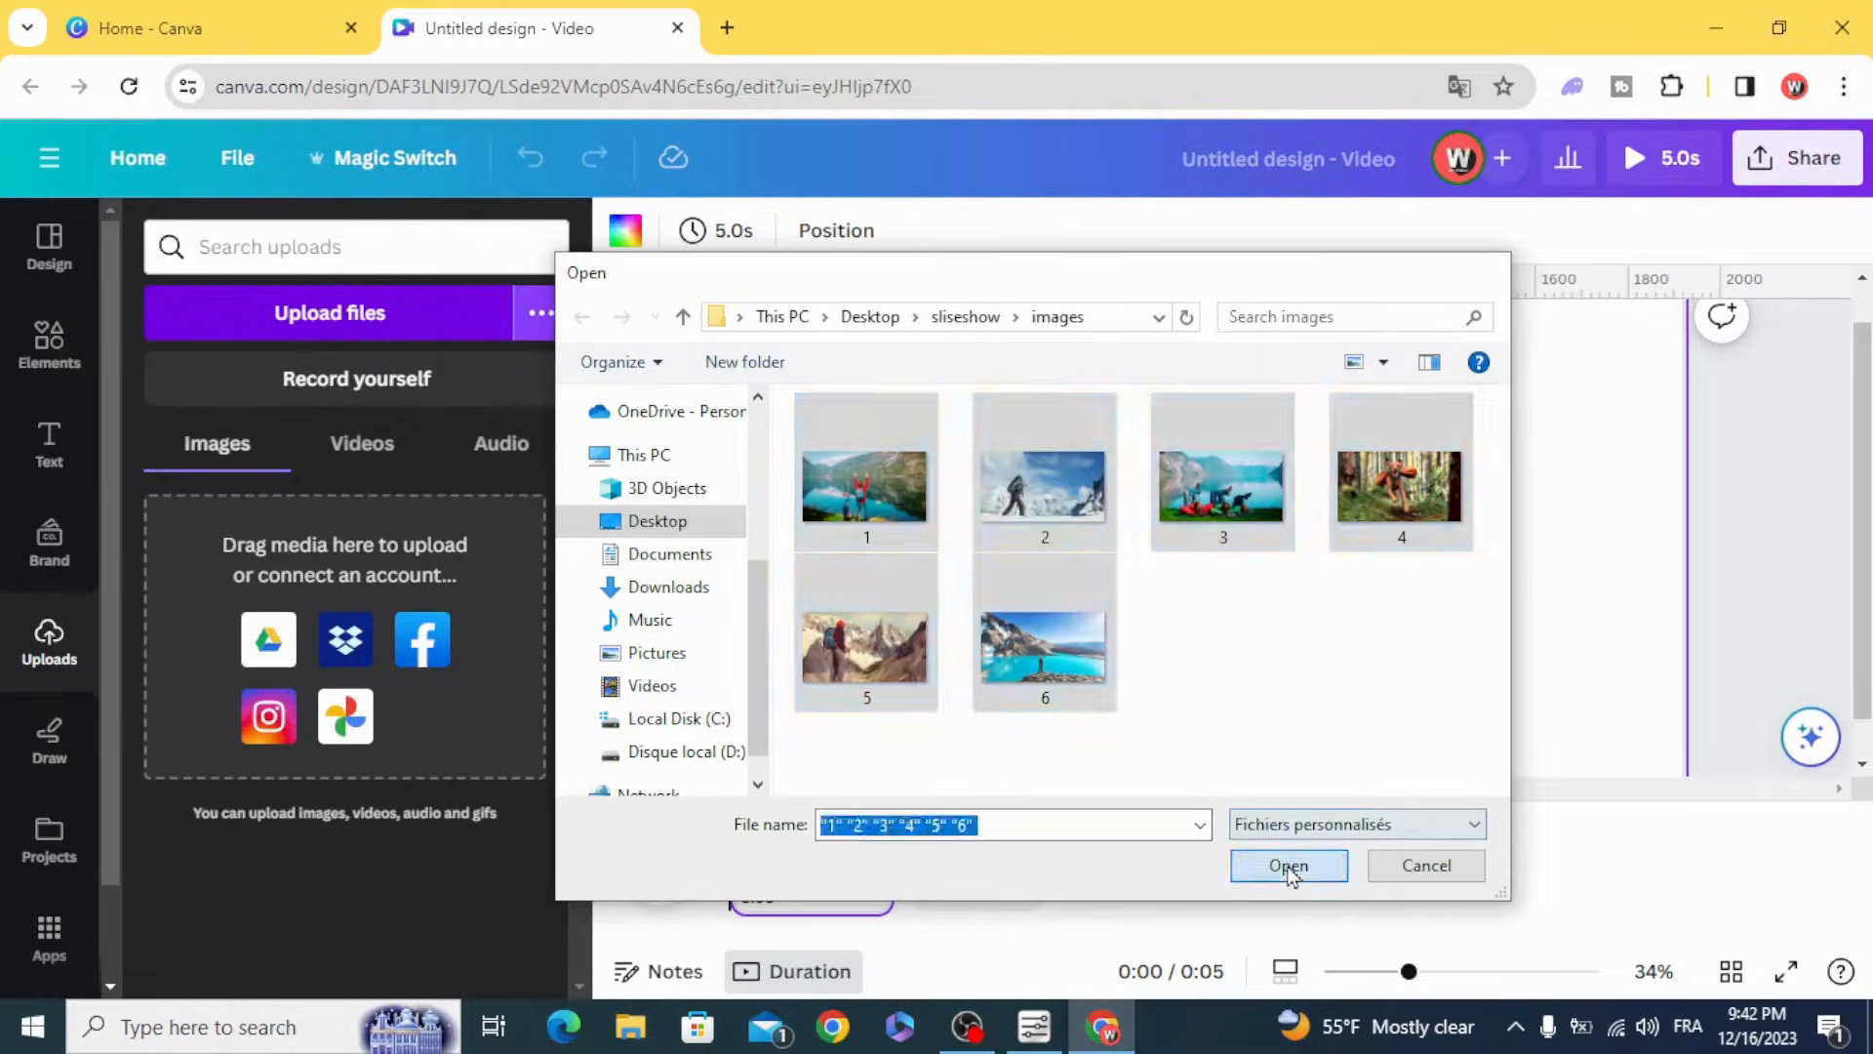
left_click(1287, 865)
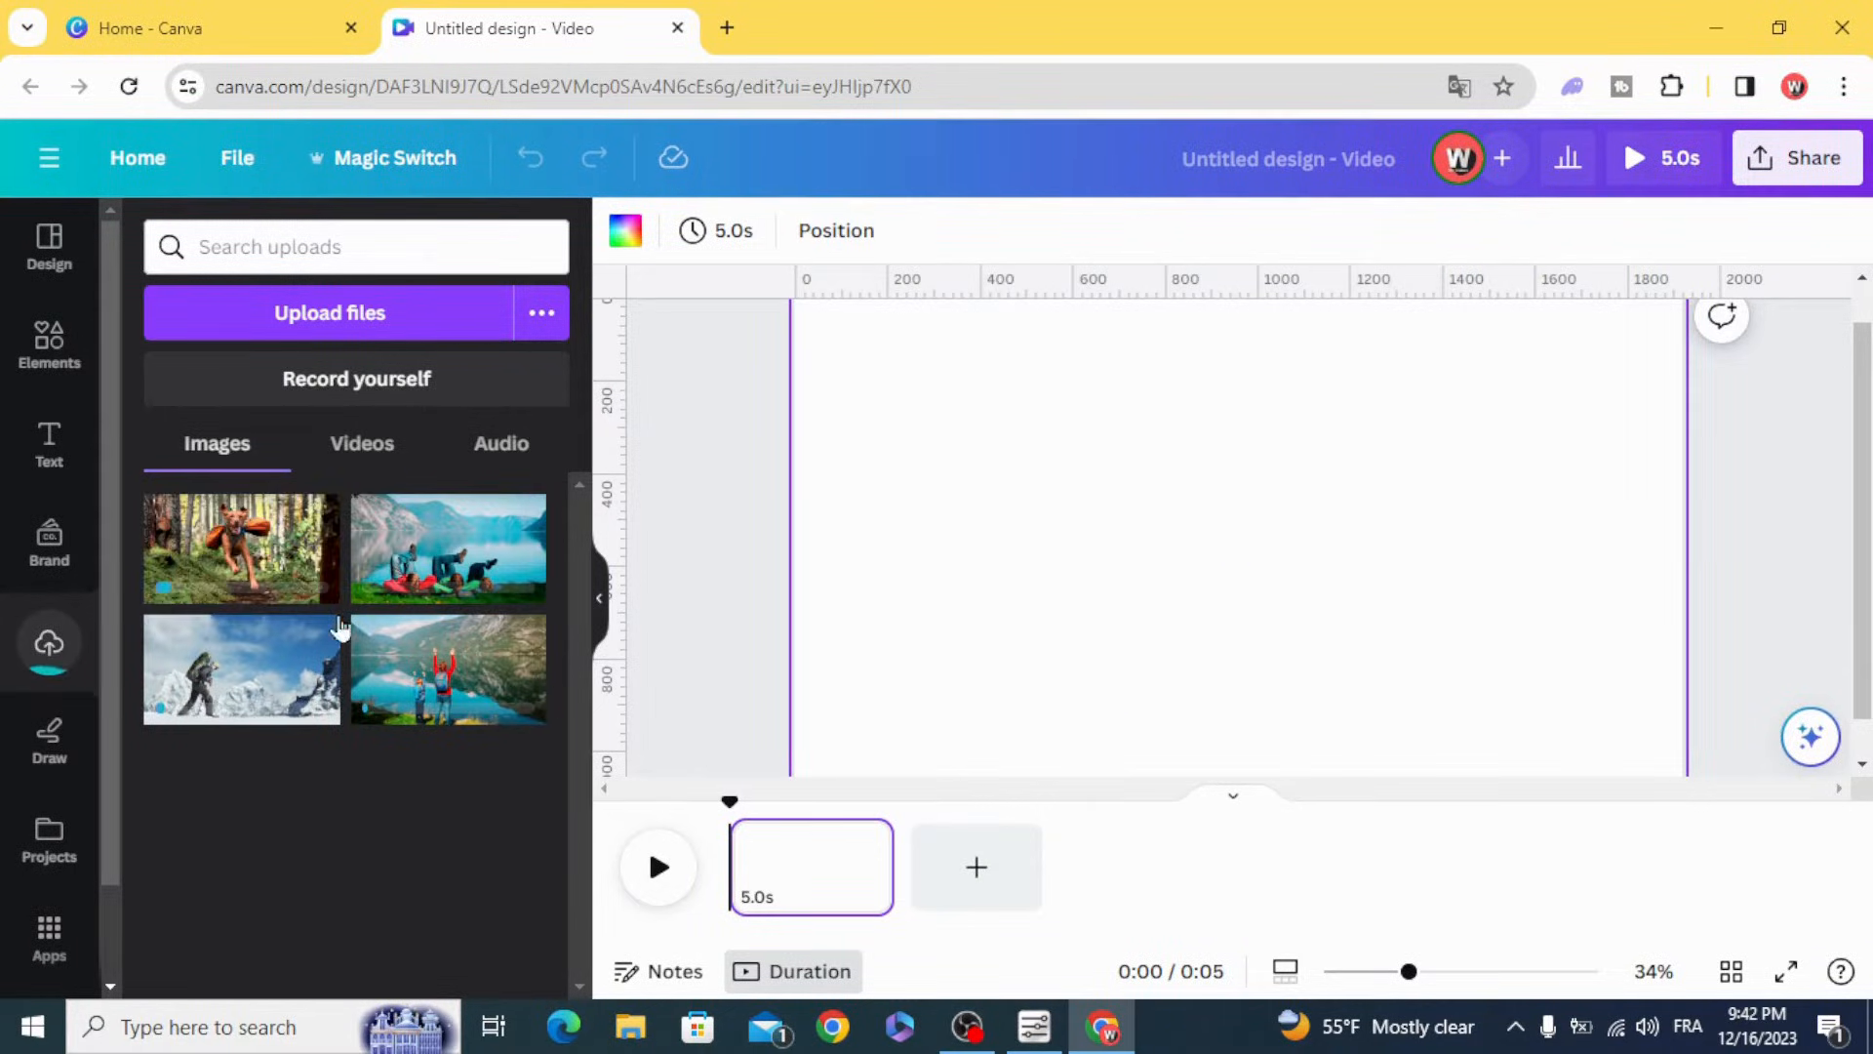
Search the frames collection for 'film' and add a single film frame to the page
left_click(49, 346)
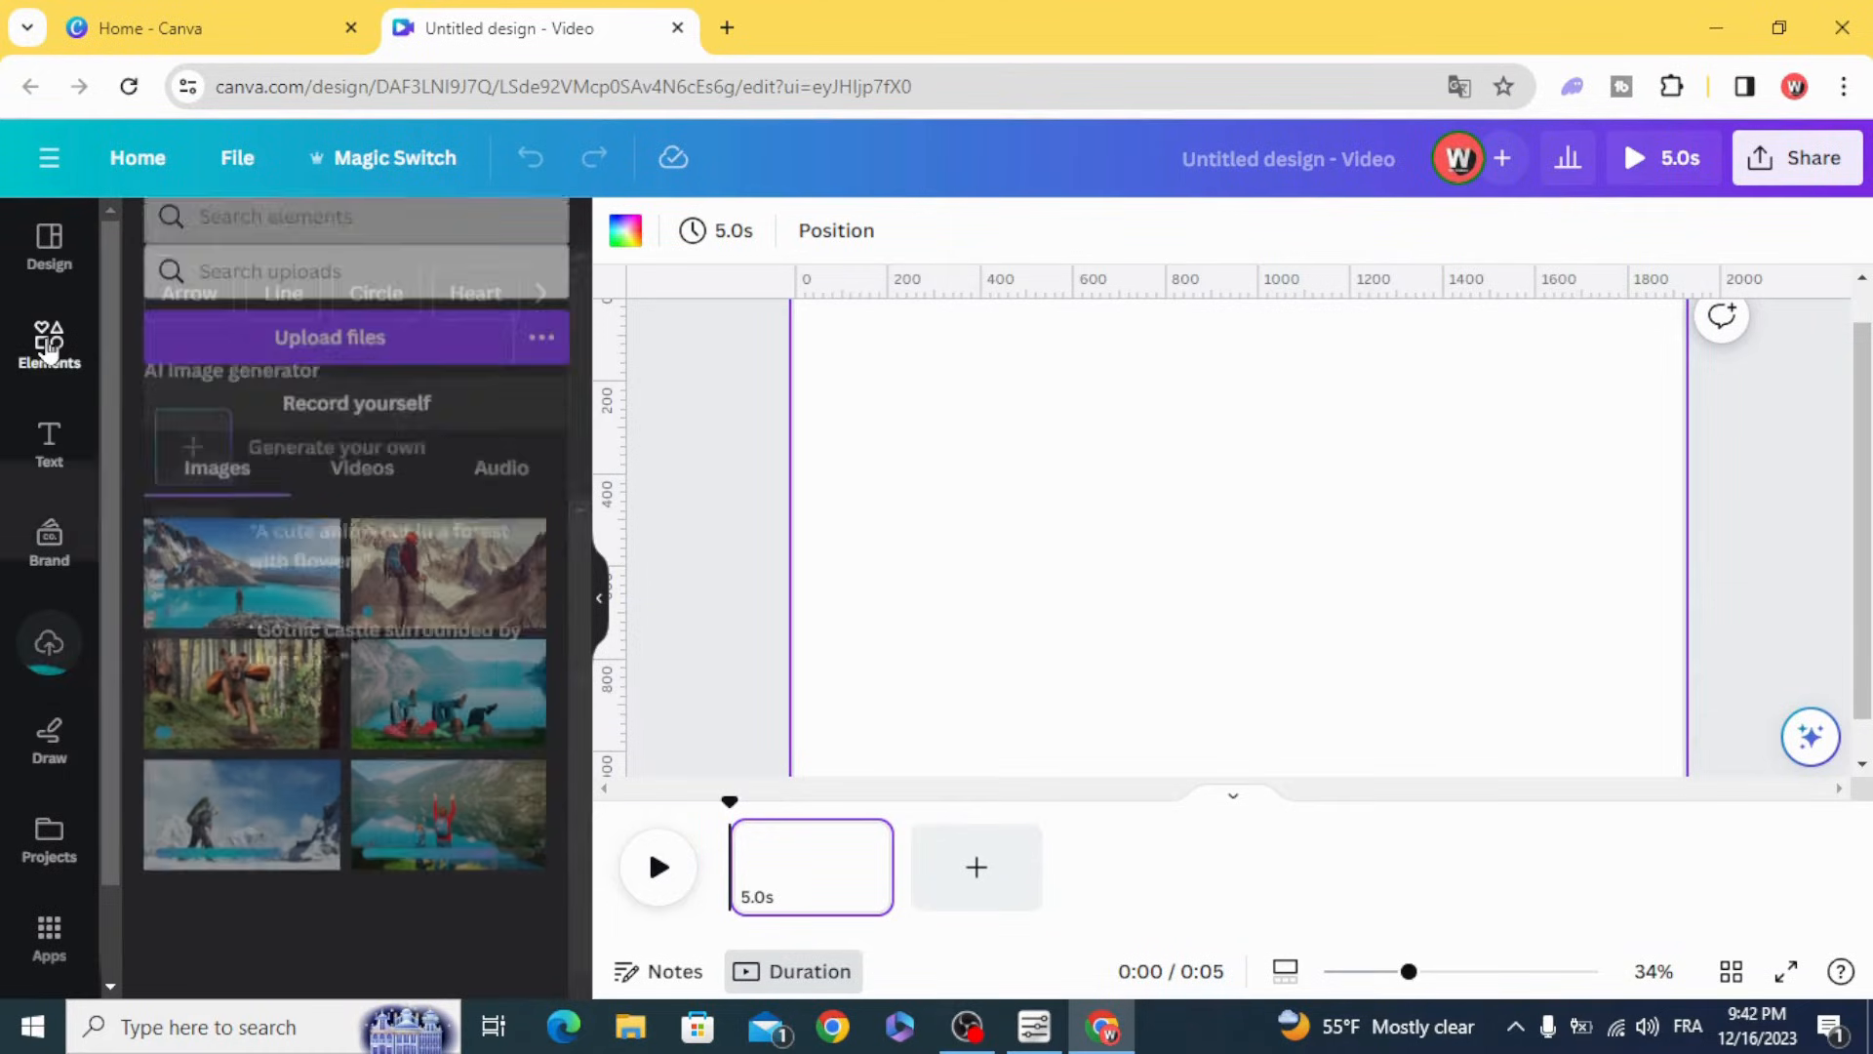
left_click(49, 346)
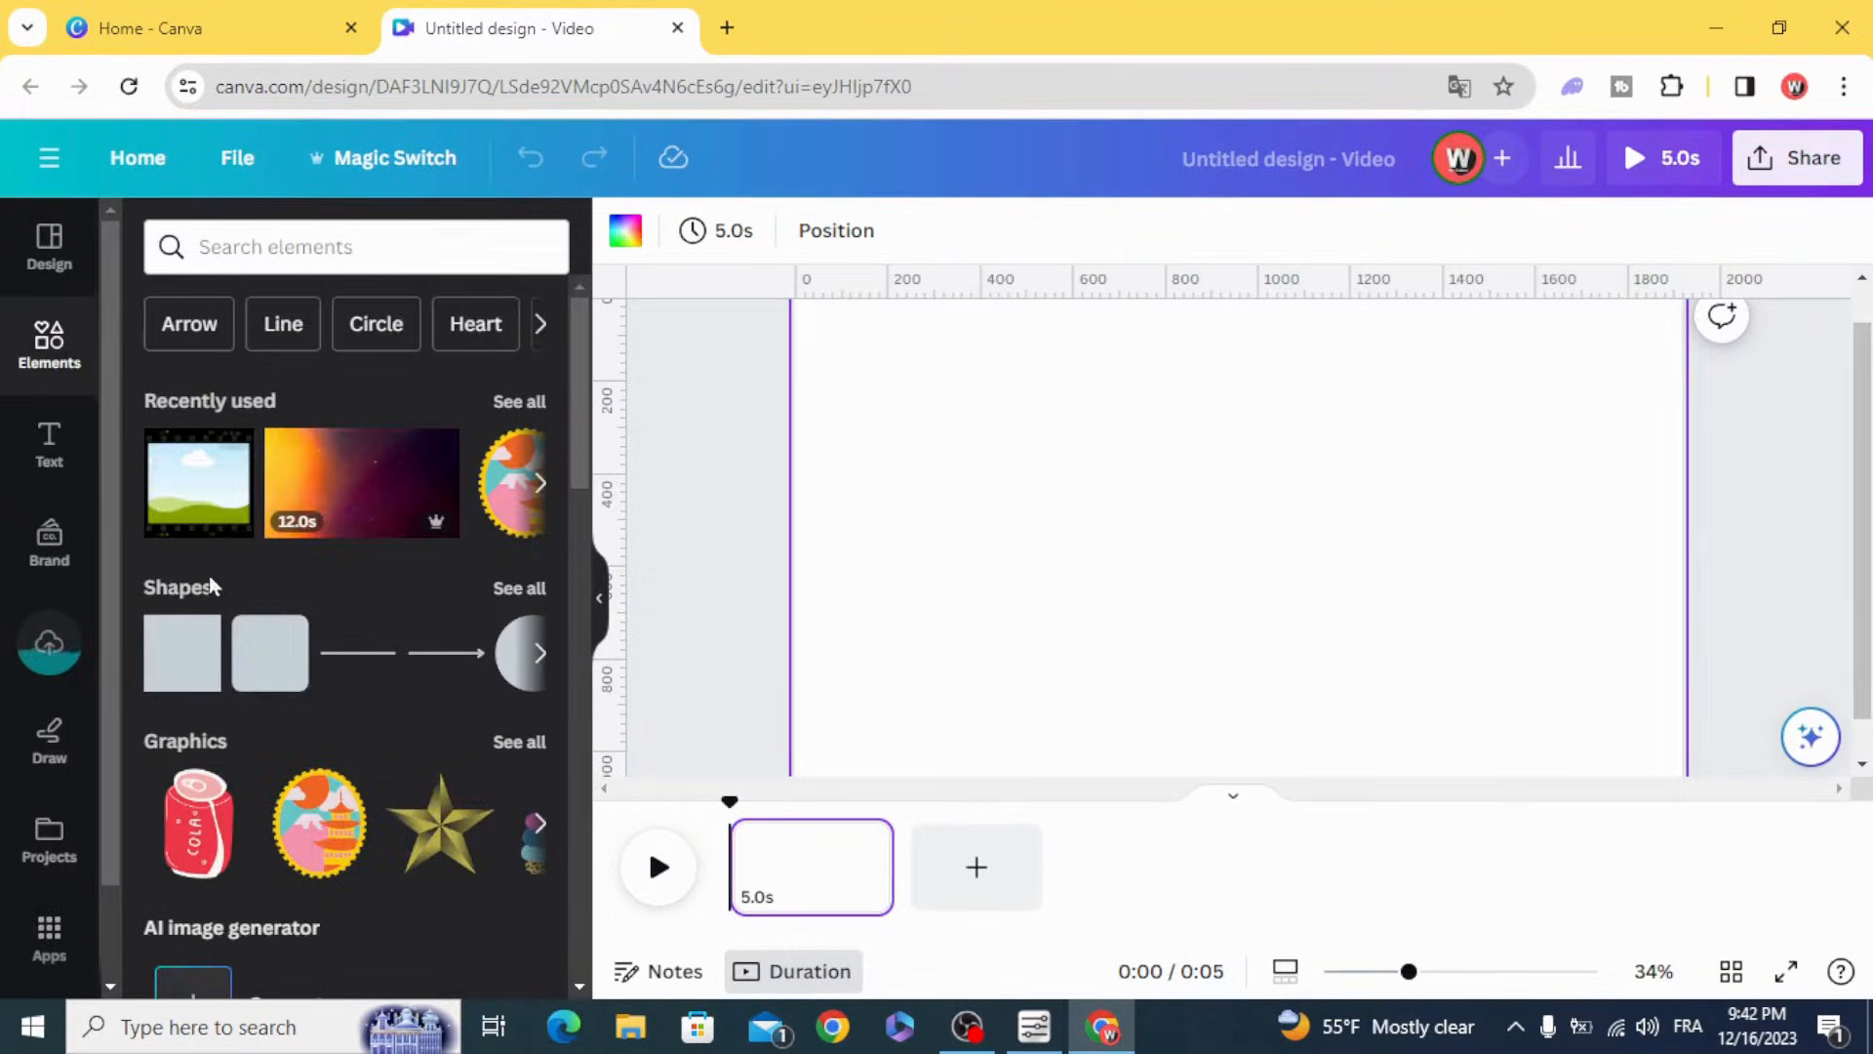
scroll("down", 3)
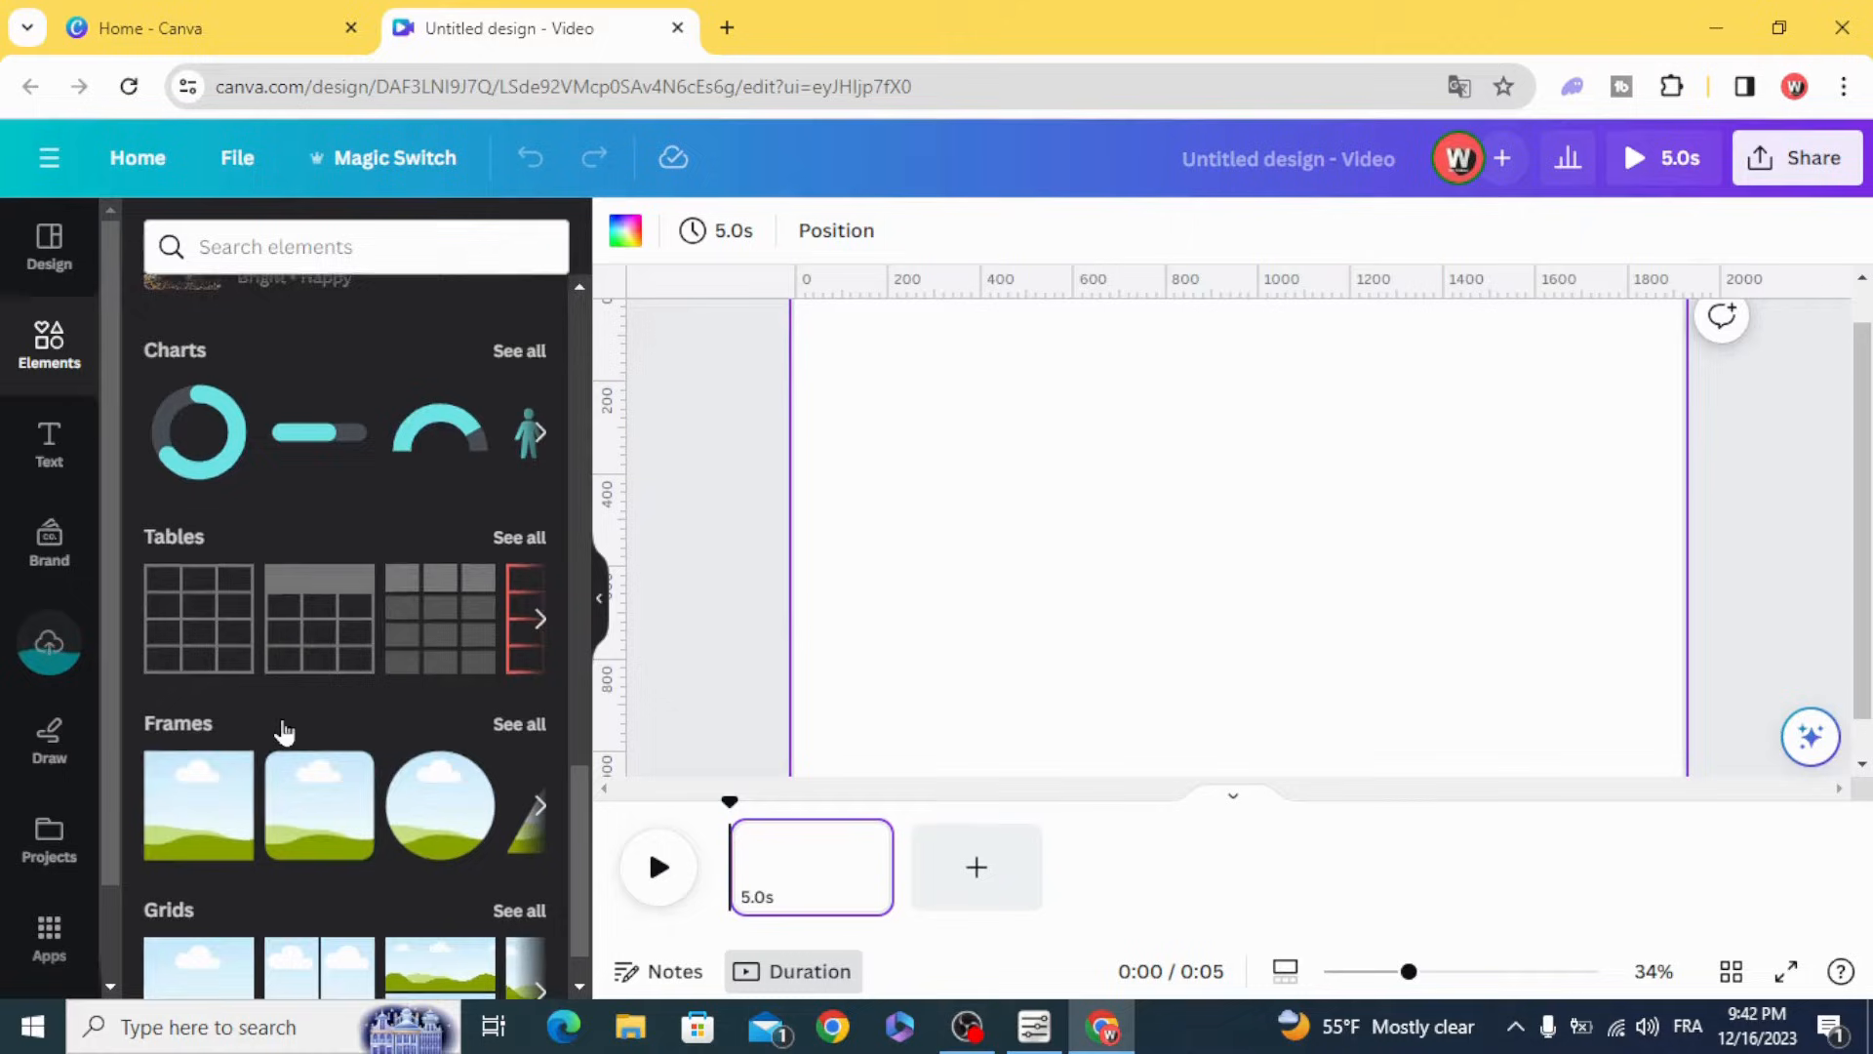
left_click(518, 724)
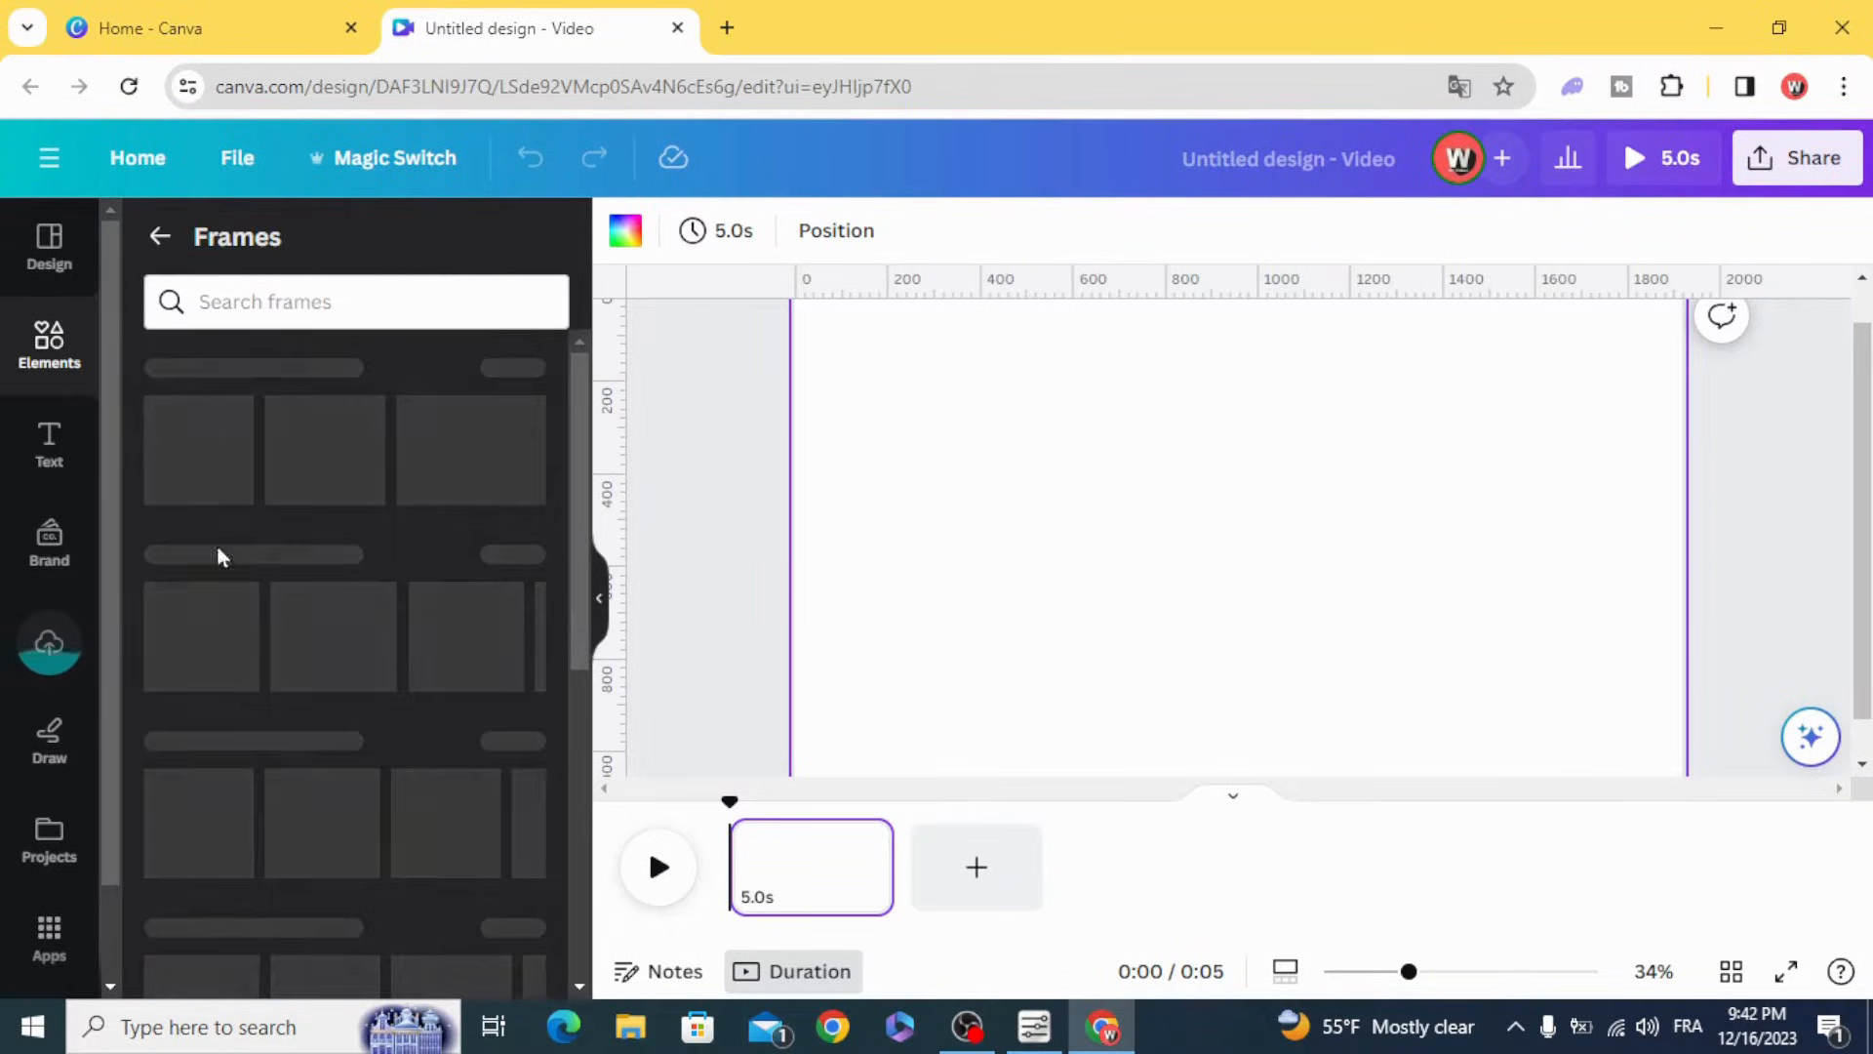
left_click(355, 302)
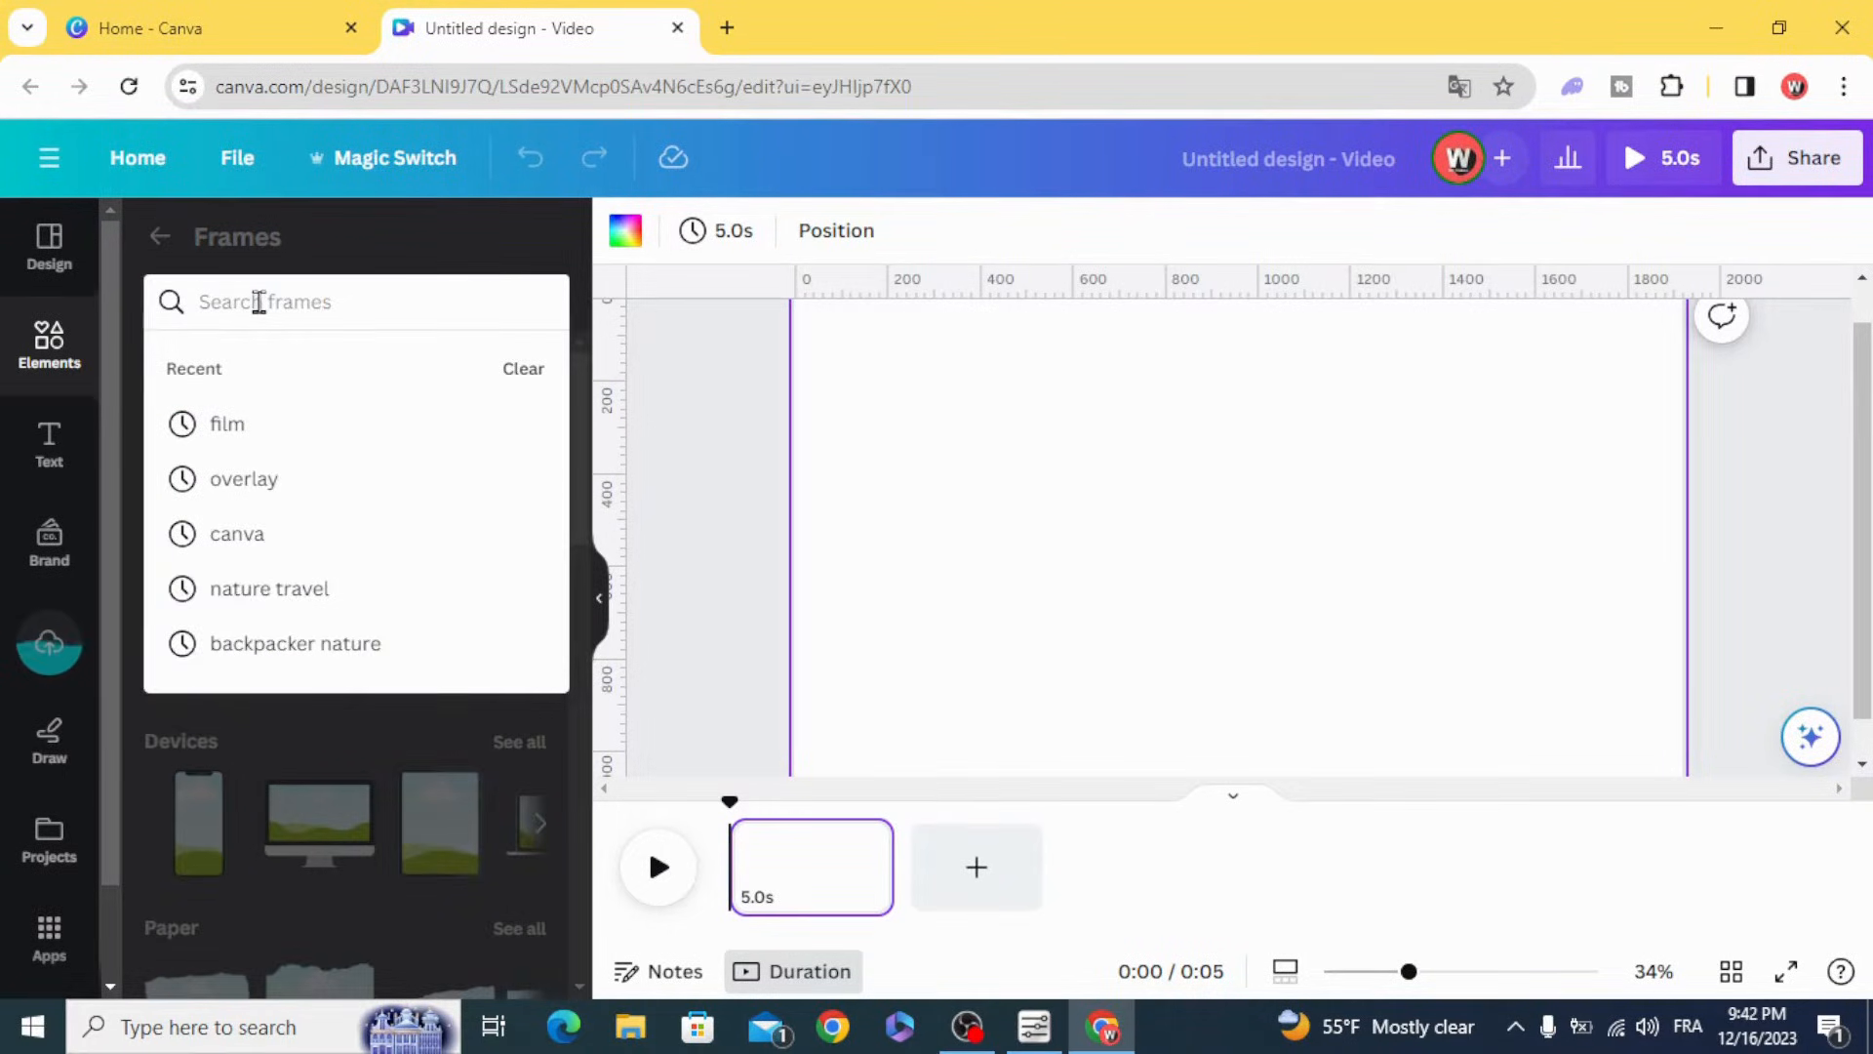
left_click(226, 424)
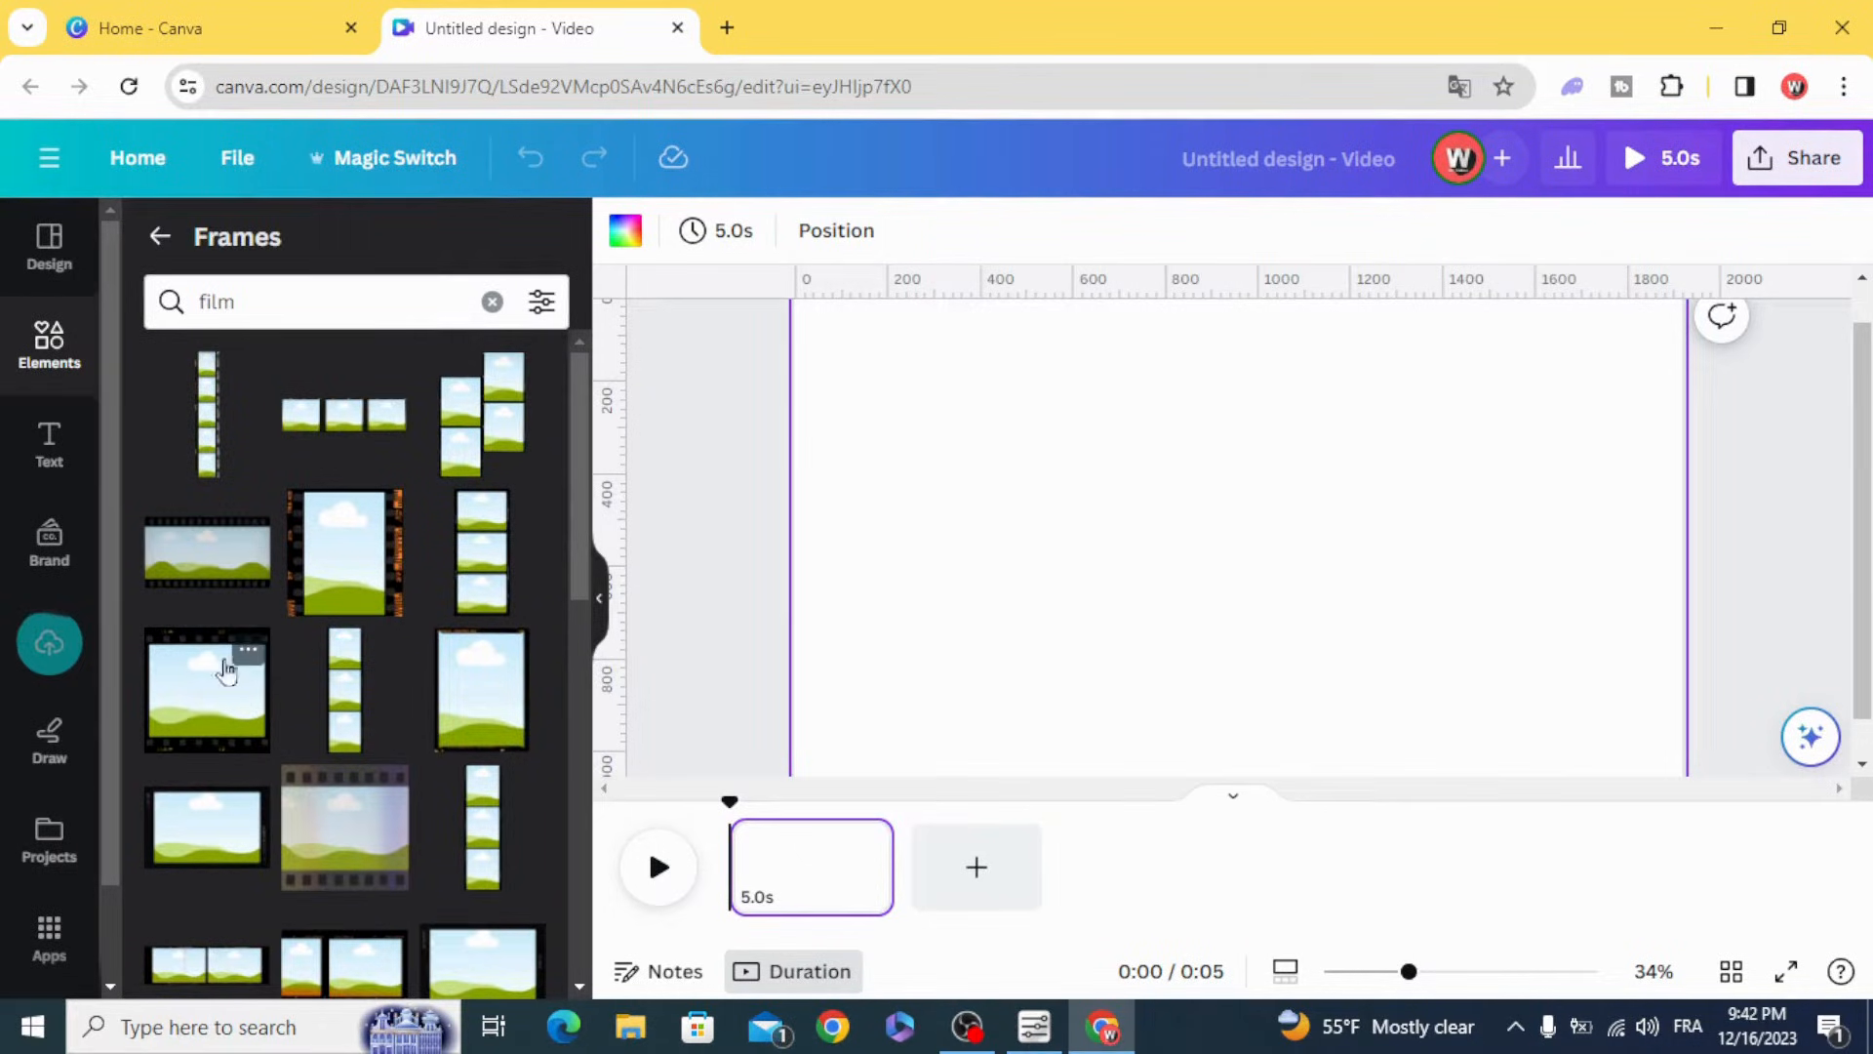
left_click(206, 691)
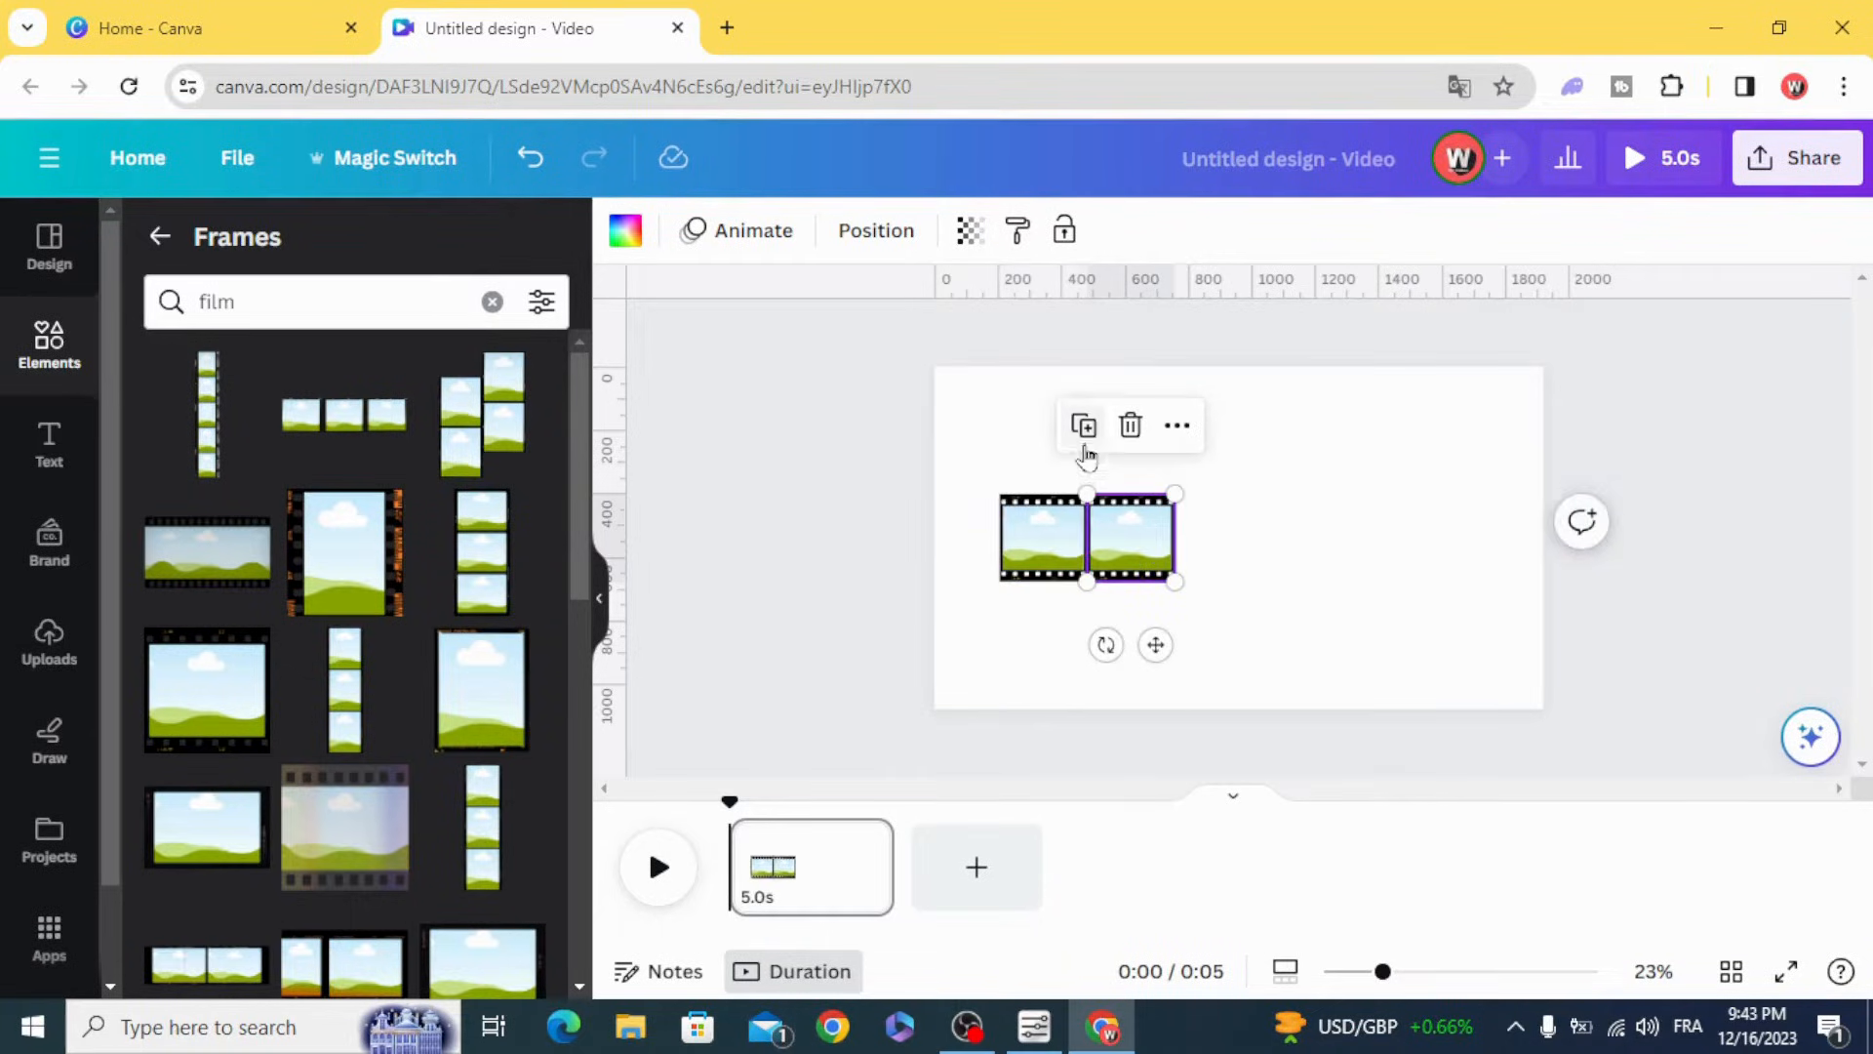
Duplicate the film frame into a connected six-frame strip across the page
left_click(1082, 425)
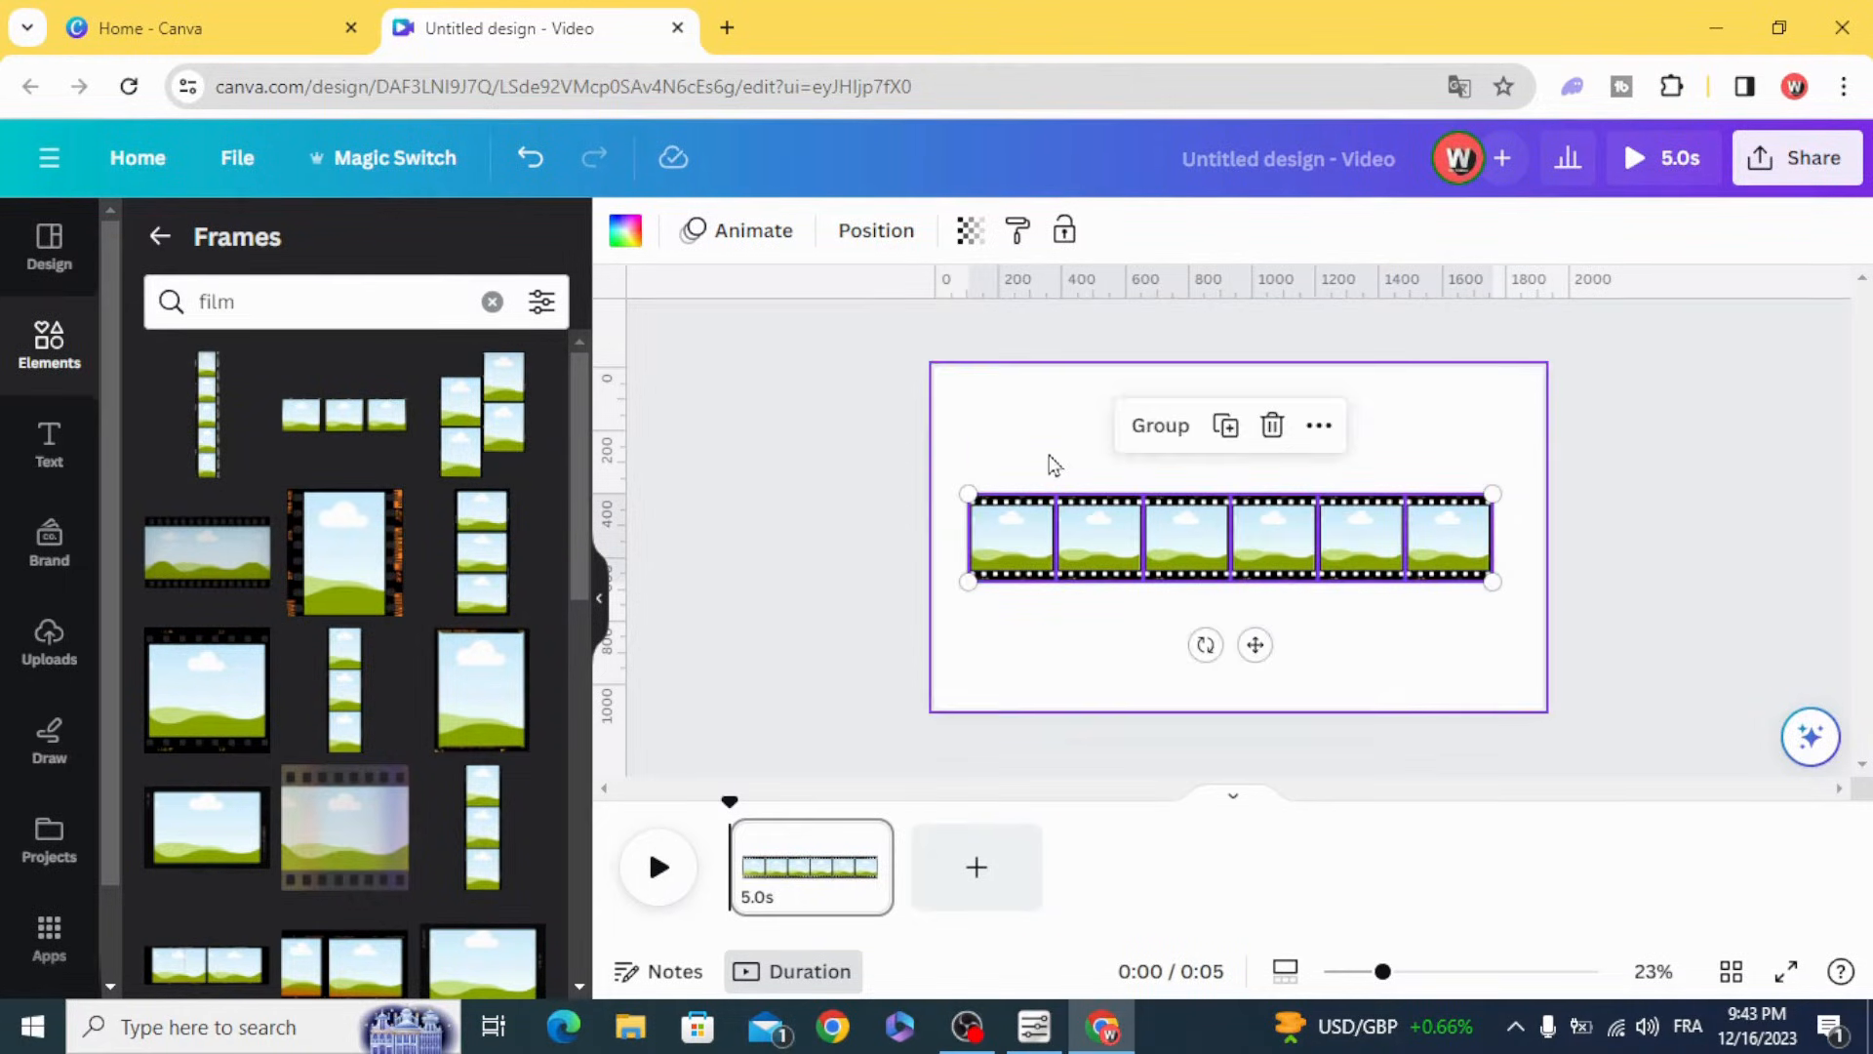
mouse_move(1196, 460)
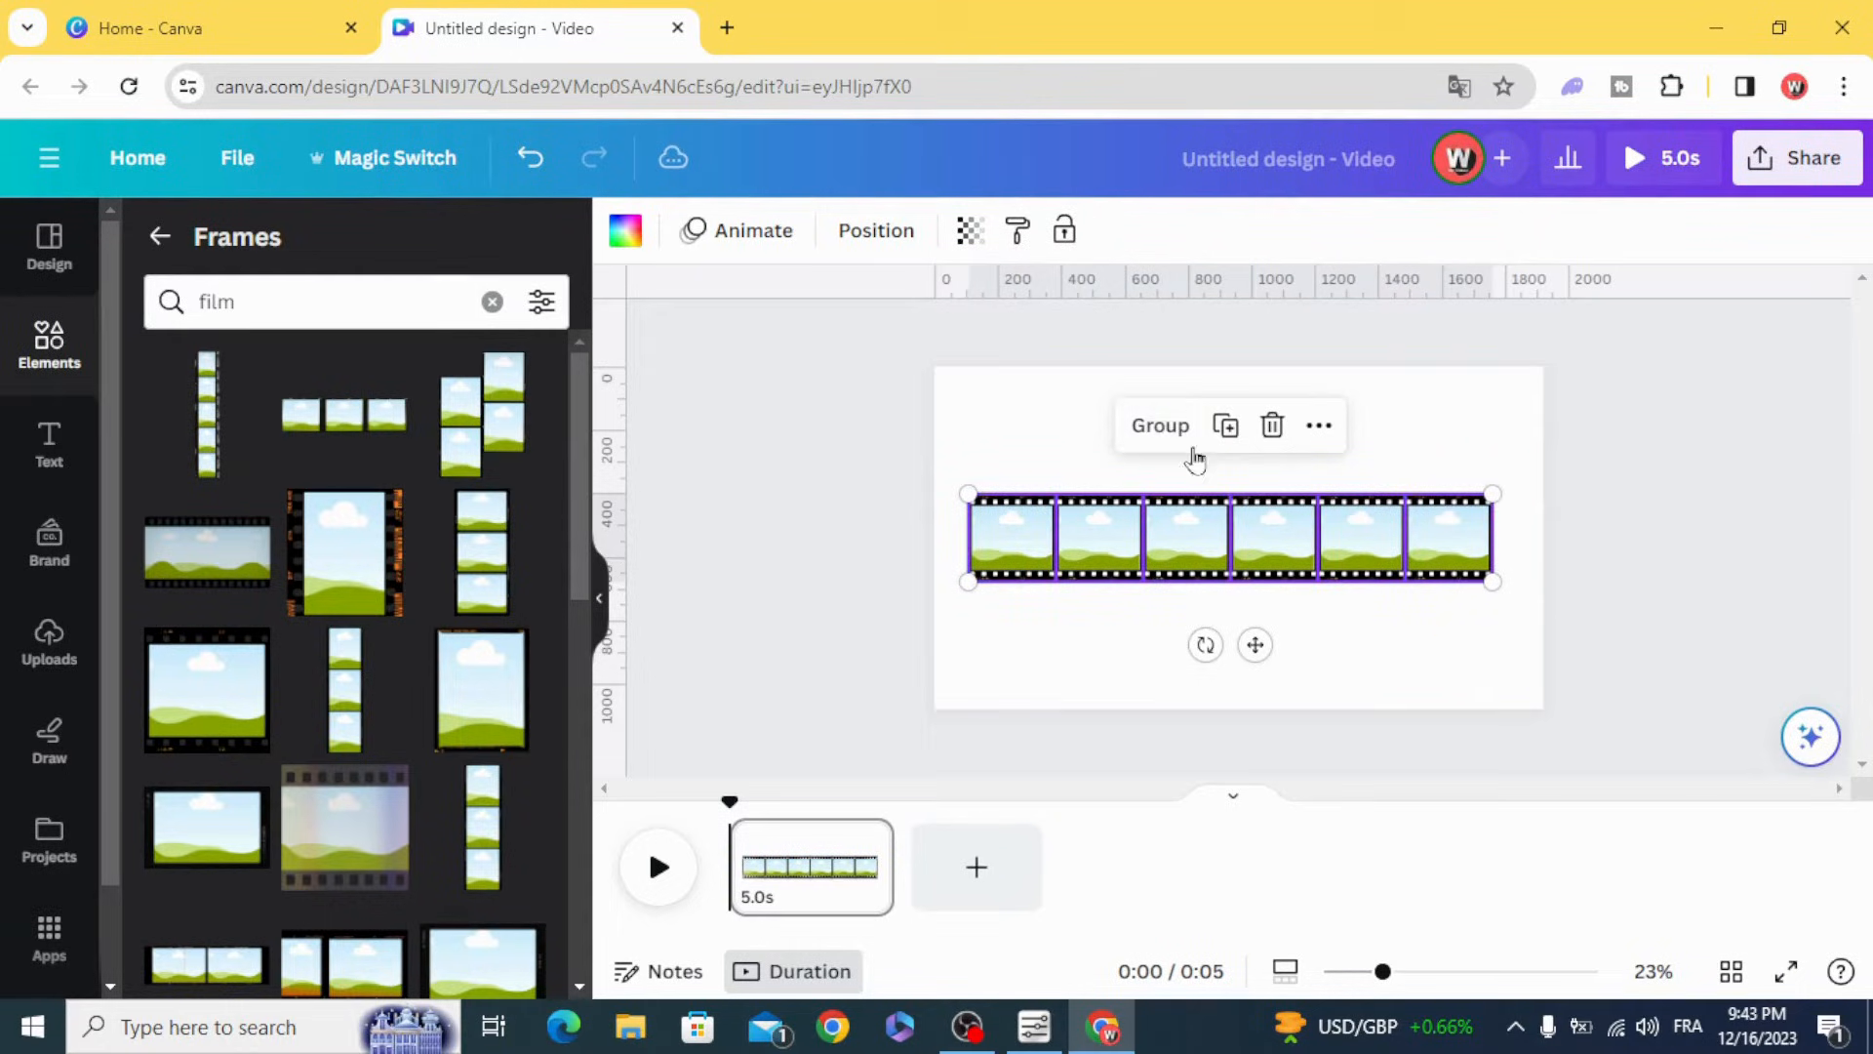
left_click(908, 470)
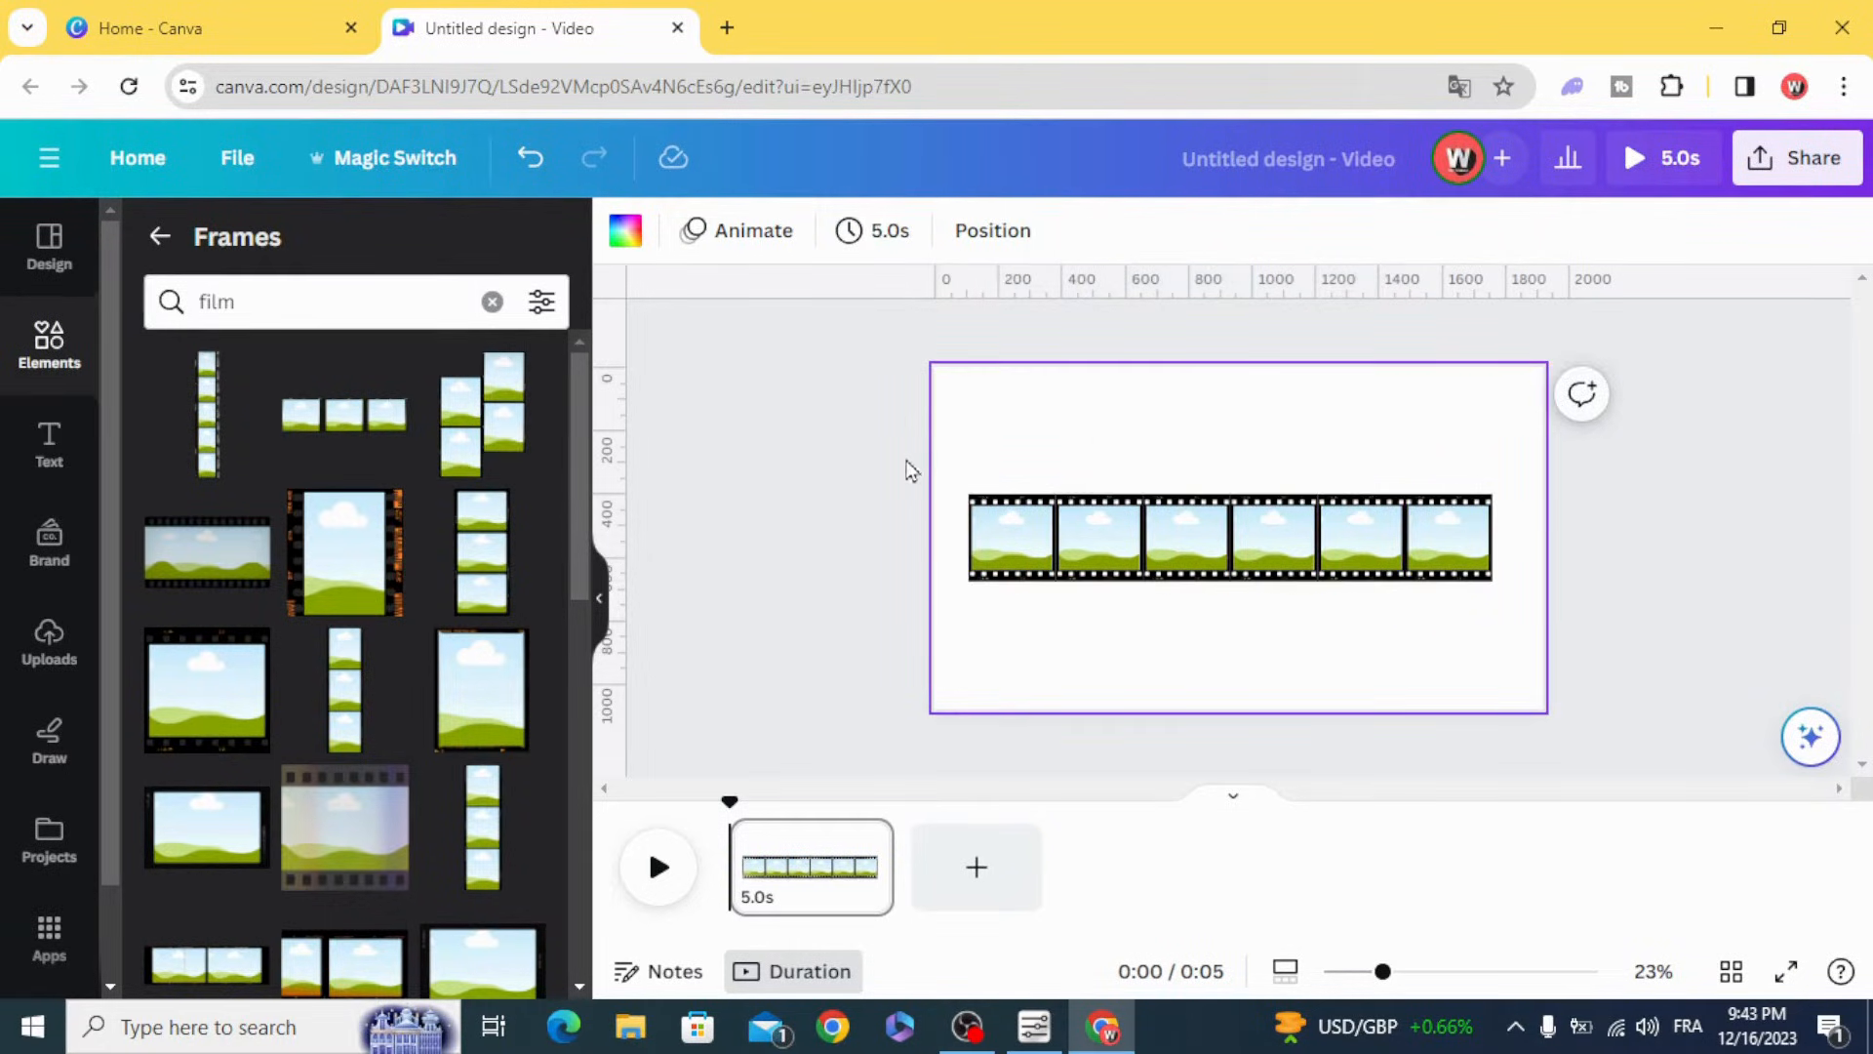
Drop the uploaded photos into the film frames and enlarge the strip past the right edge
left_click(49, 639)
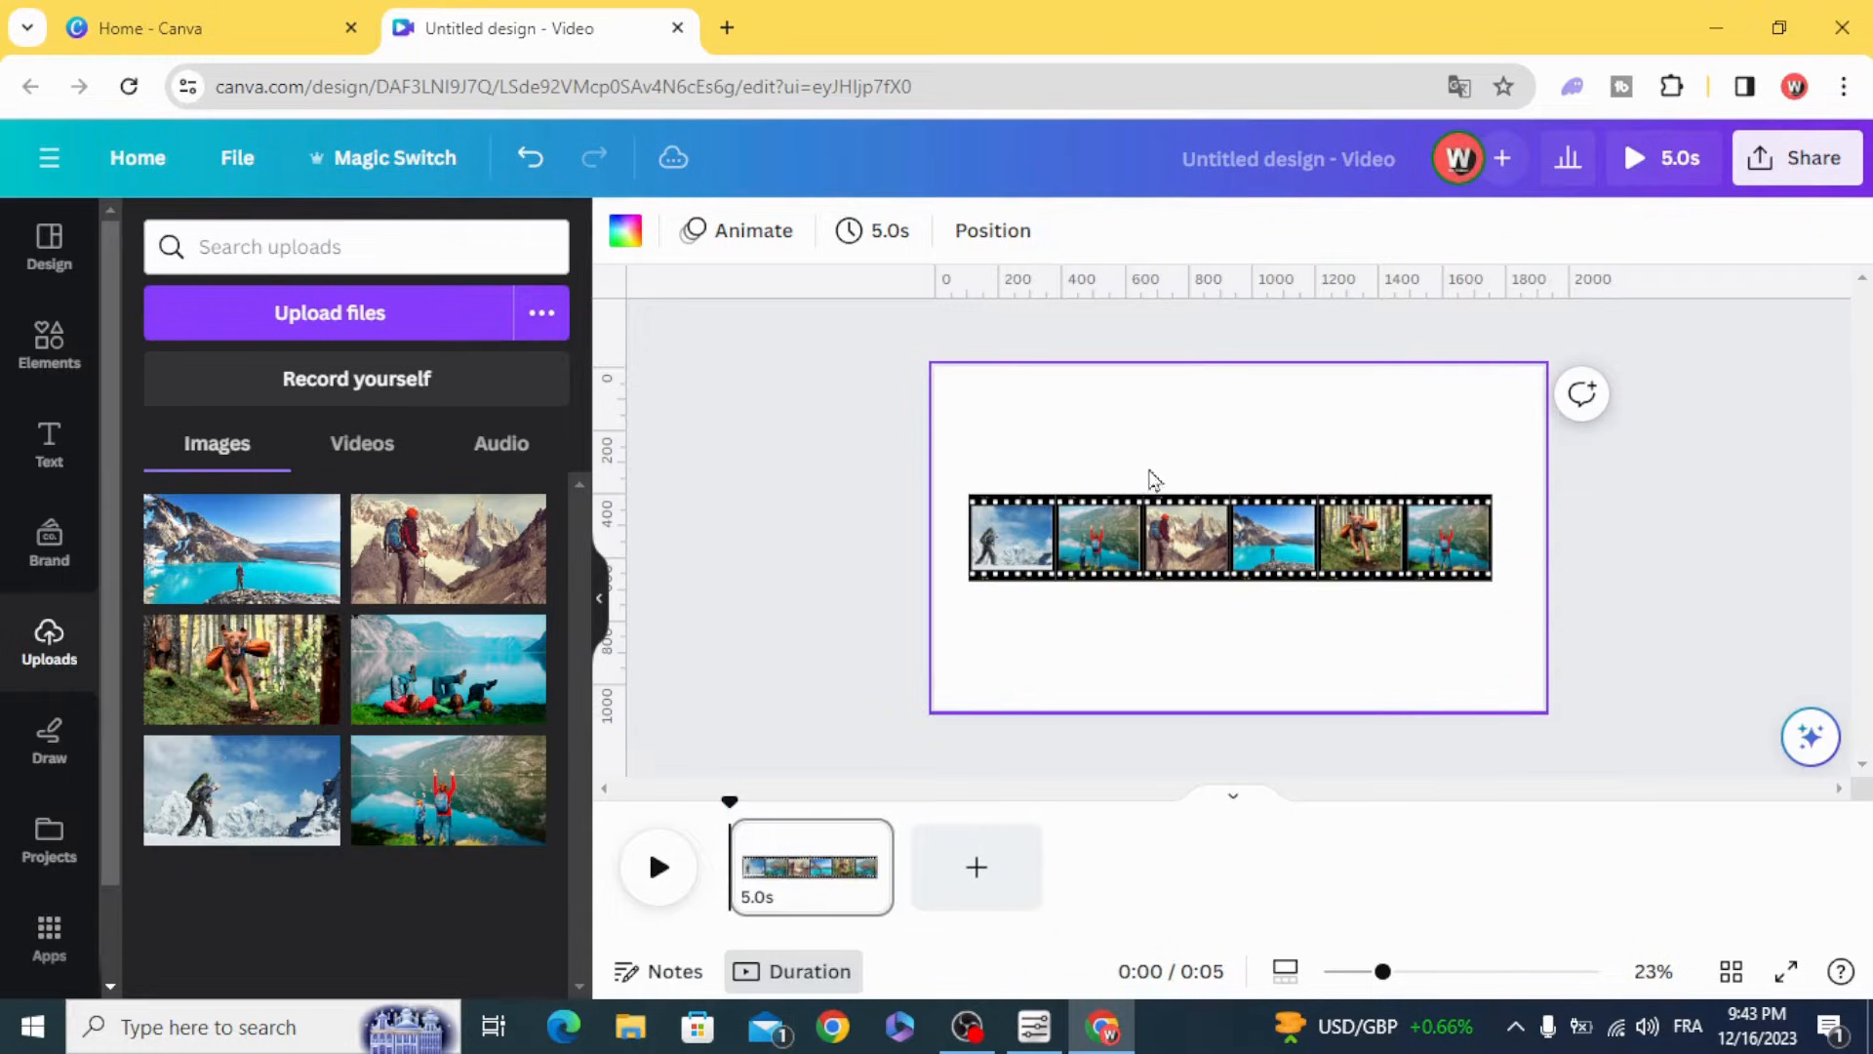
left_click(1229, 536)
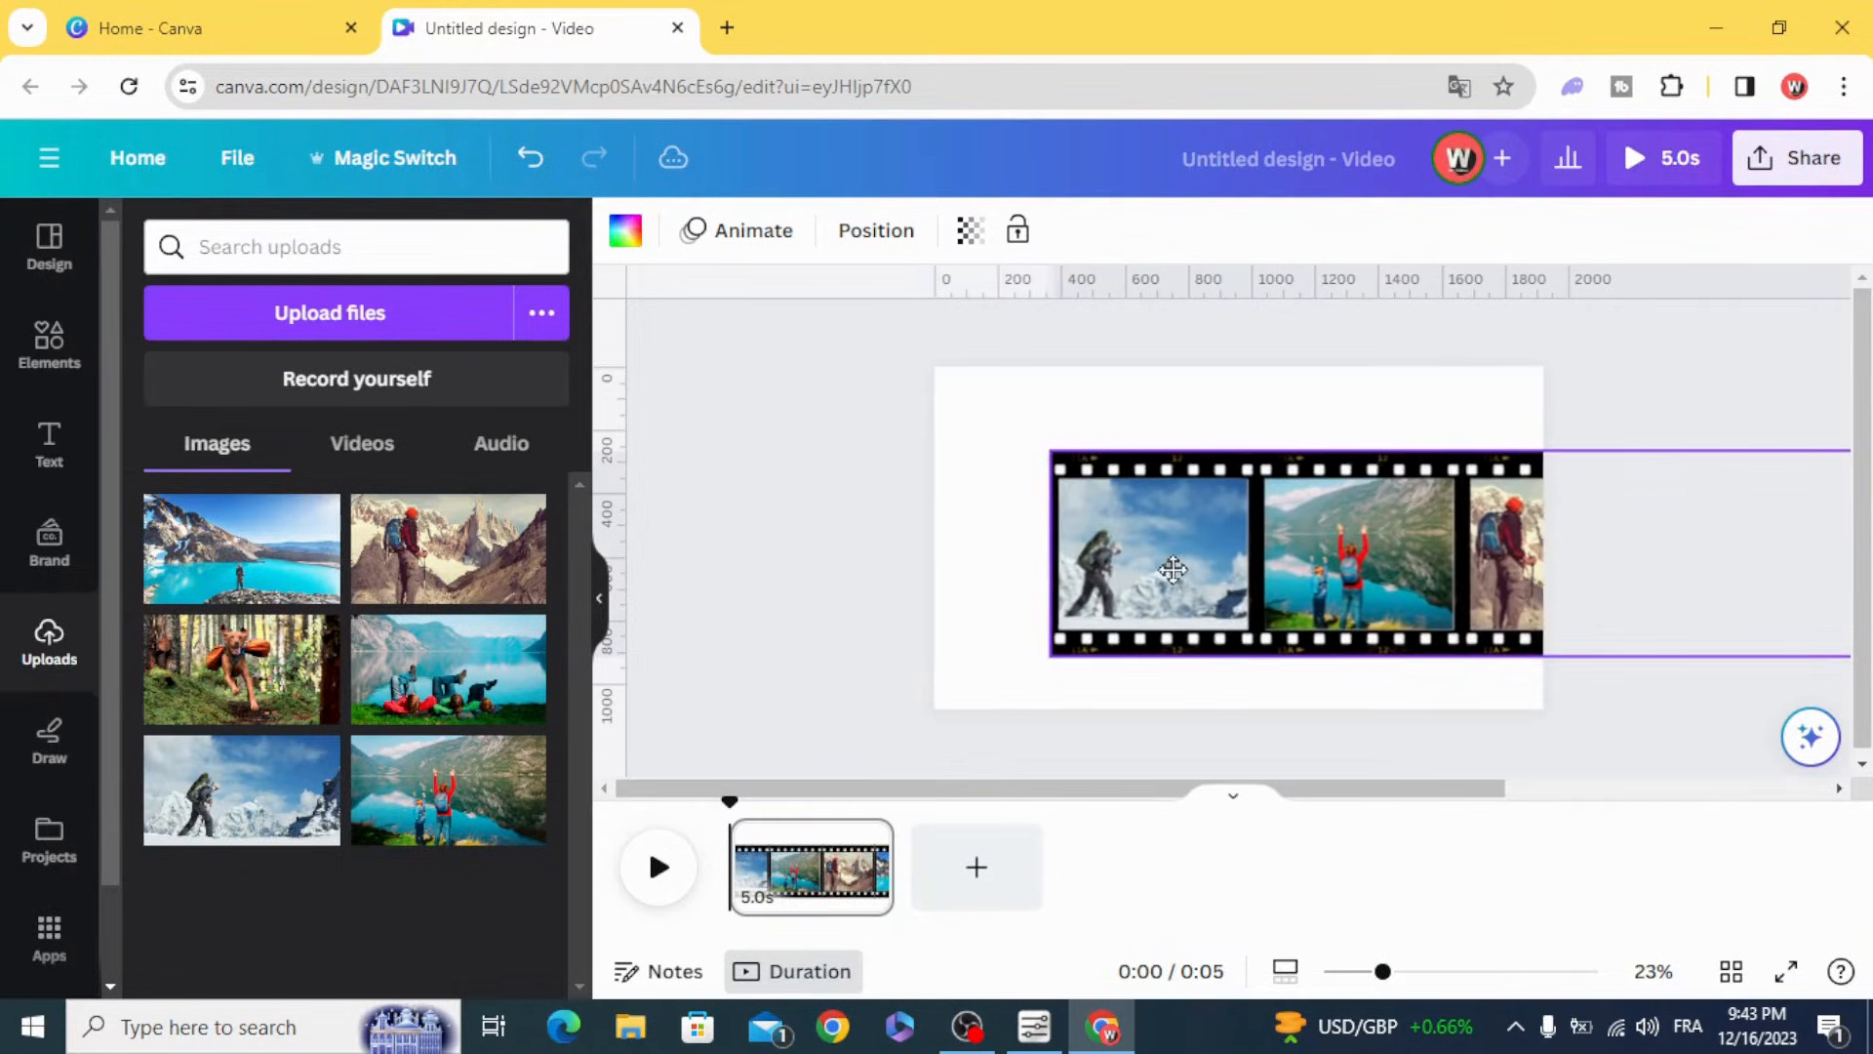
left_click(1171, 568)
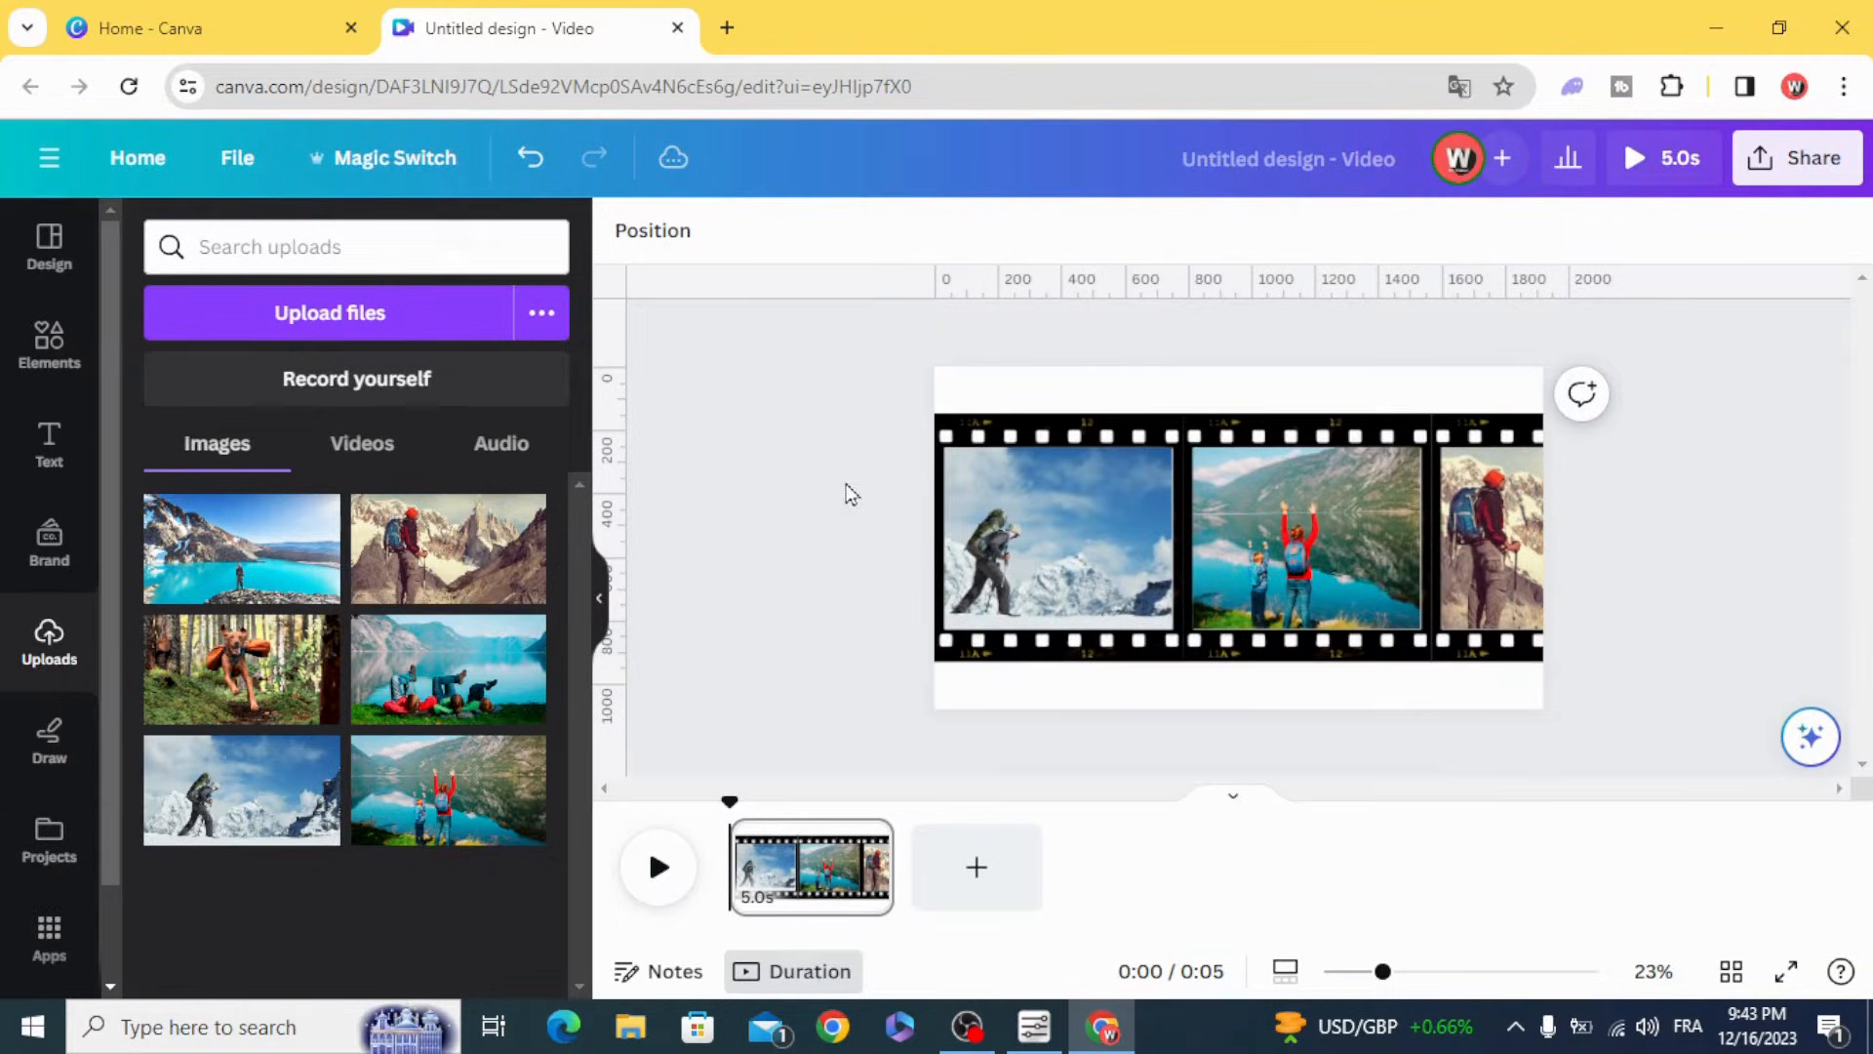
Search Elements for 'overlay' and add the orange 12s overlay video to the page
left_click(48, 347)
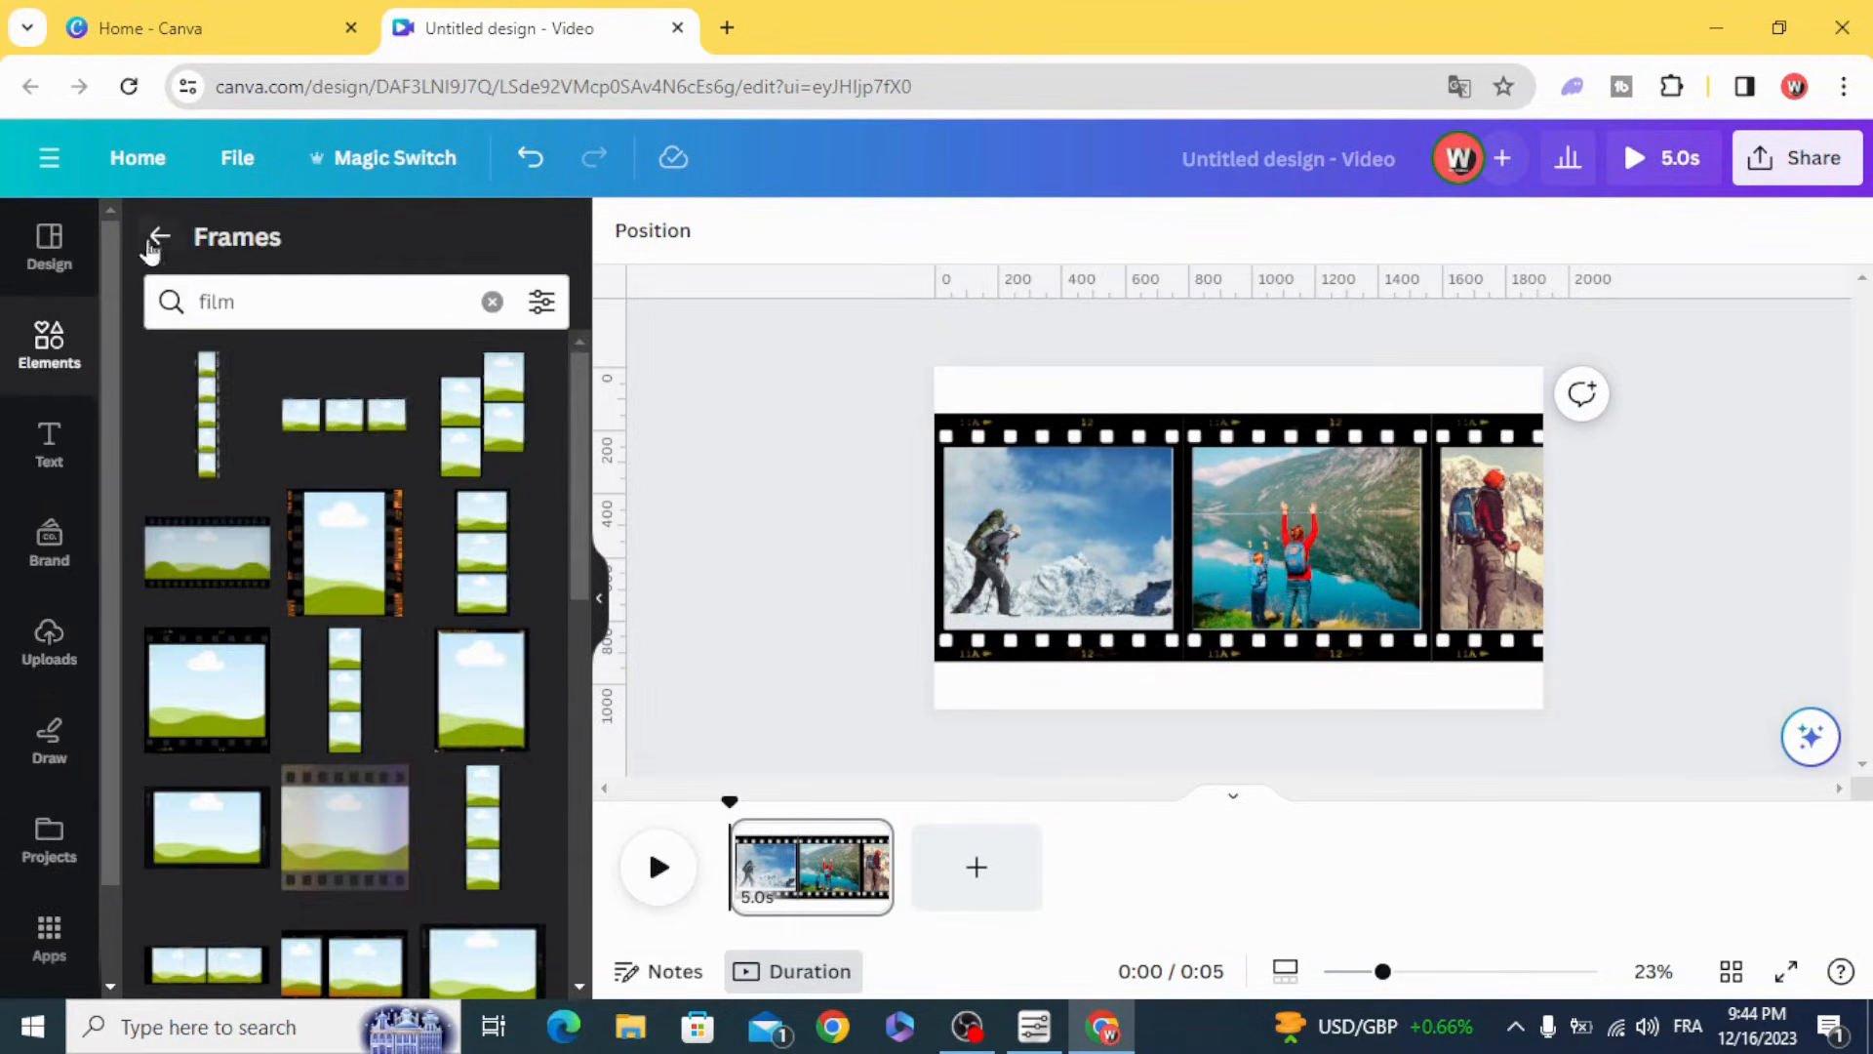
left_click(155, 236)
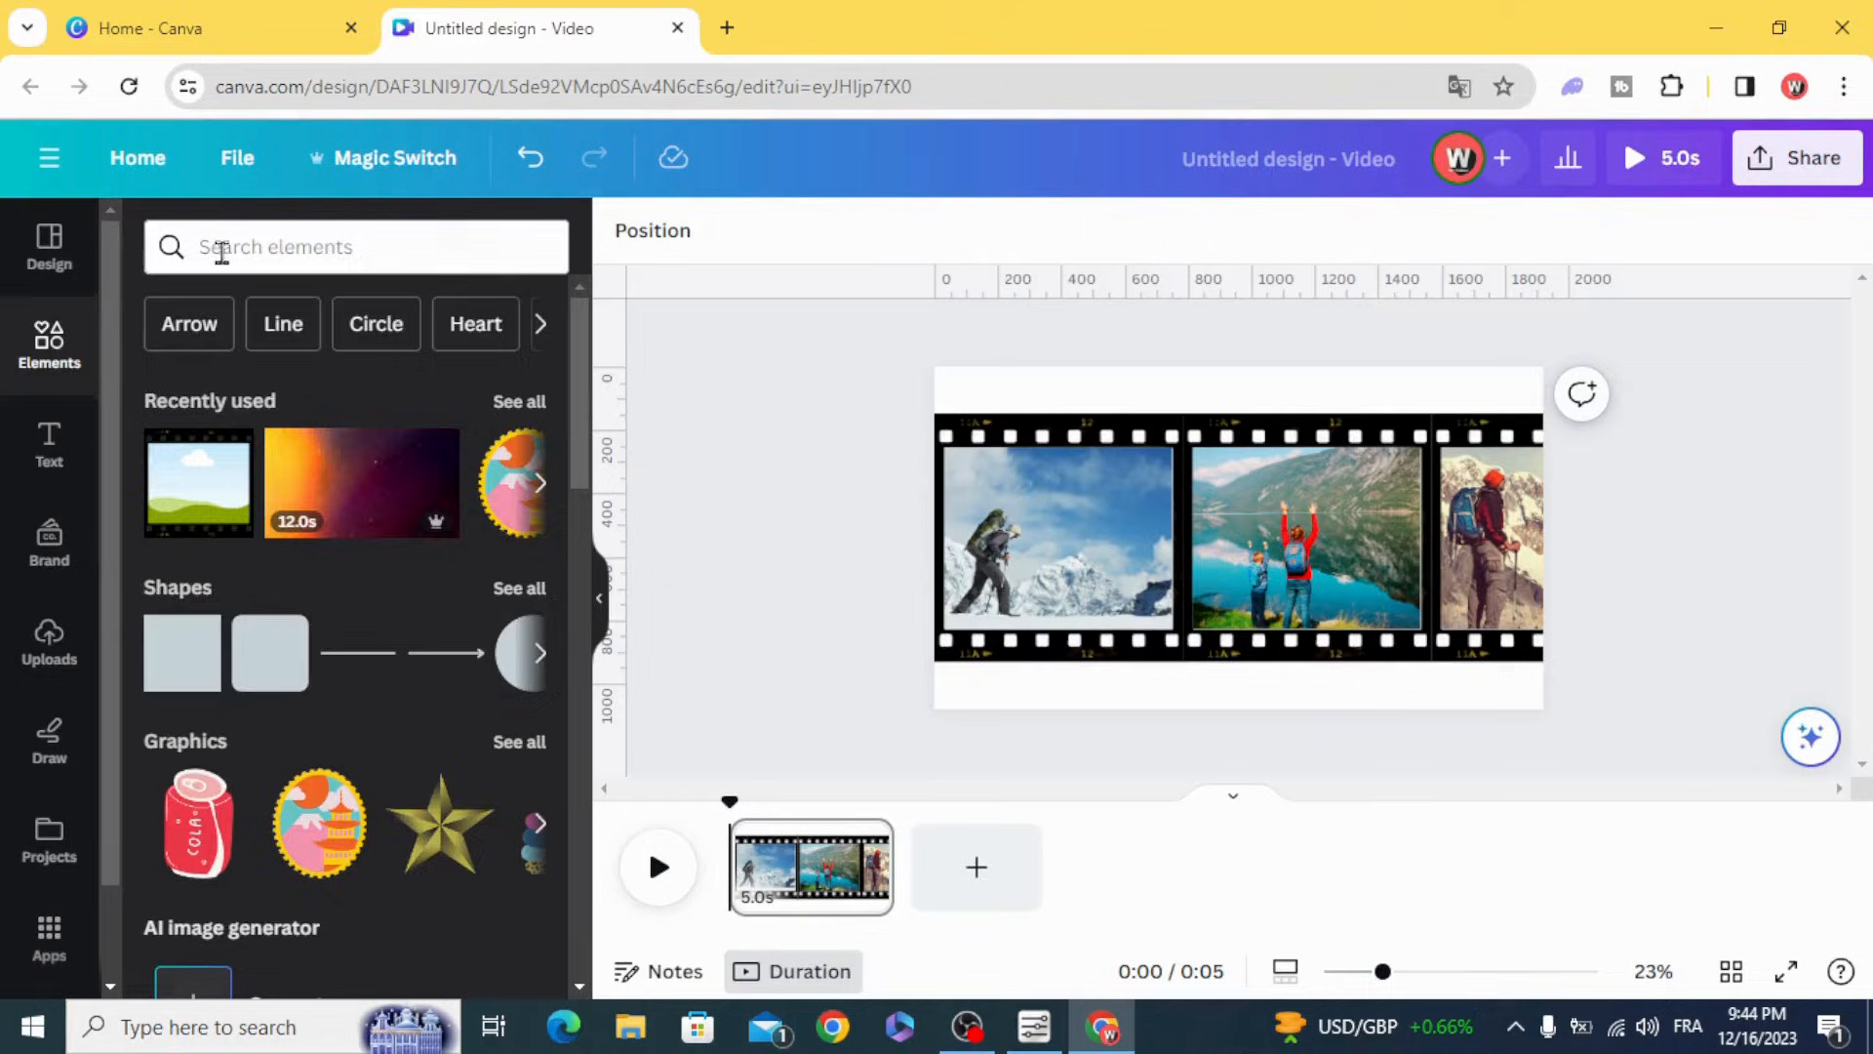
type("o")
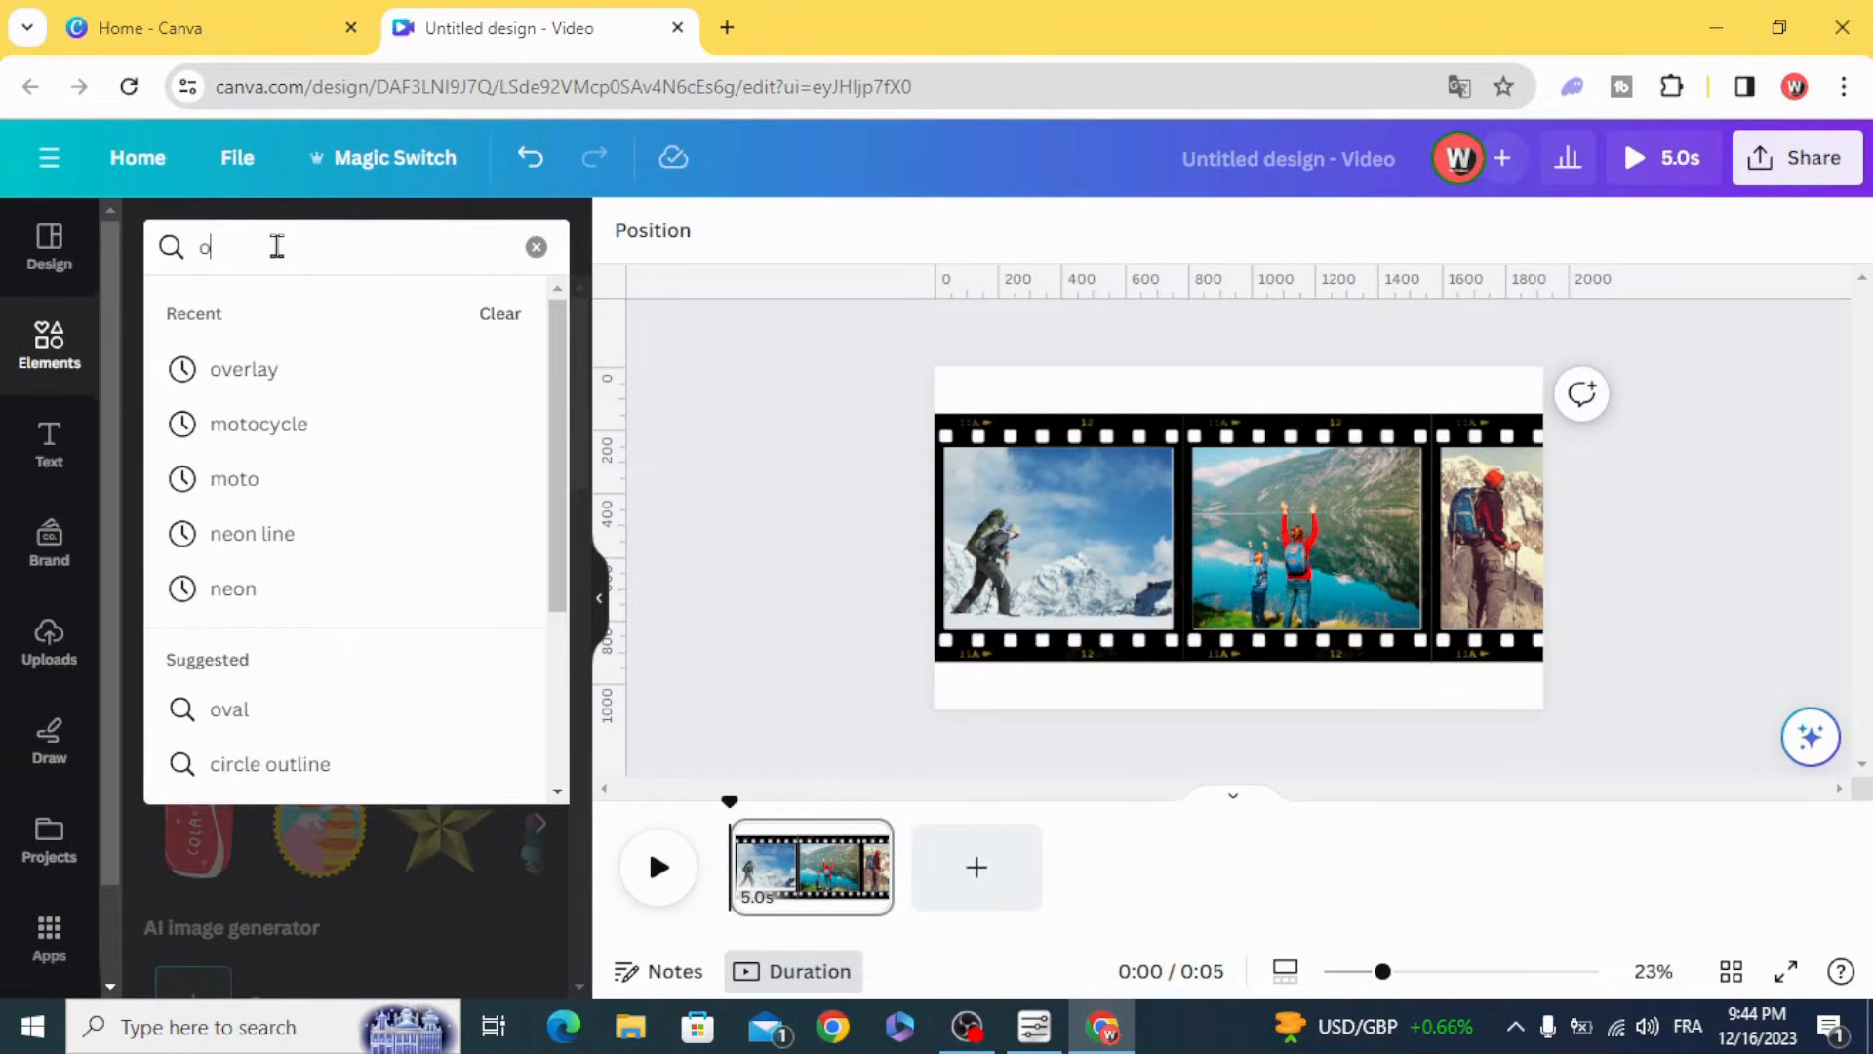
type("verlay")
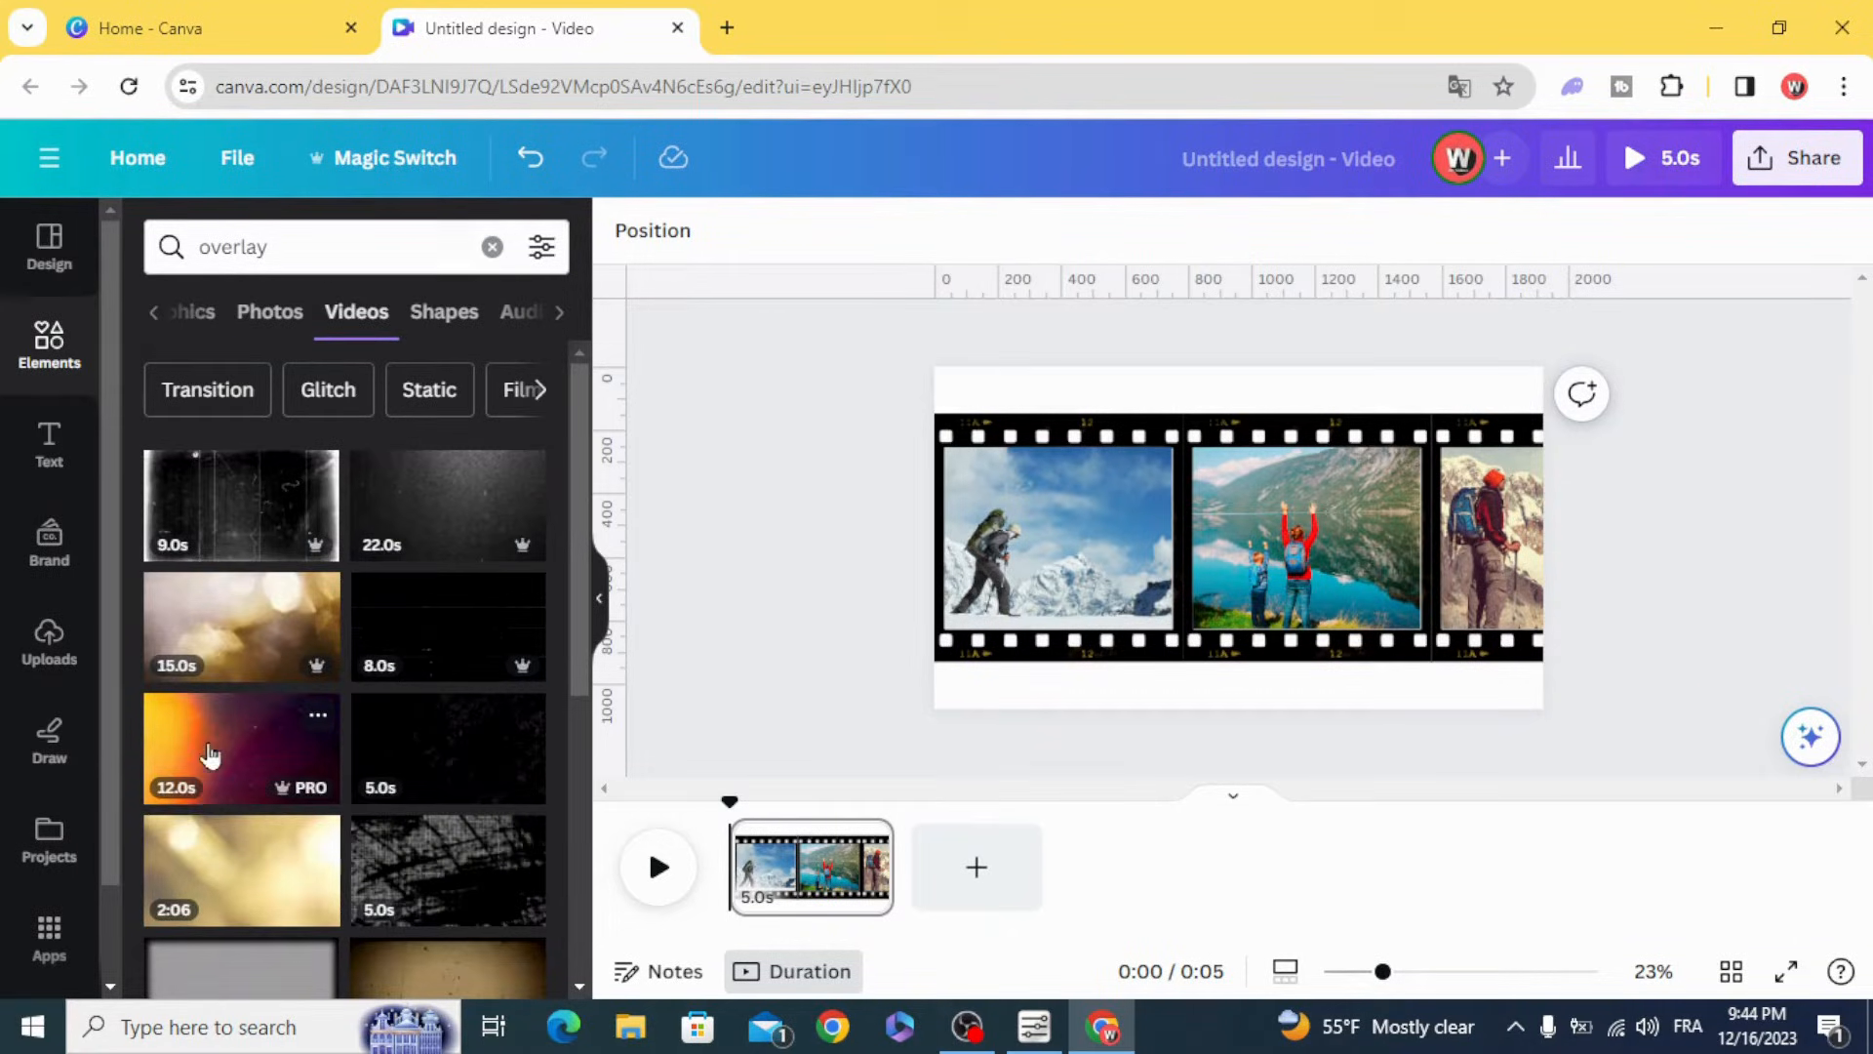
scroll("down", 3)
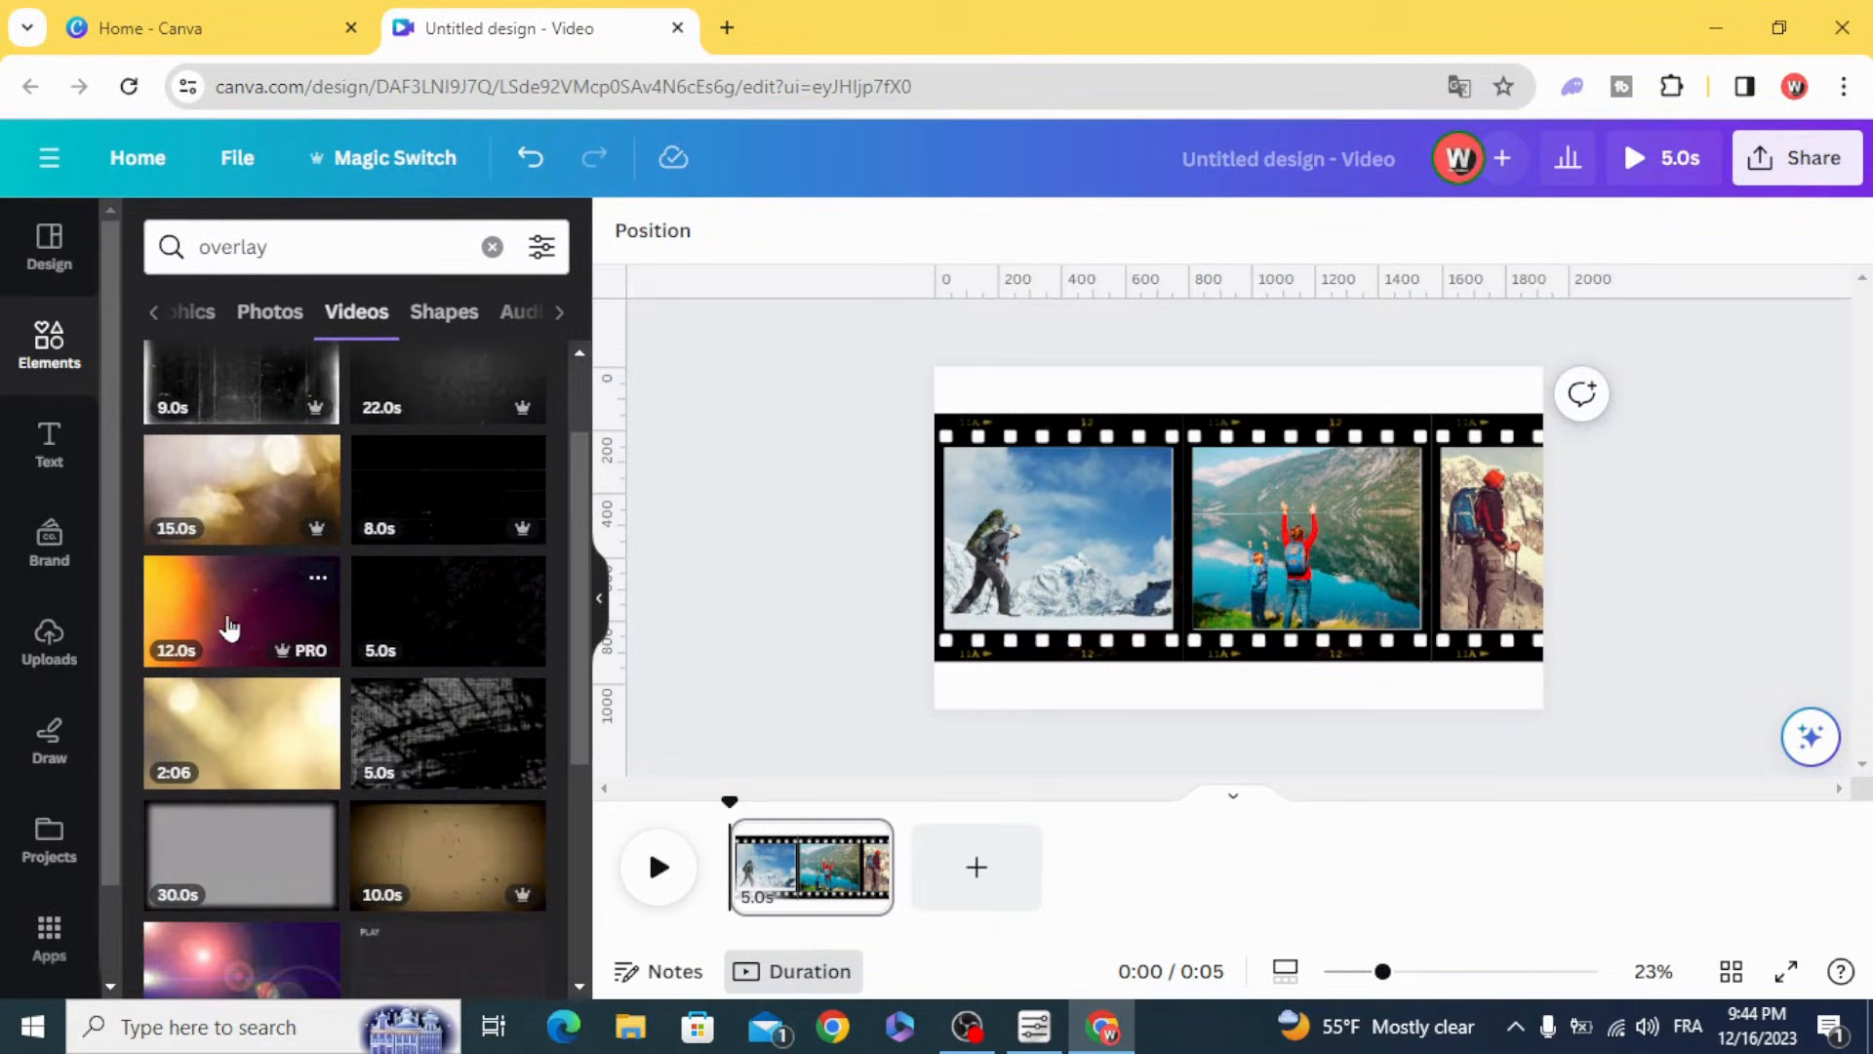
left_click(239, 611)
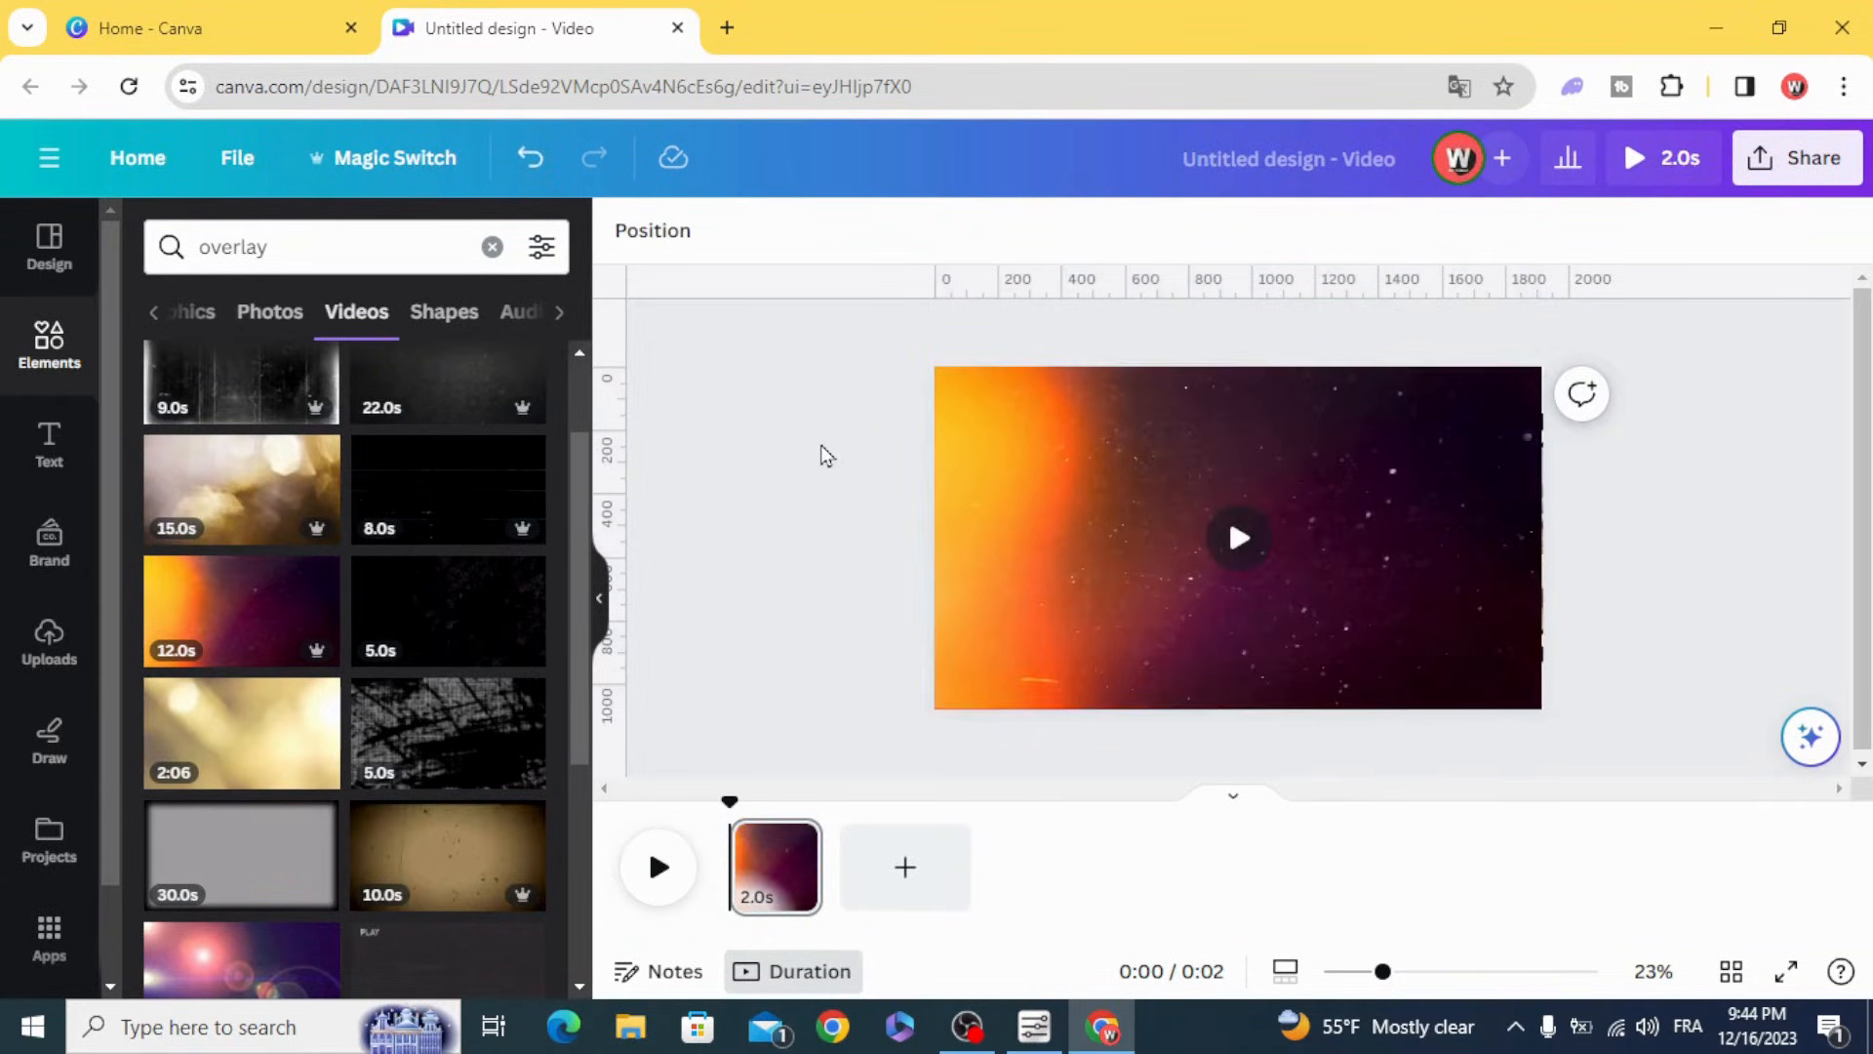
Send the overlay video to the back so it sits behind the film strip
right_click(1236, 537)
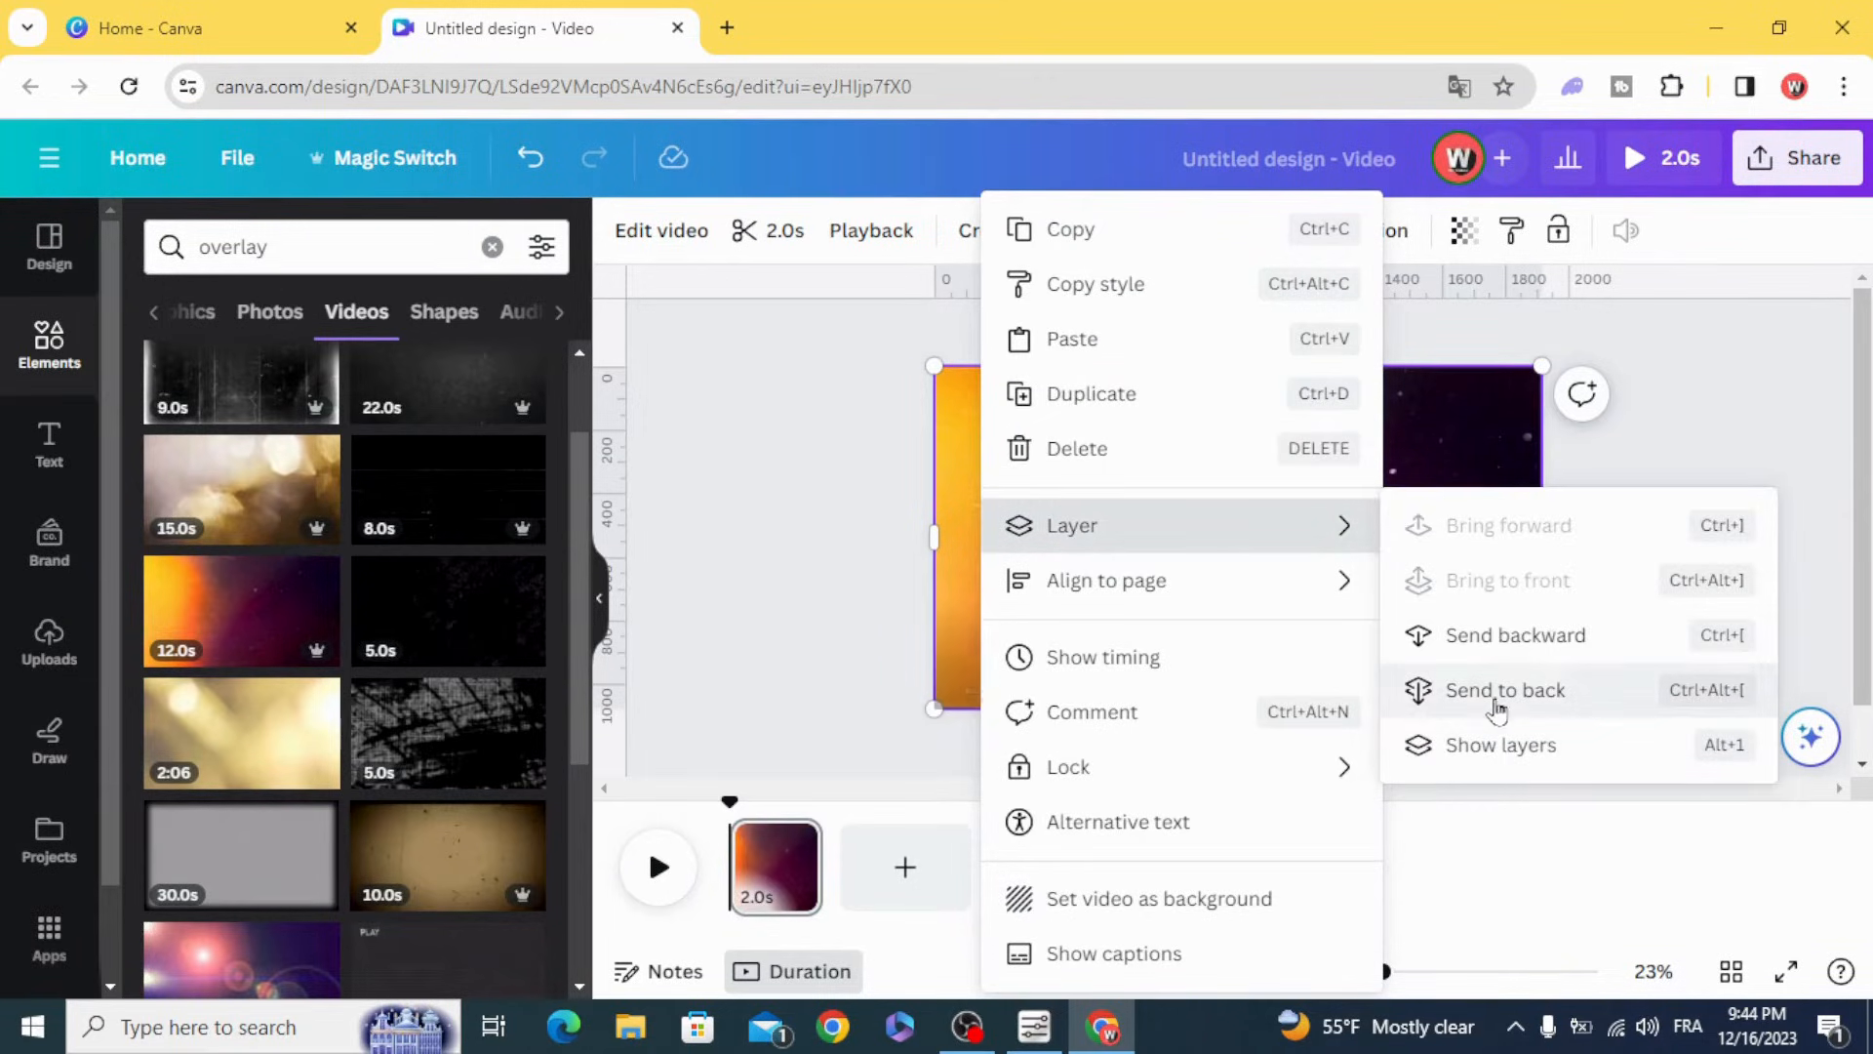
left_click(1504, 690)
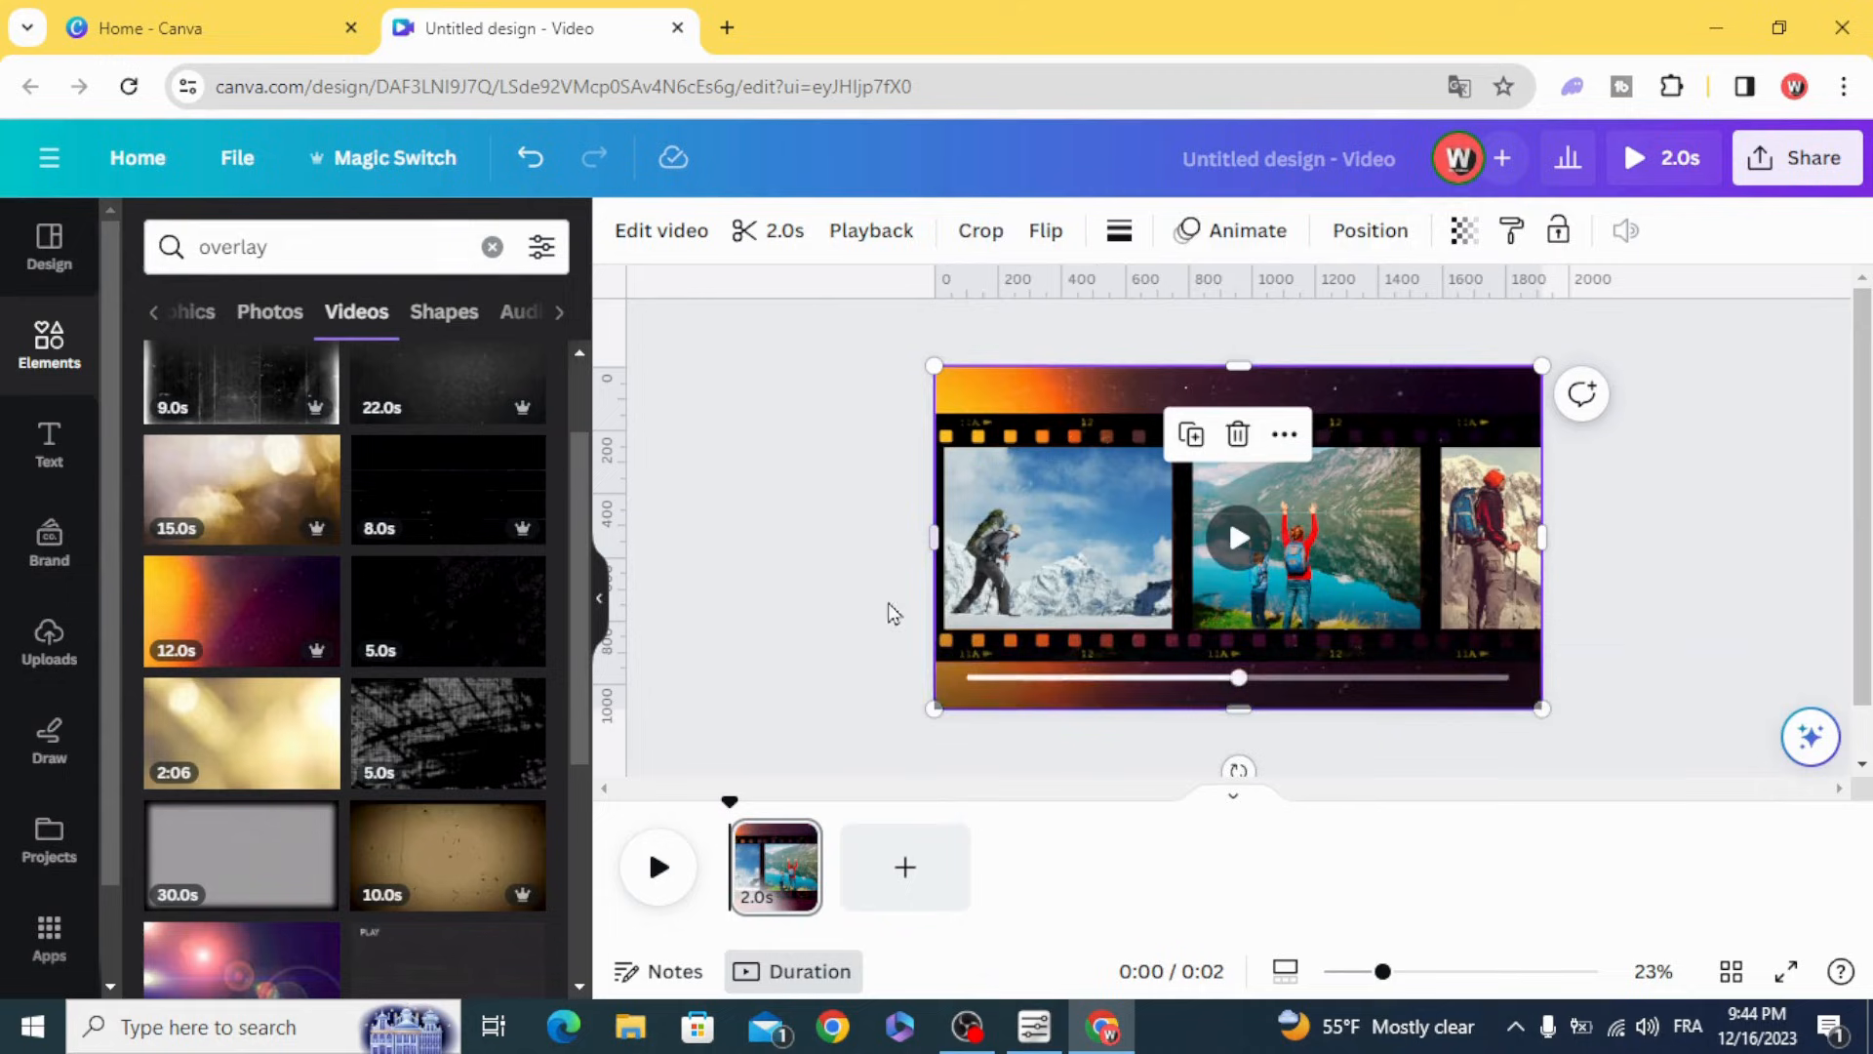
right_click(773, 867)
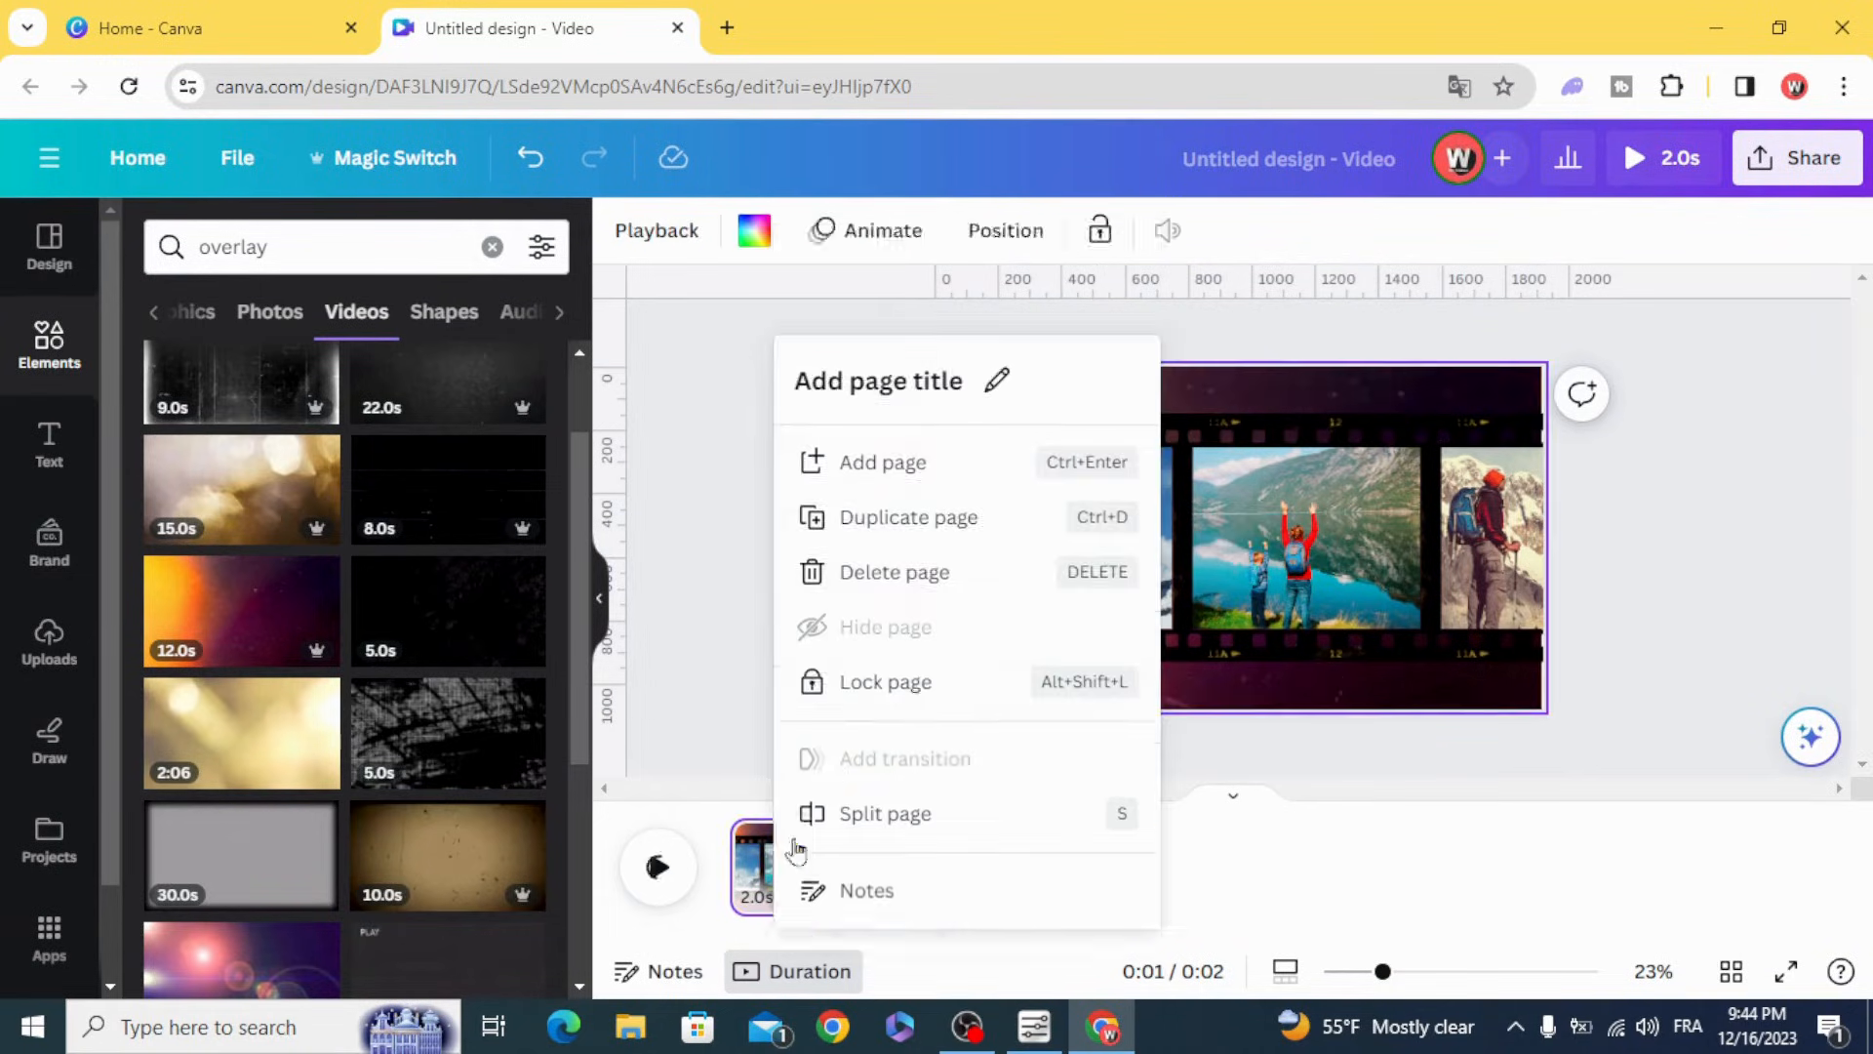
Duplicate the page three times, shifting the film strip left on each new page
left_click(905, 517)
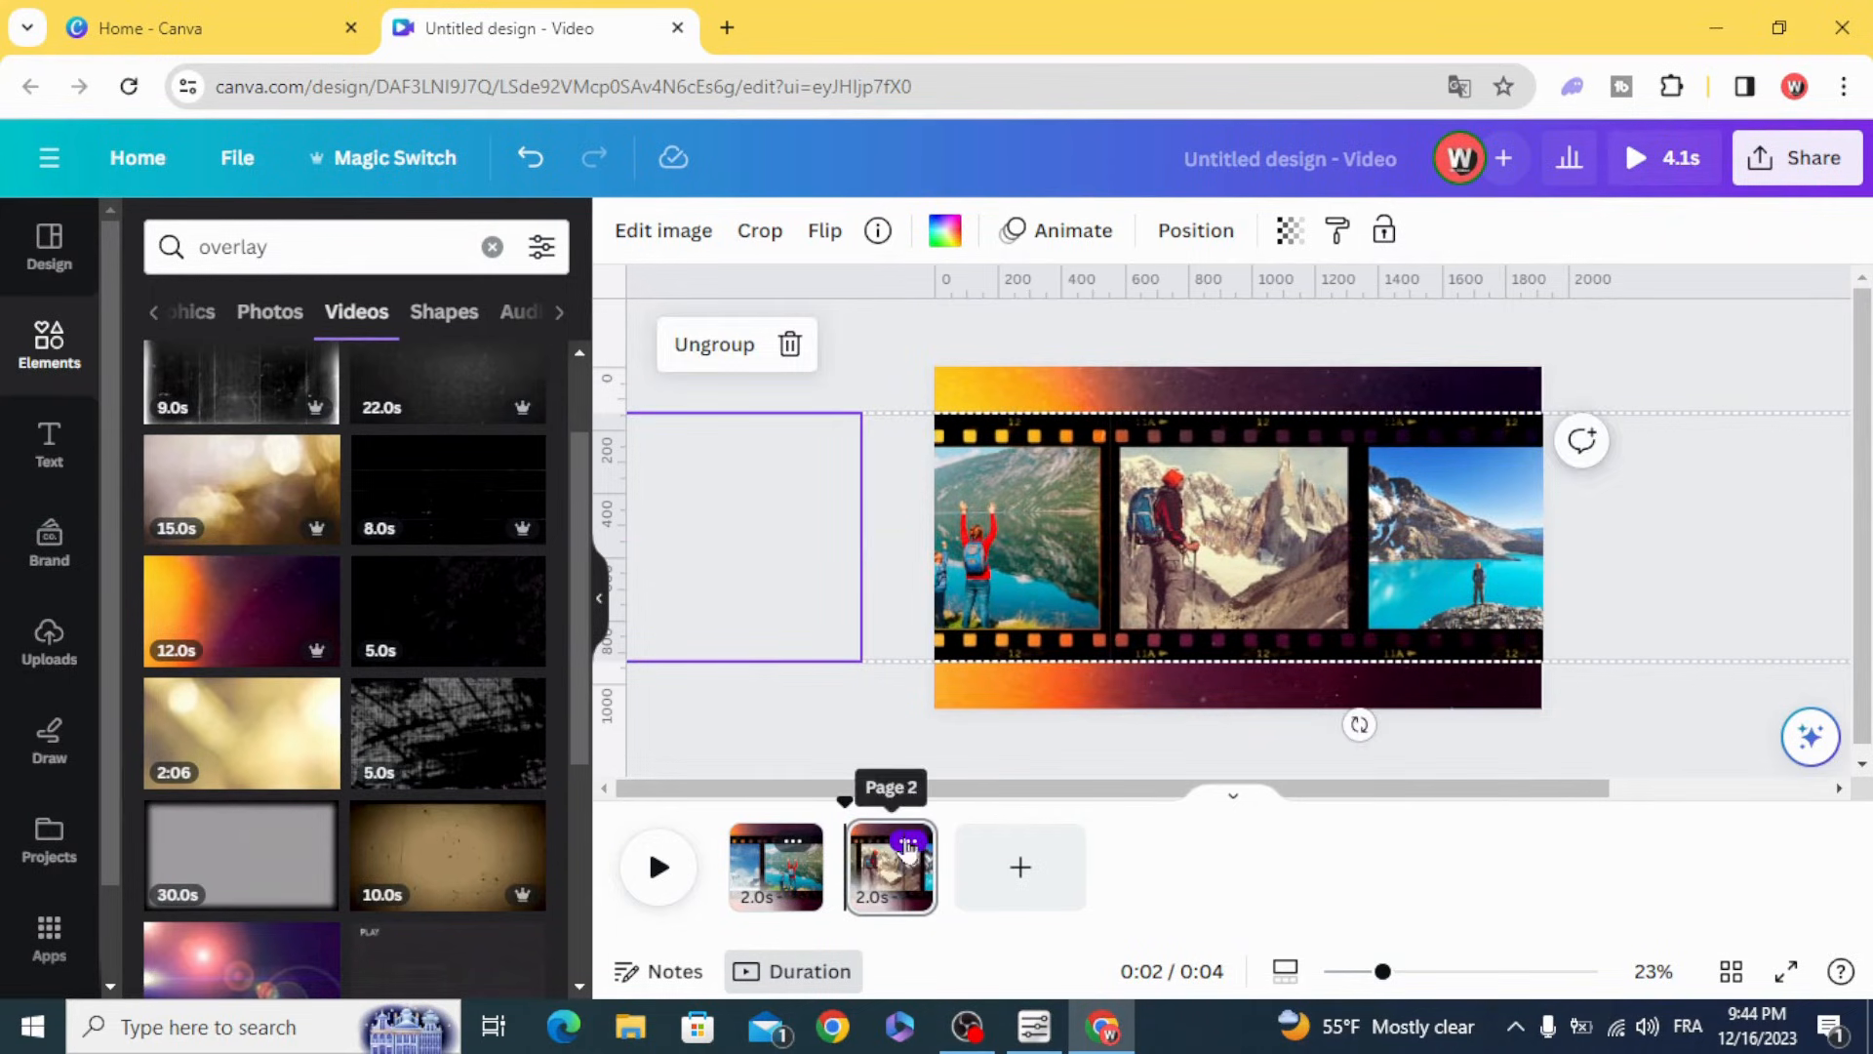
left_click(912, 843)
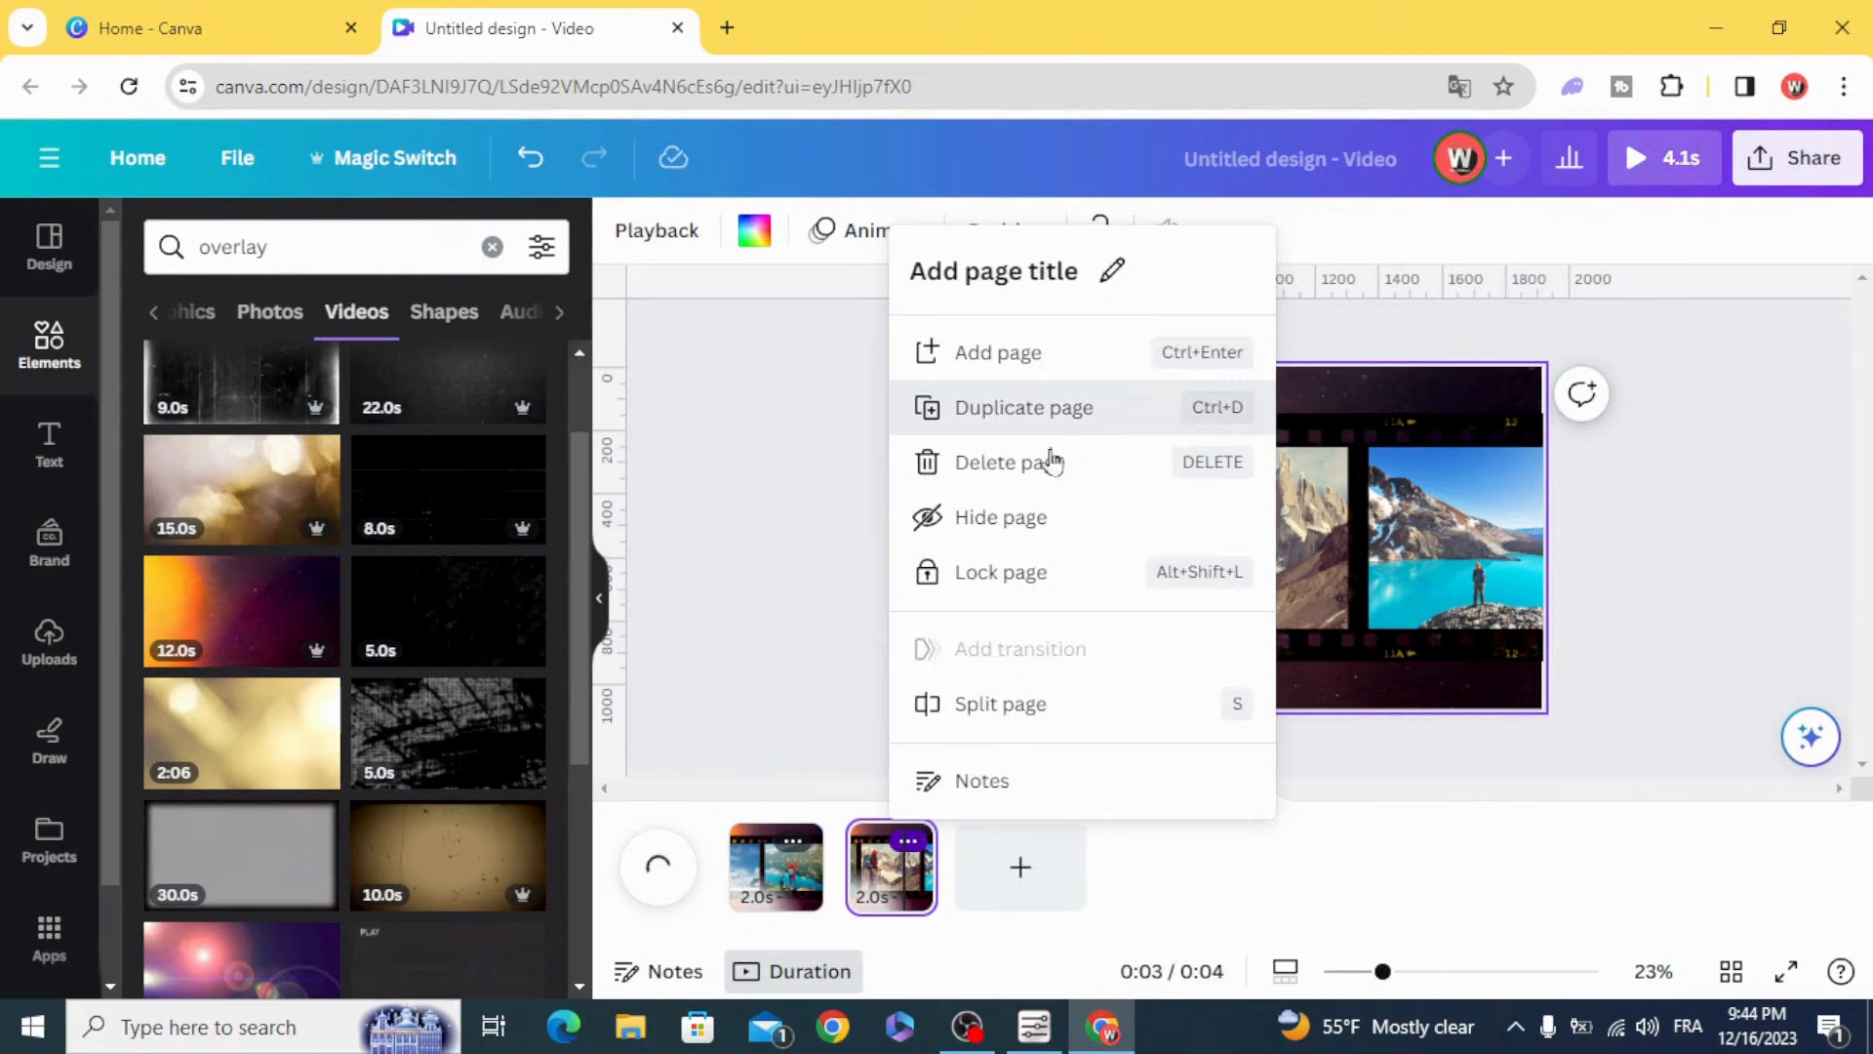
left_click(1023, 408)
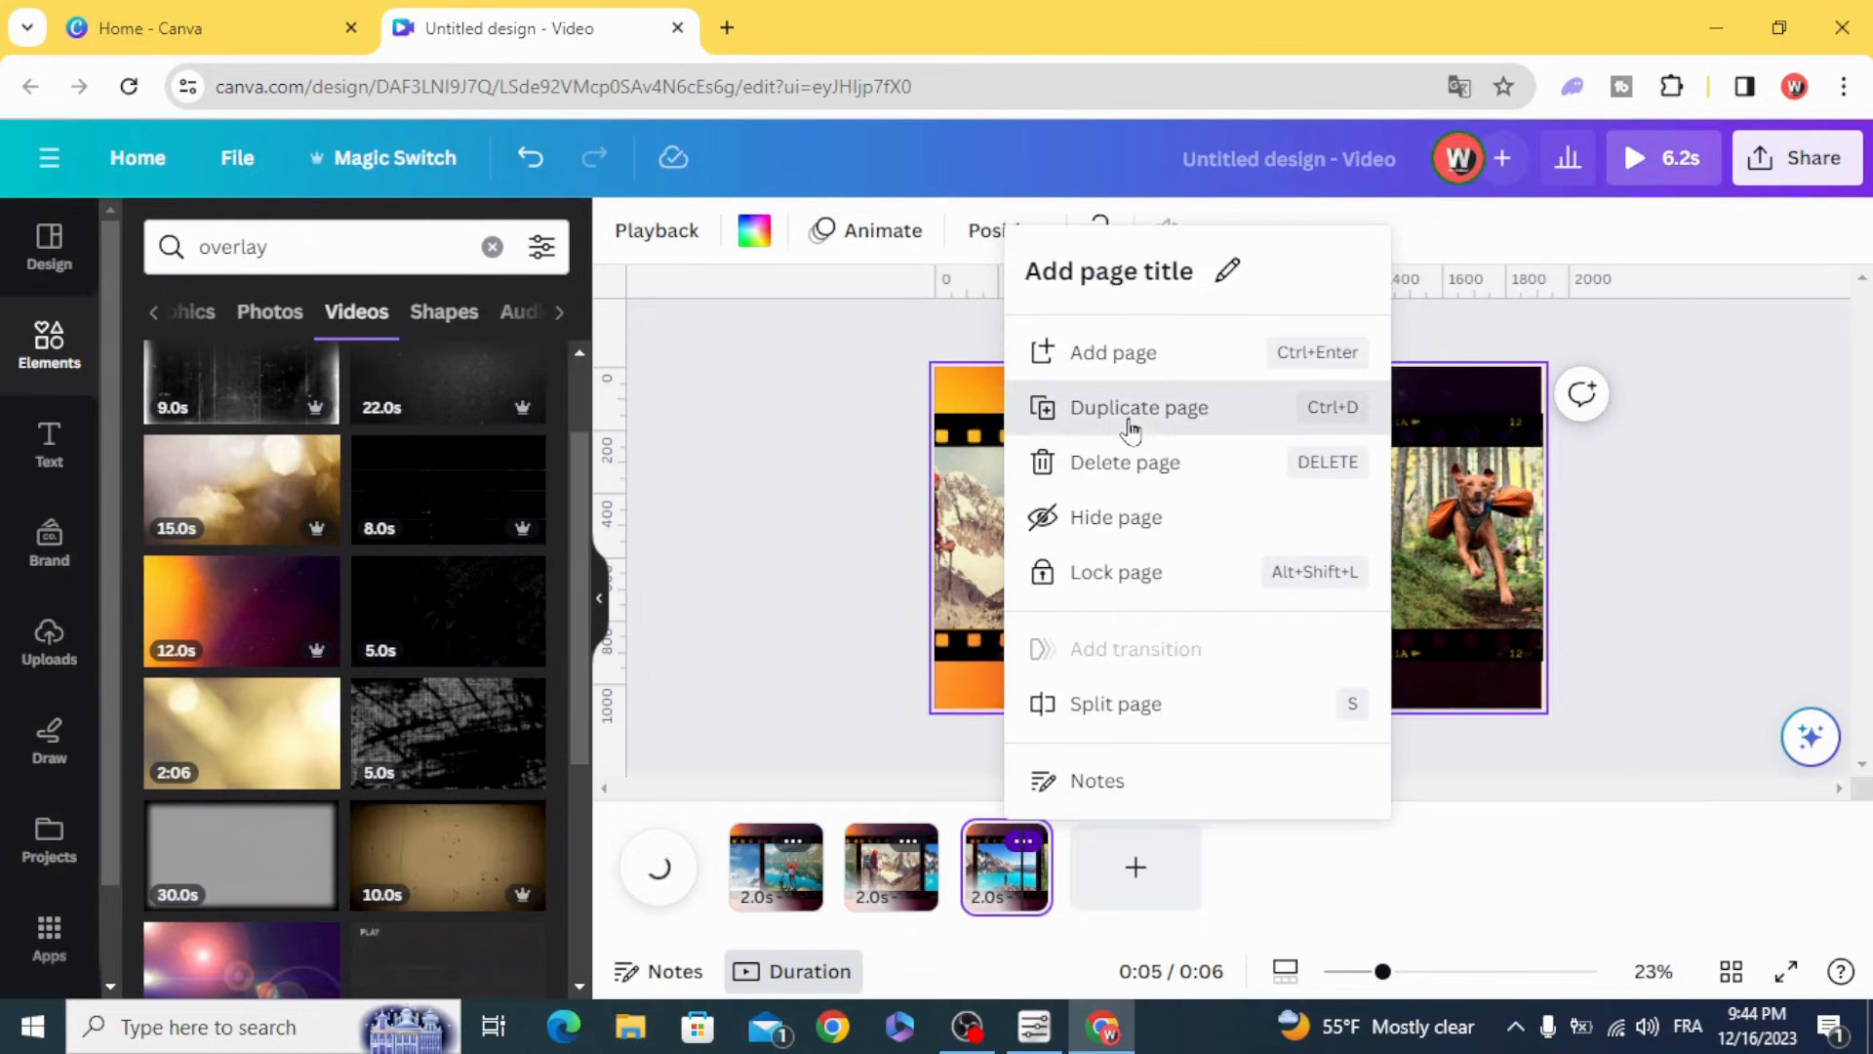
left_click(1138, 407)
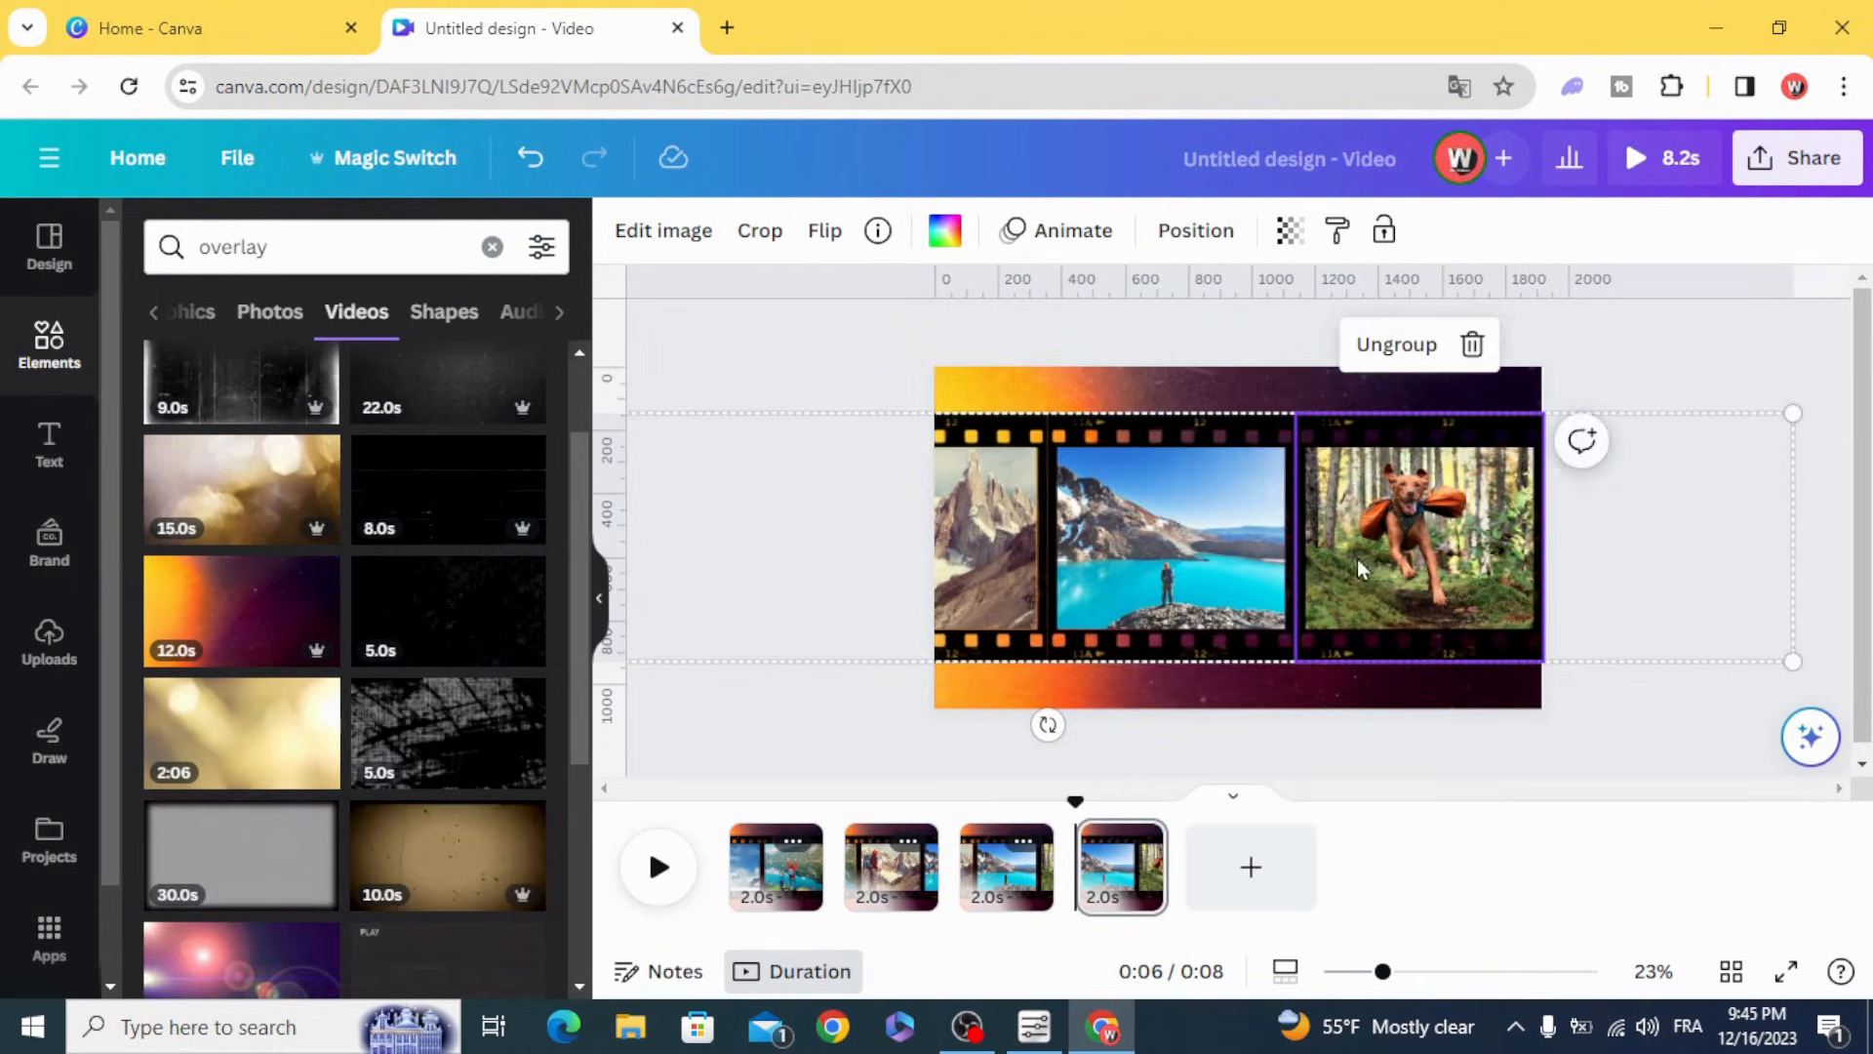
mouse_move(861, 555)
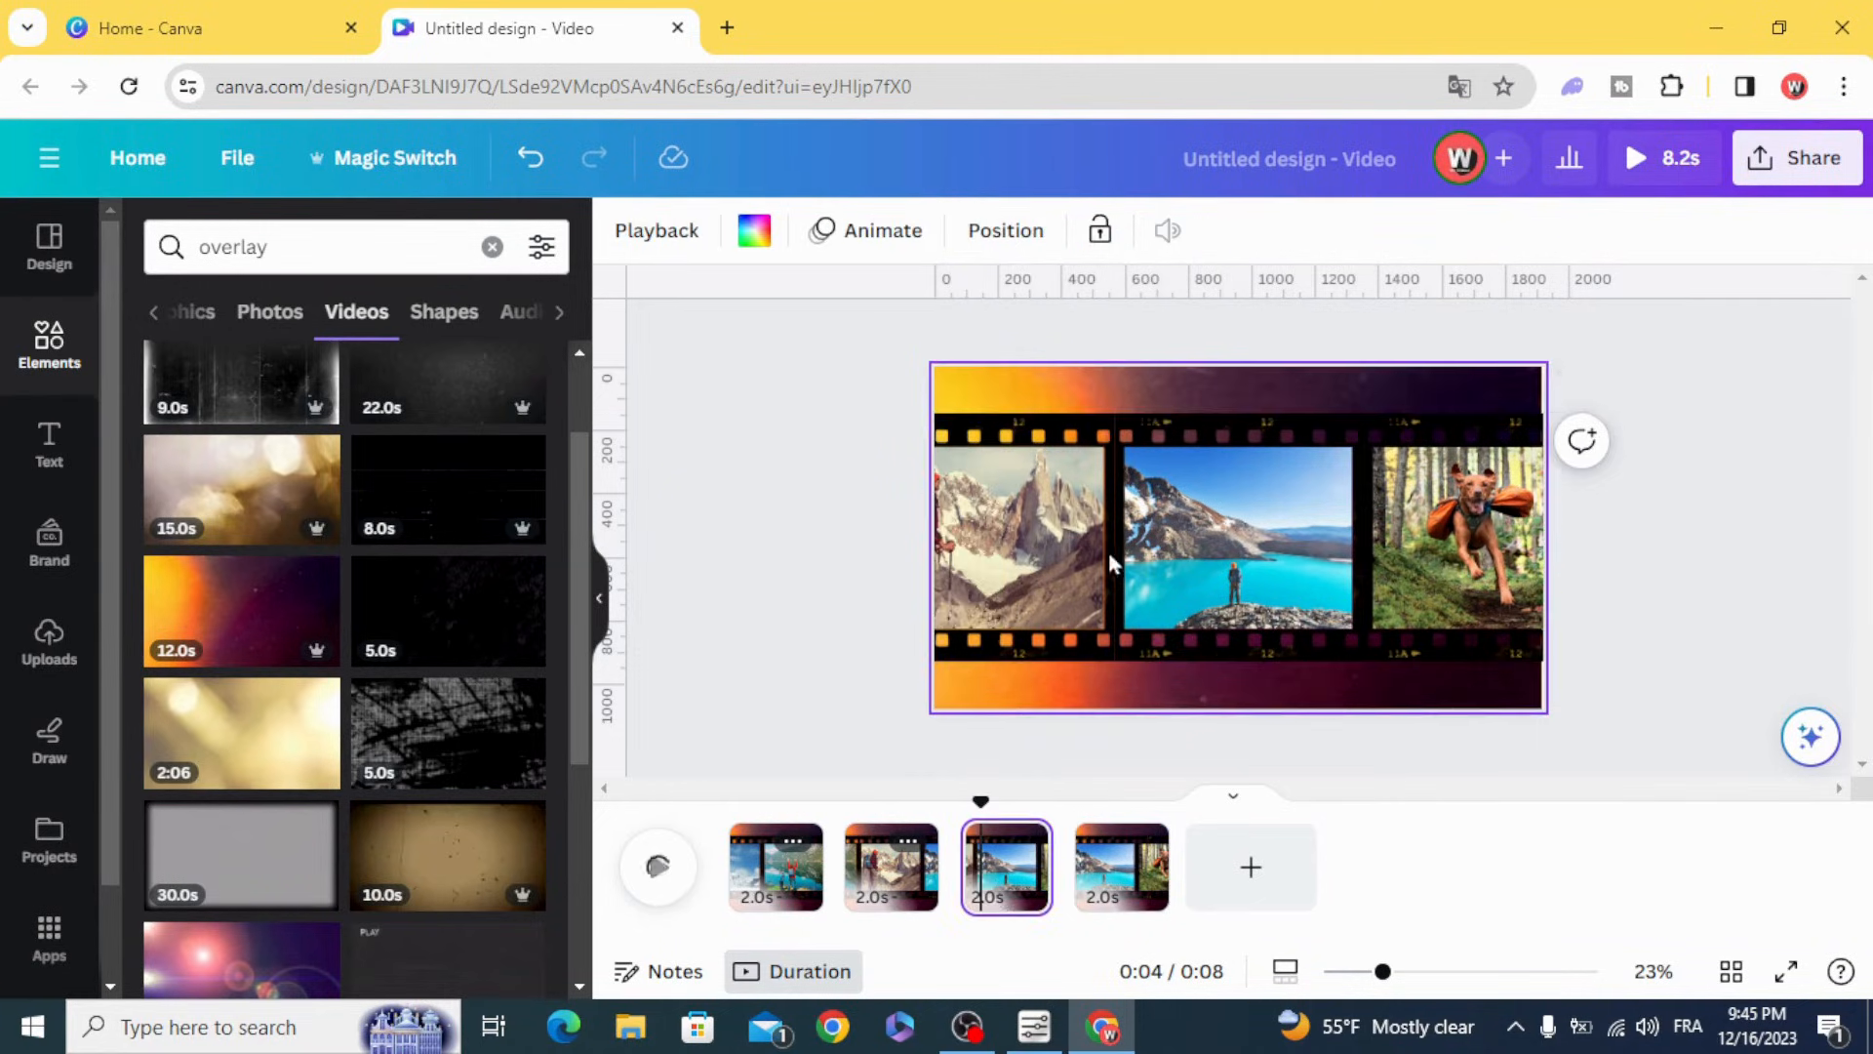
left_click(1236, 537)
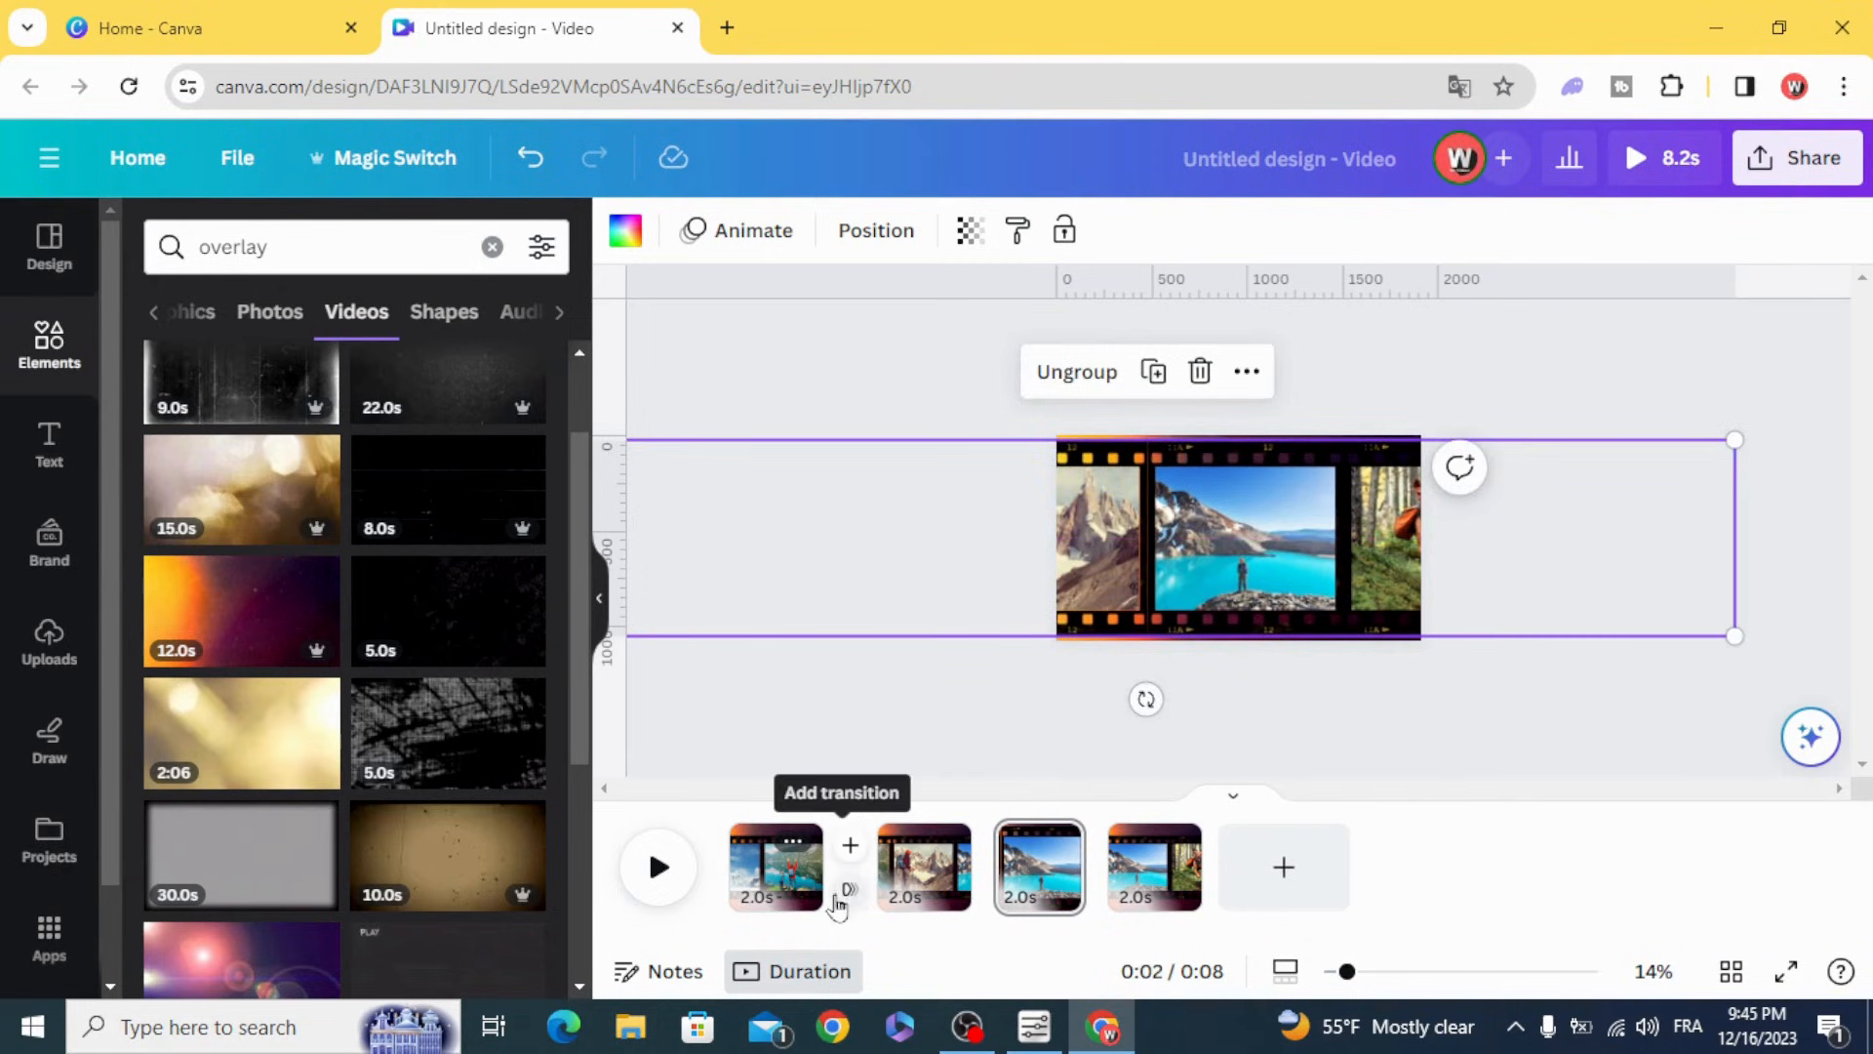
Apply a one-second Match & Move transition between all four pages
left_click(850, 844)
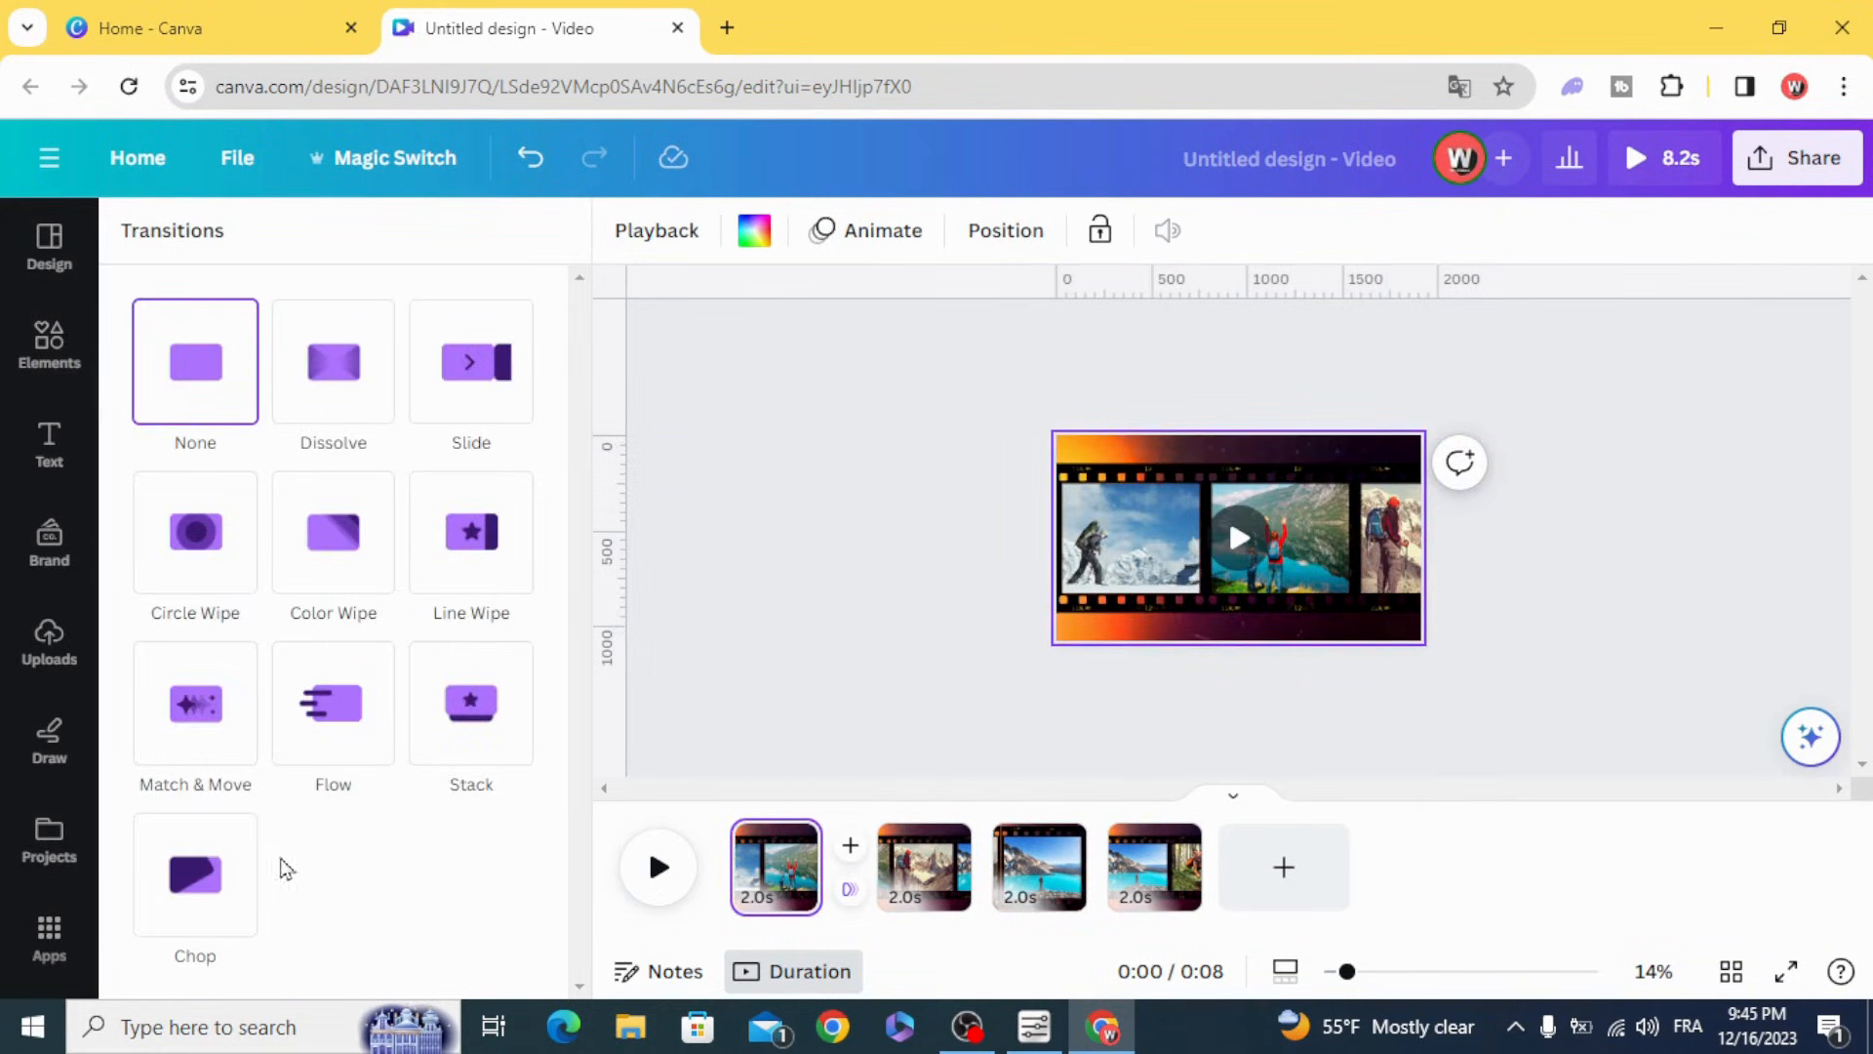
left_click(195, 704)
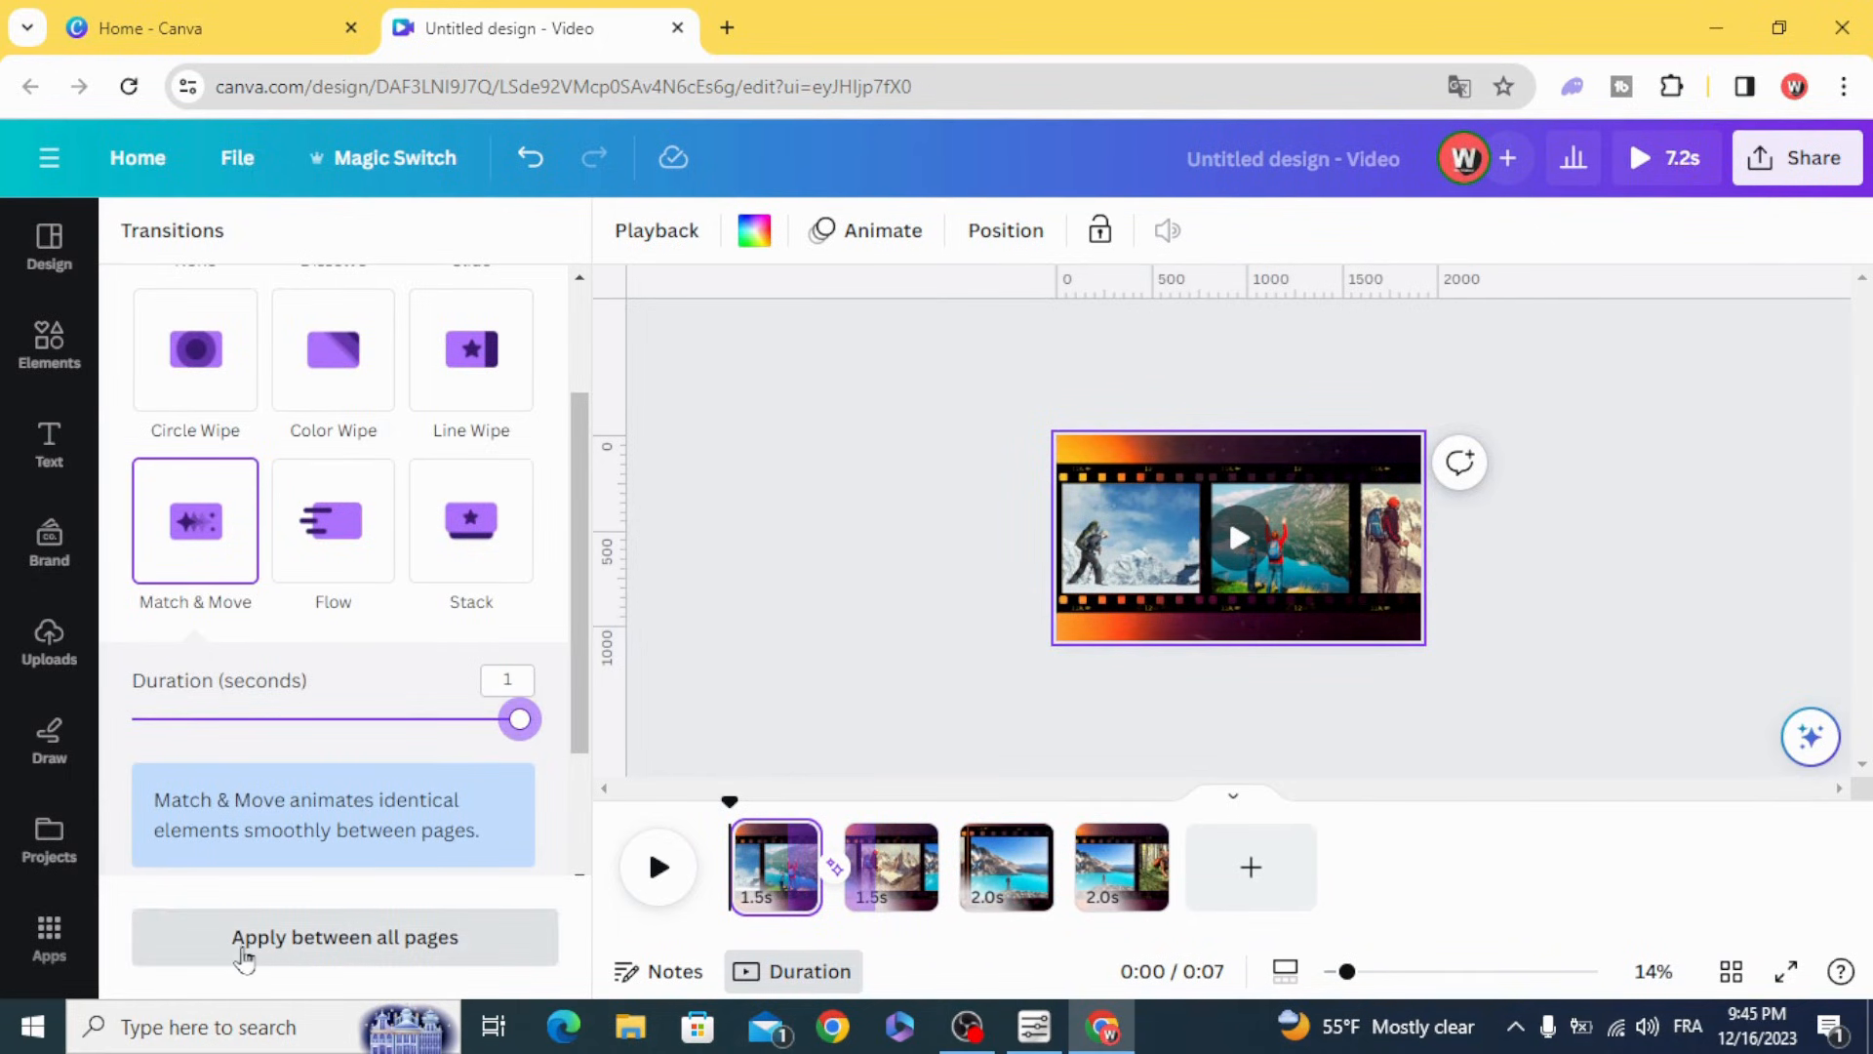
left_click(345, 937)
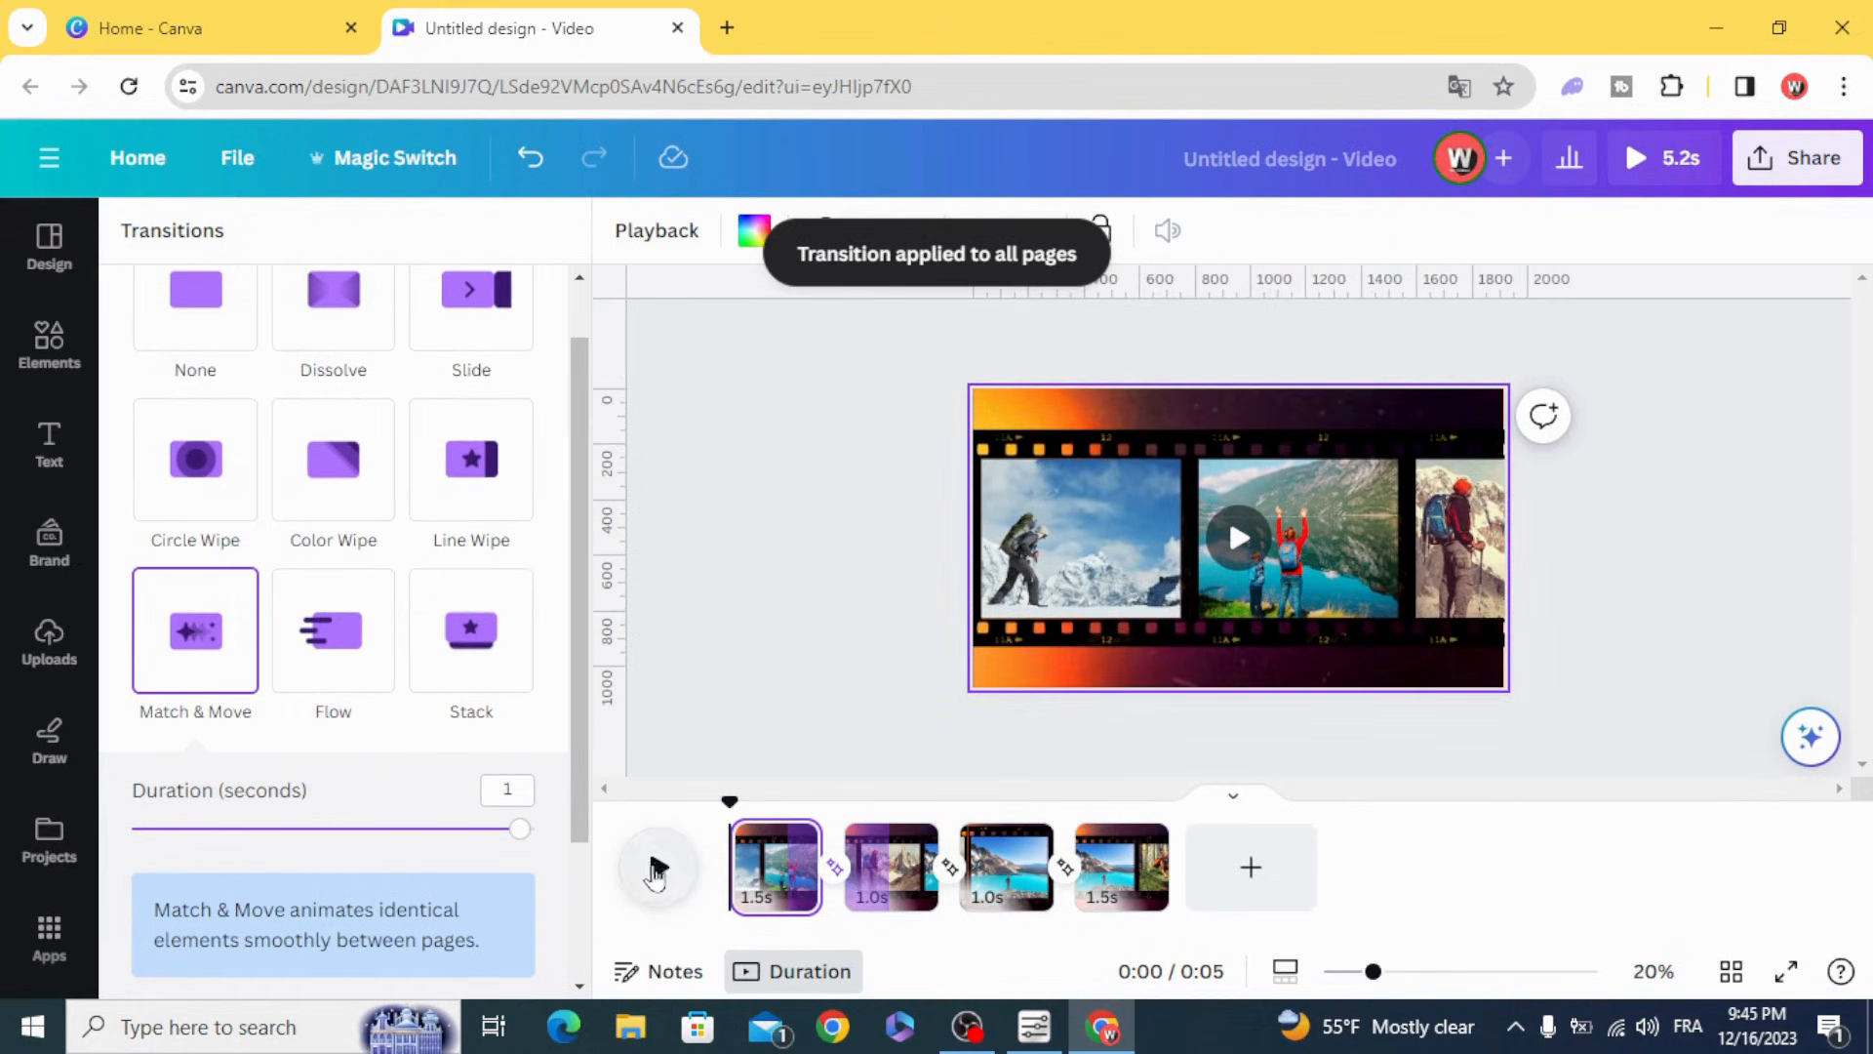
left_click(656, 867)
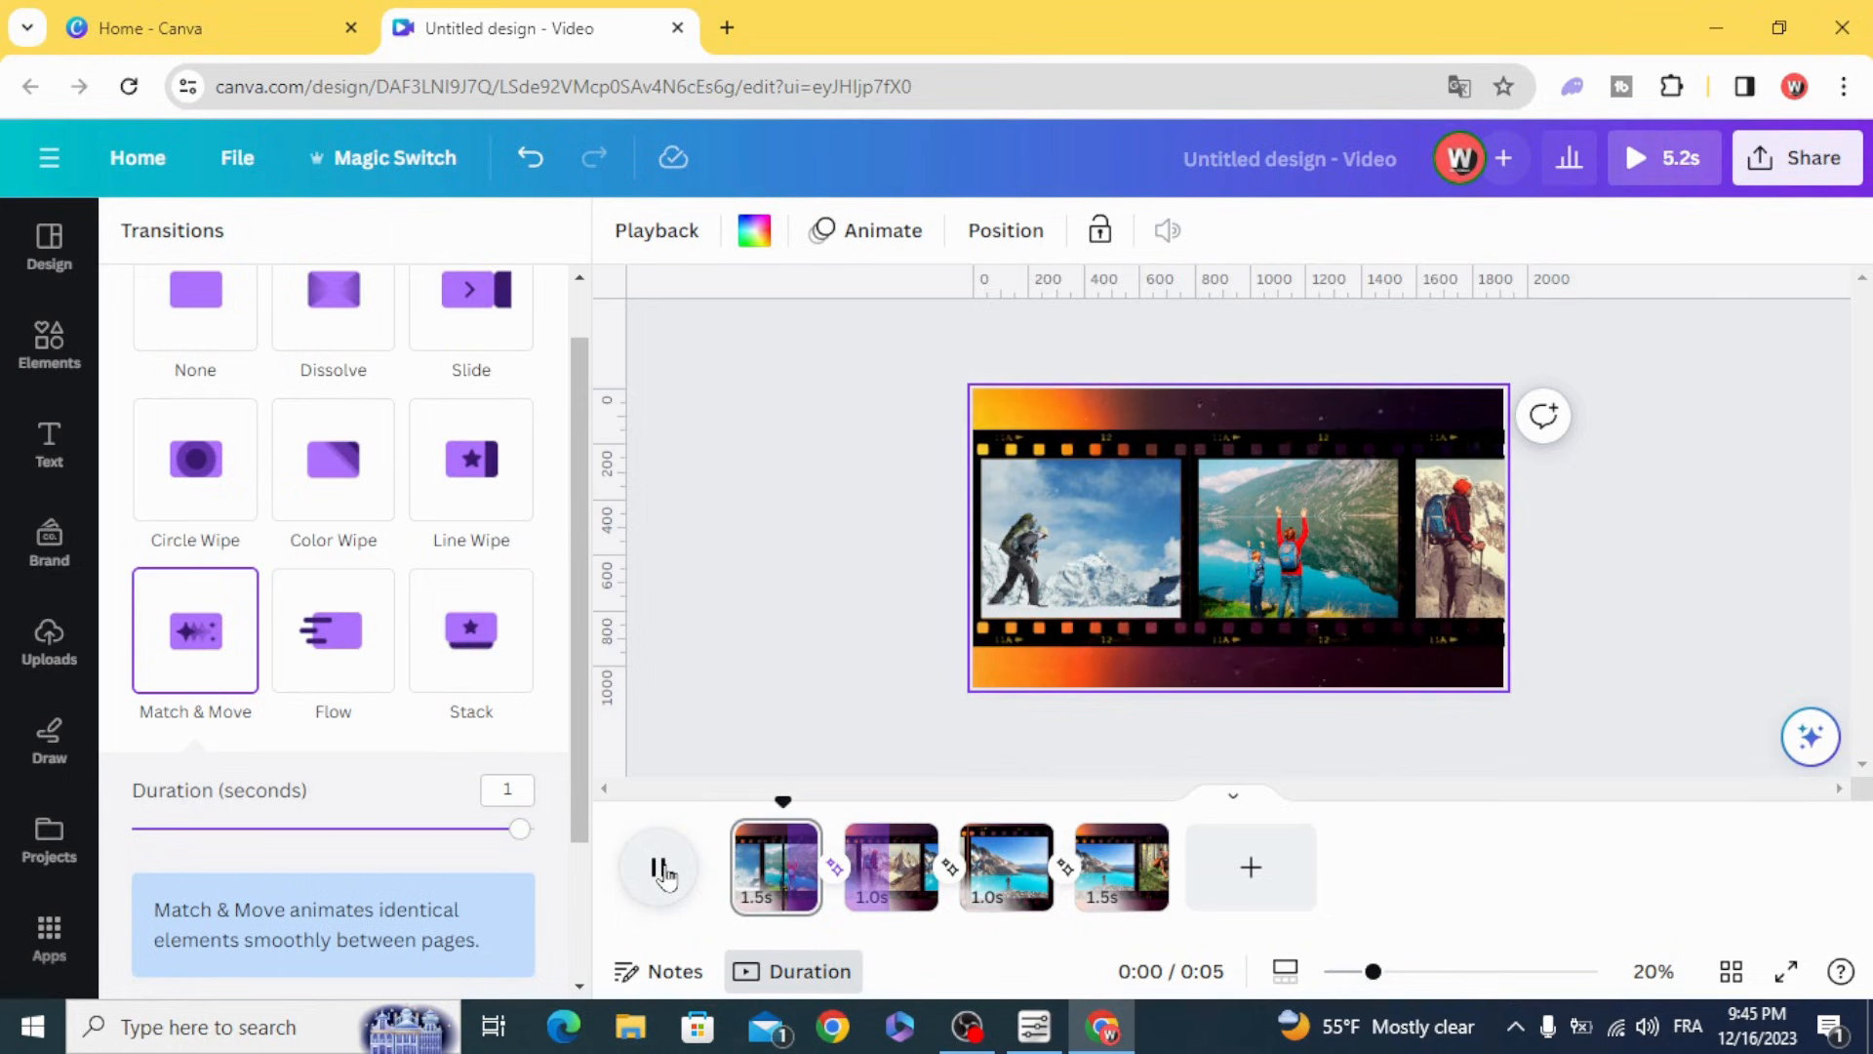
left_click(656, 868)
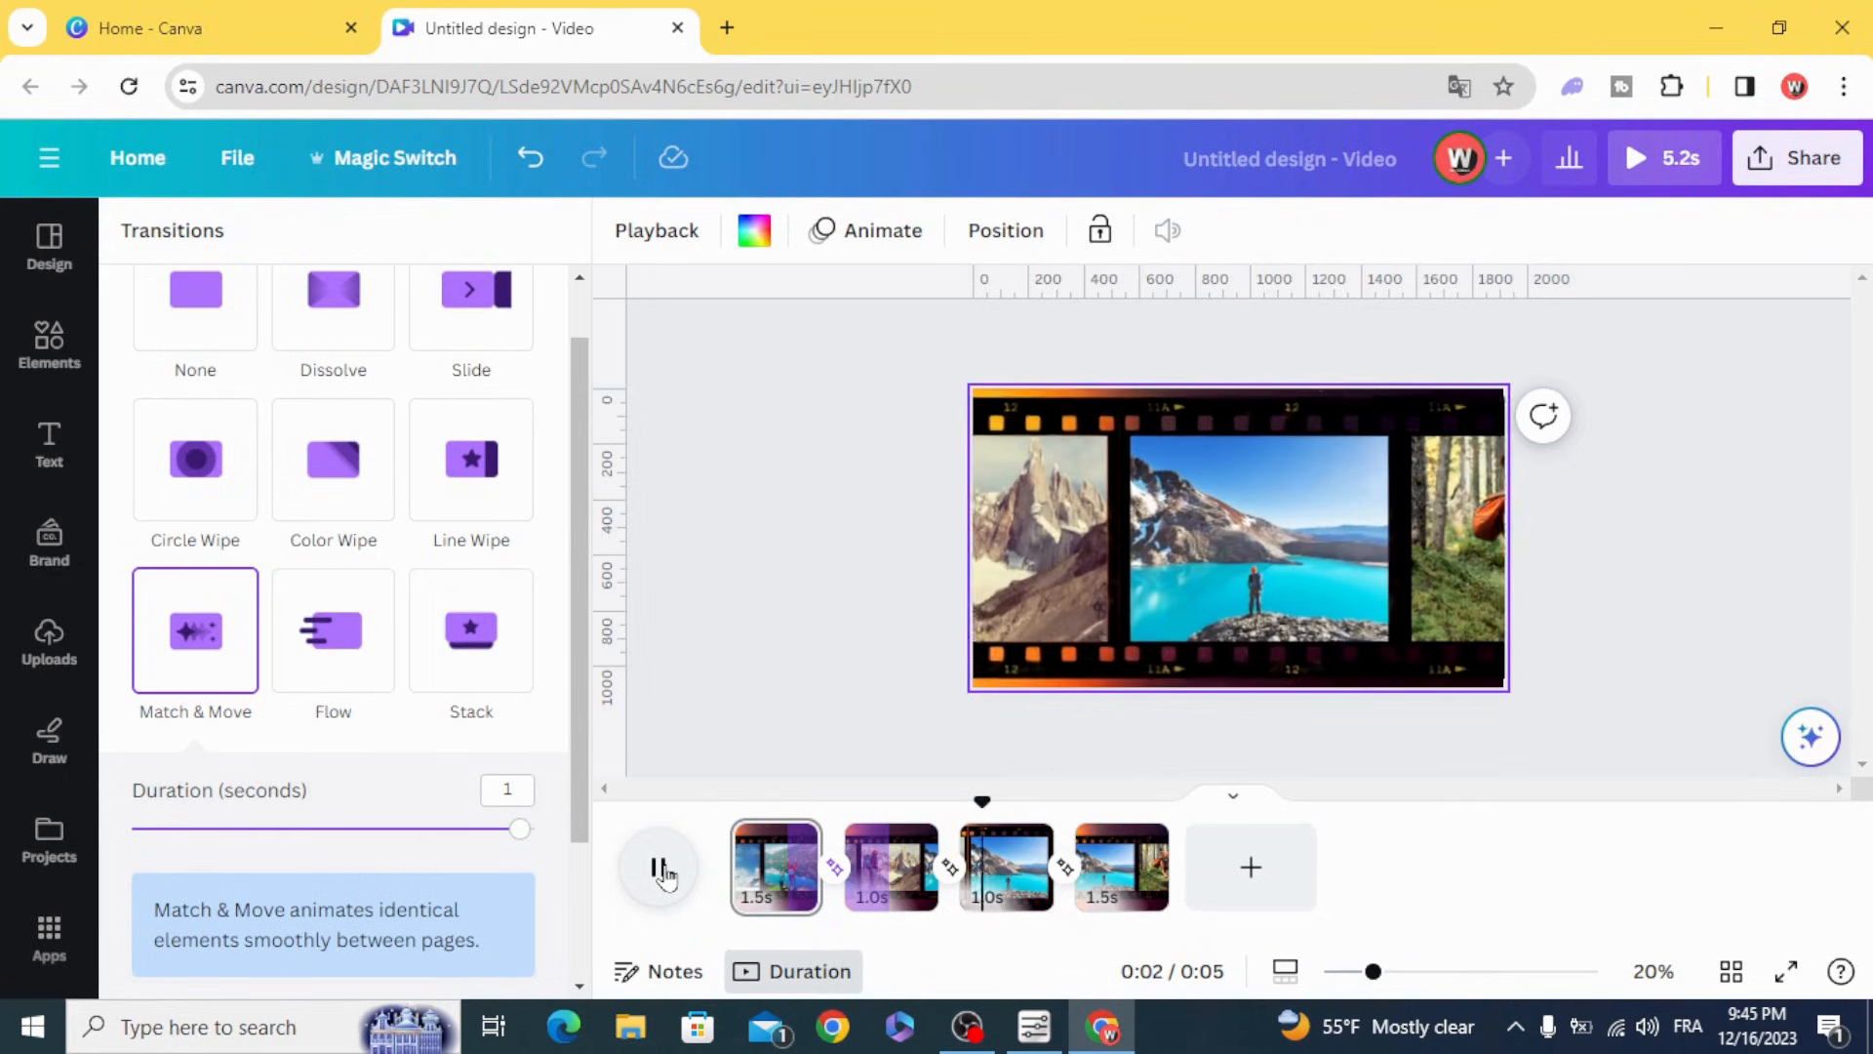
left_click(657, 868)
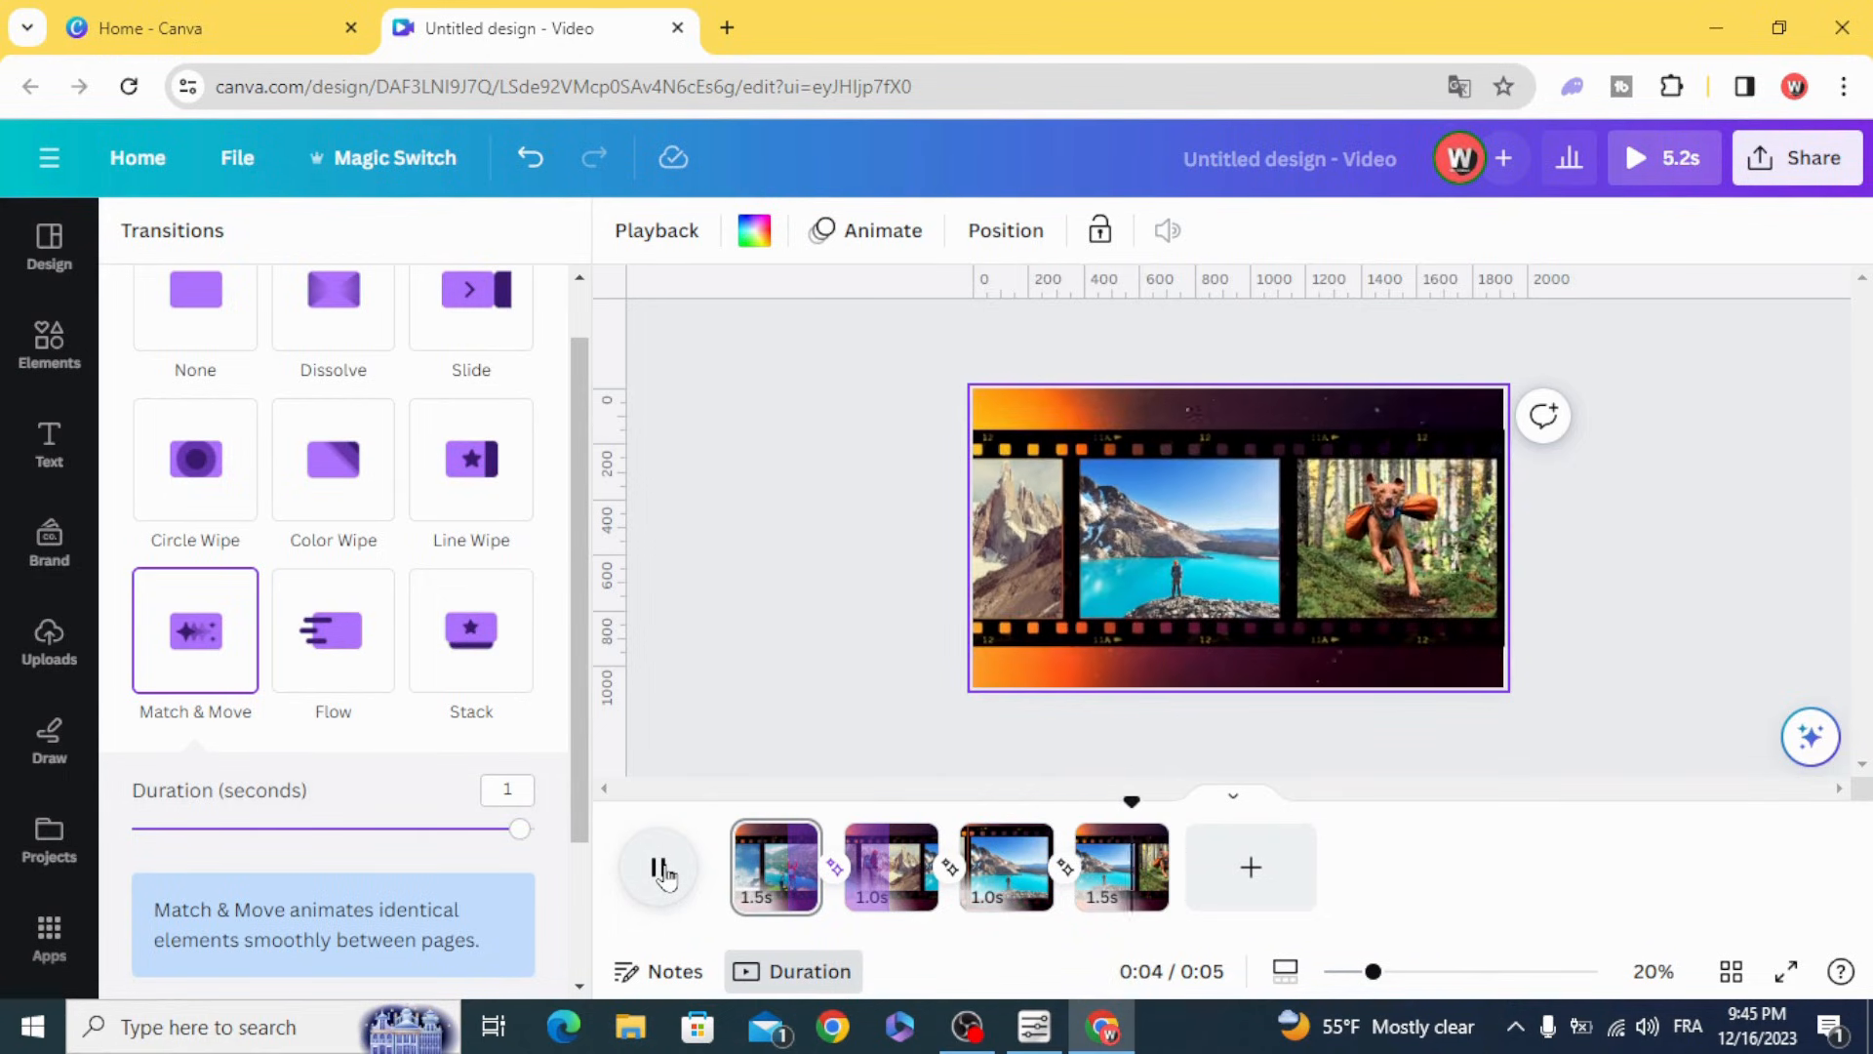
left_click(658, 866)
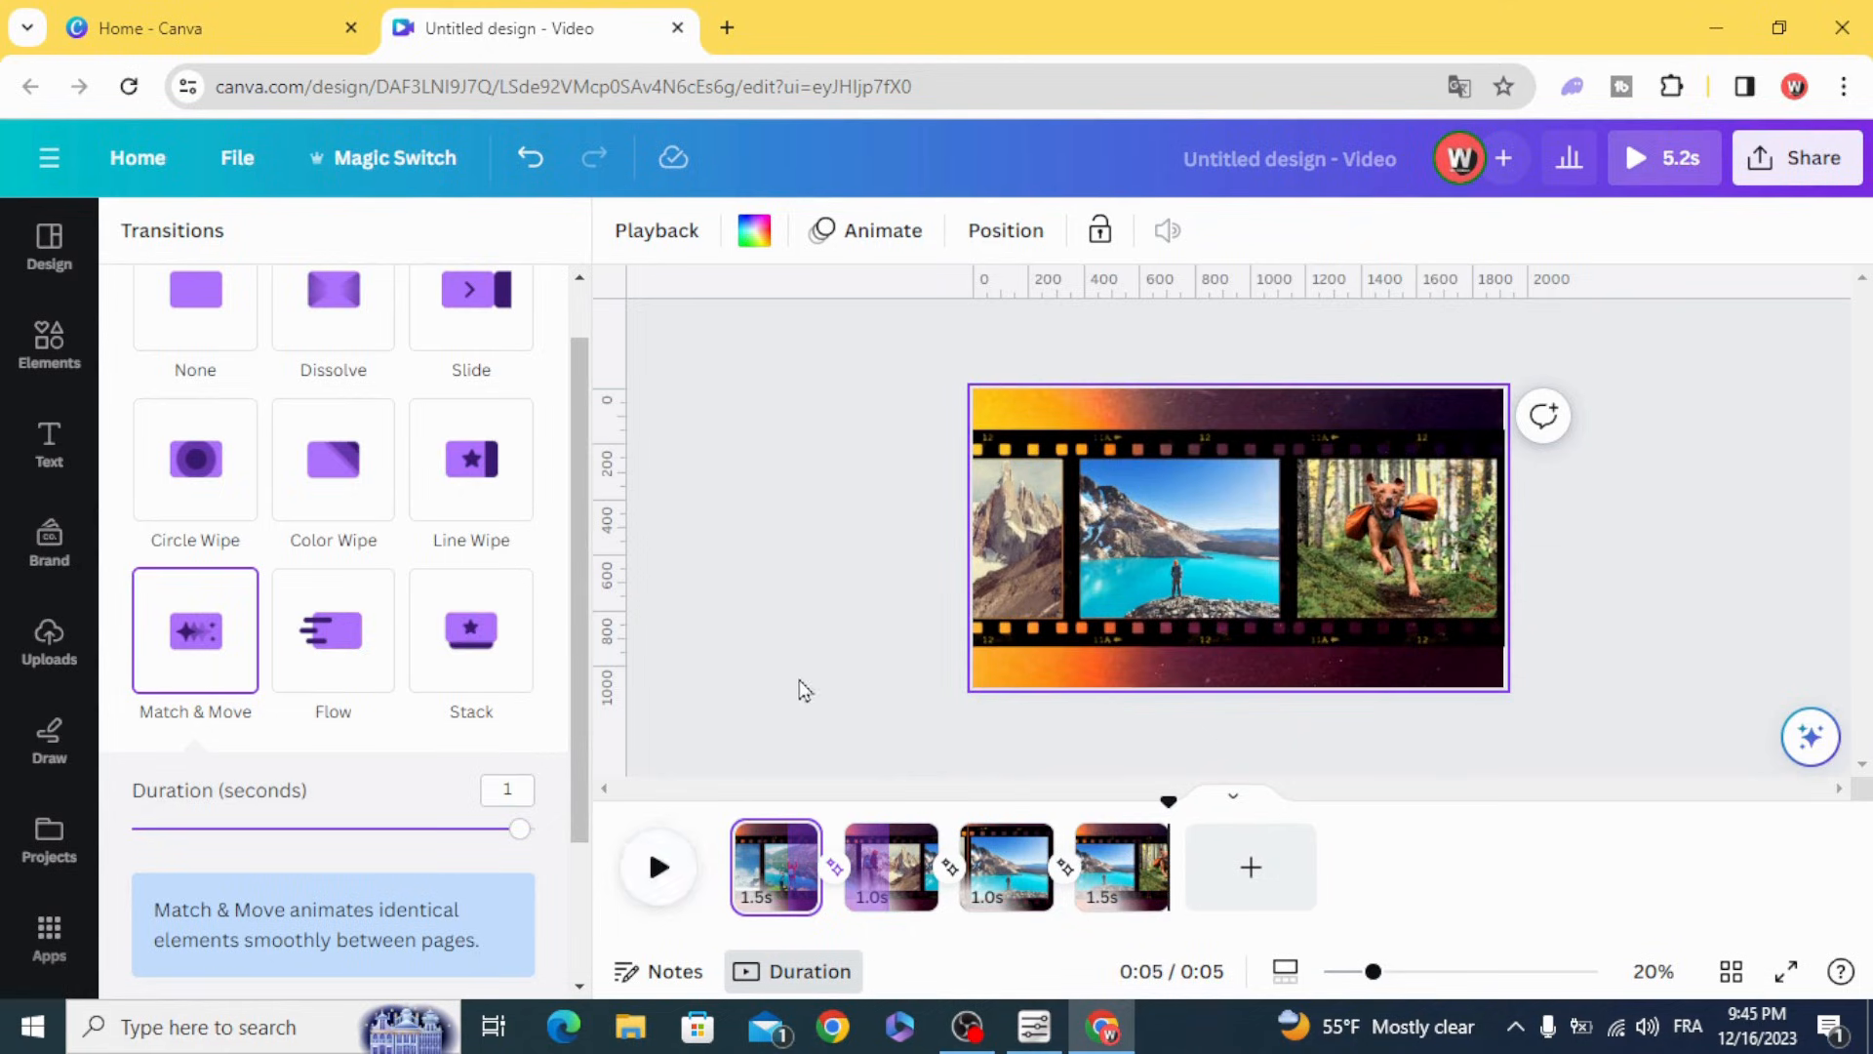